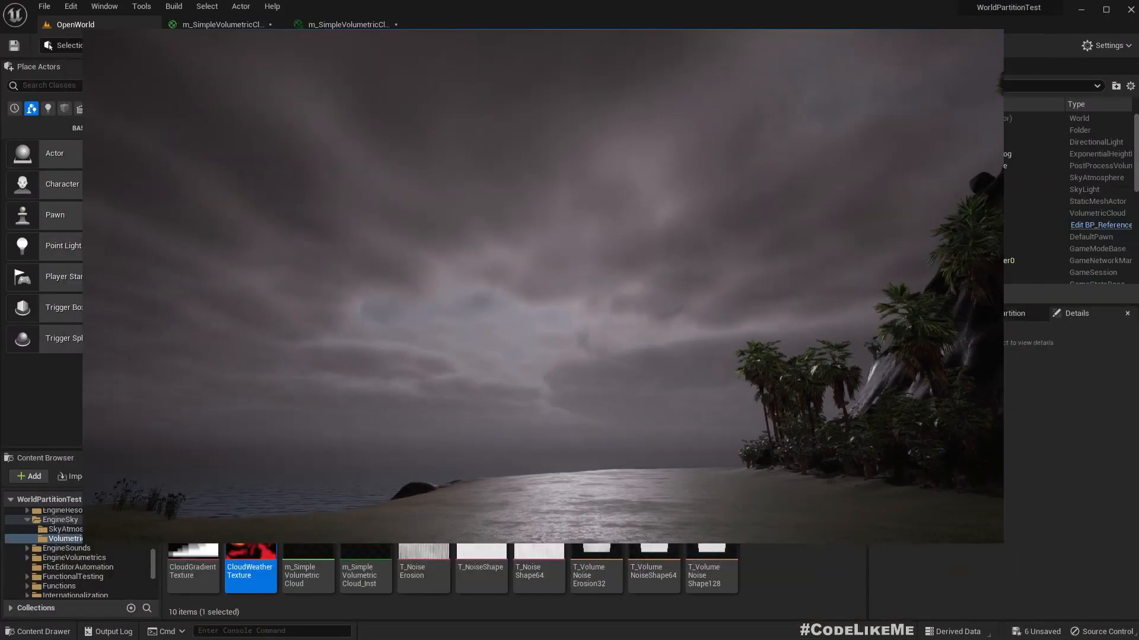
# - Stop the Play In Editor preview and select the PostProcessVolume for editing
pyautogui.click(278, 46)
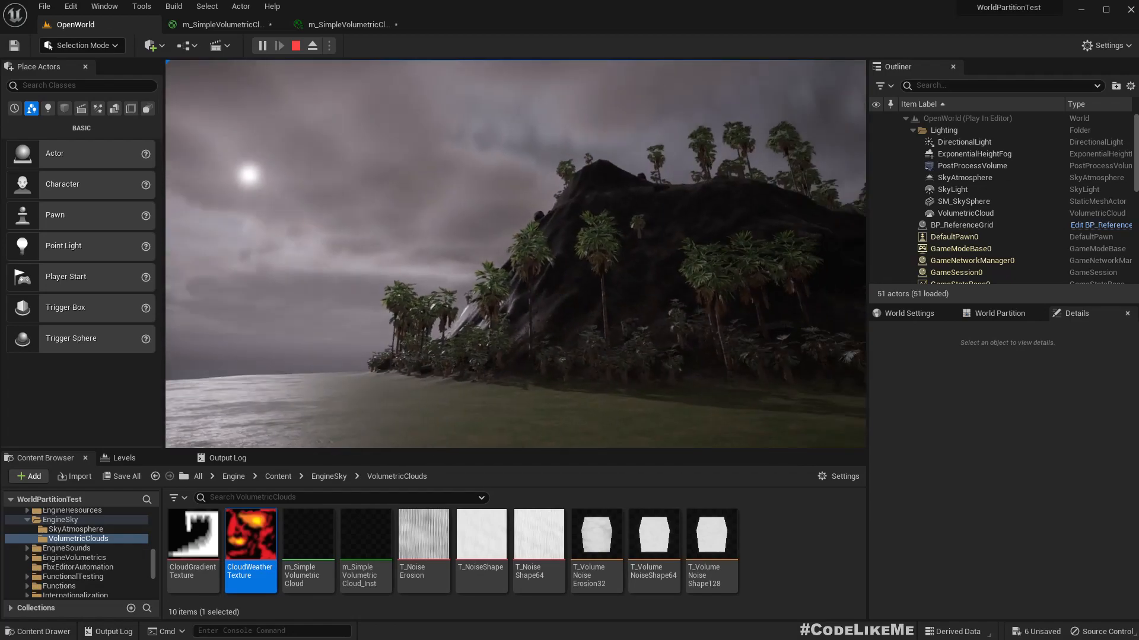
pyautogui.click(294, 45)
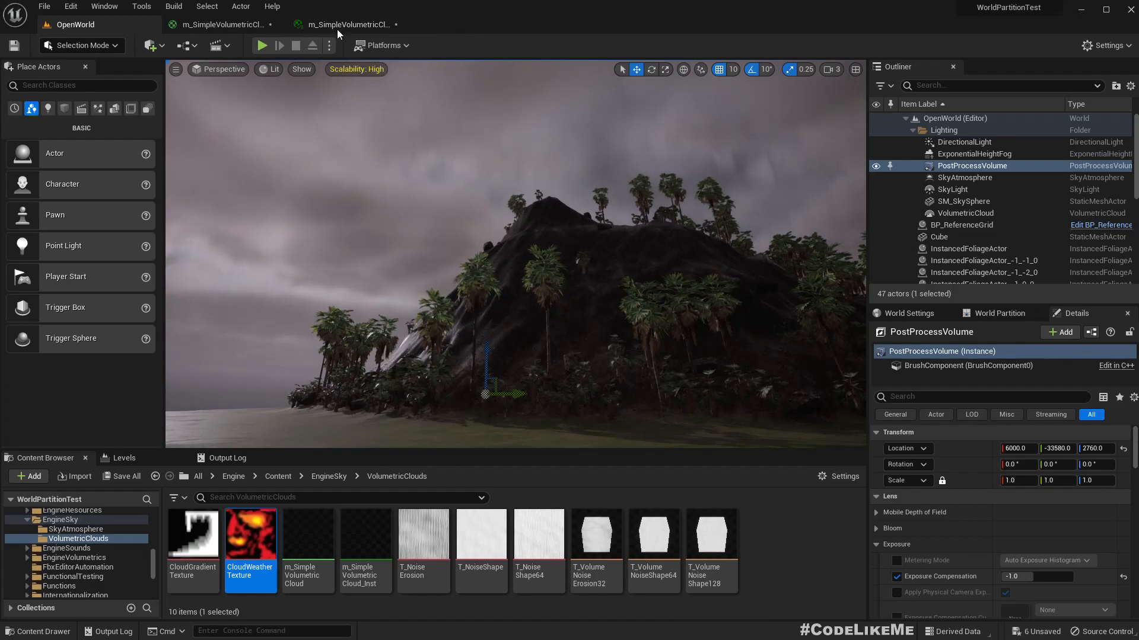
pyautogui.click(351, 24)
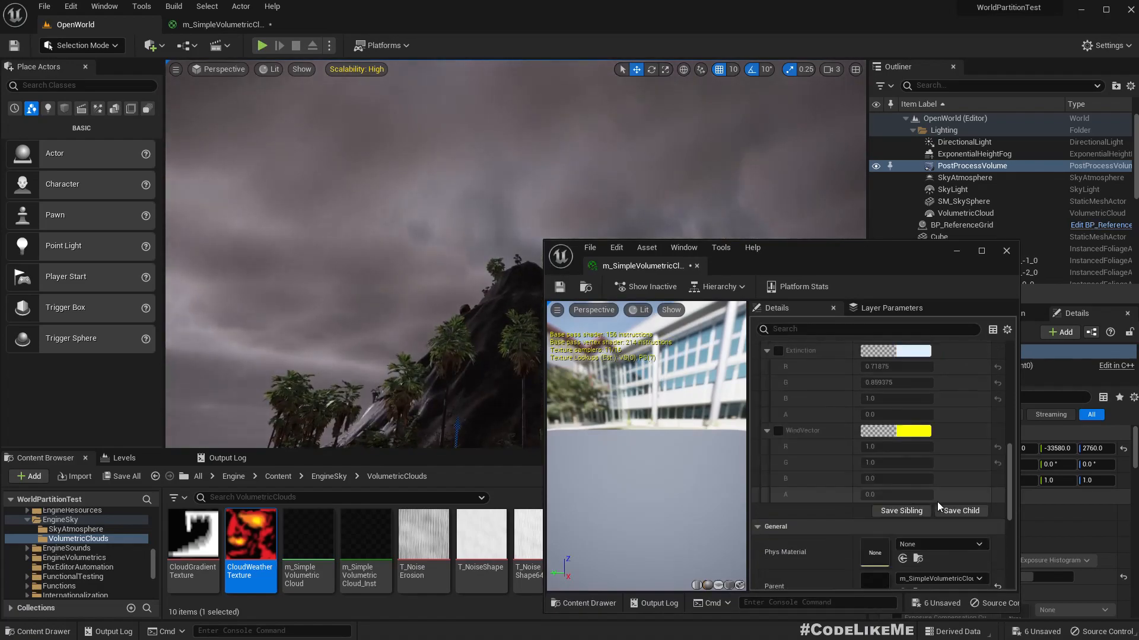
pyautogui.scroll(-3)
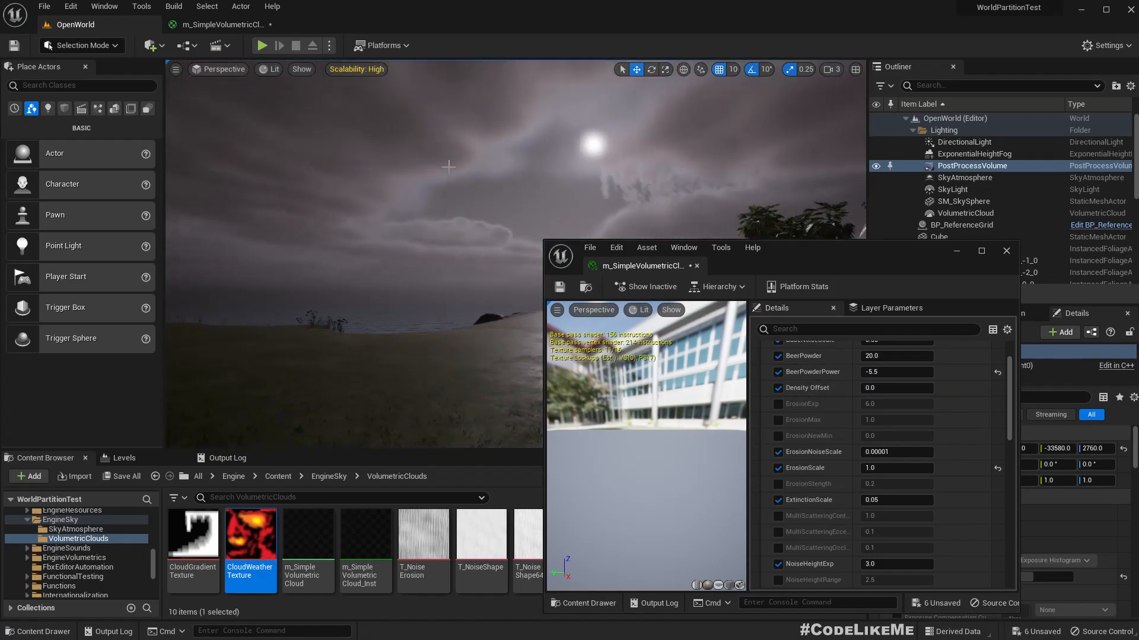
pyautogui.moveTo(614, 255)
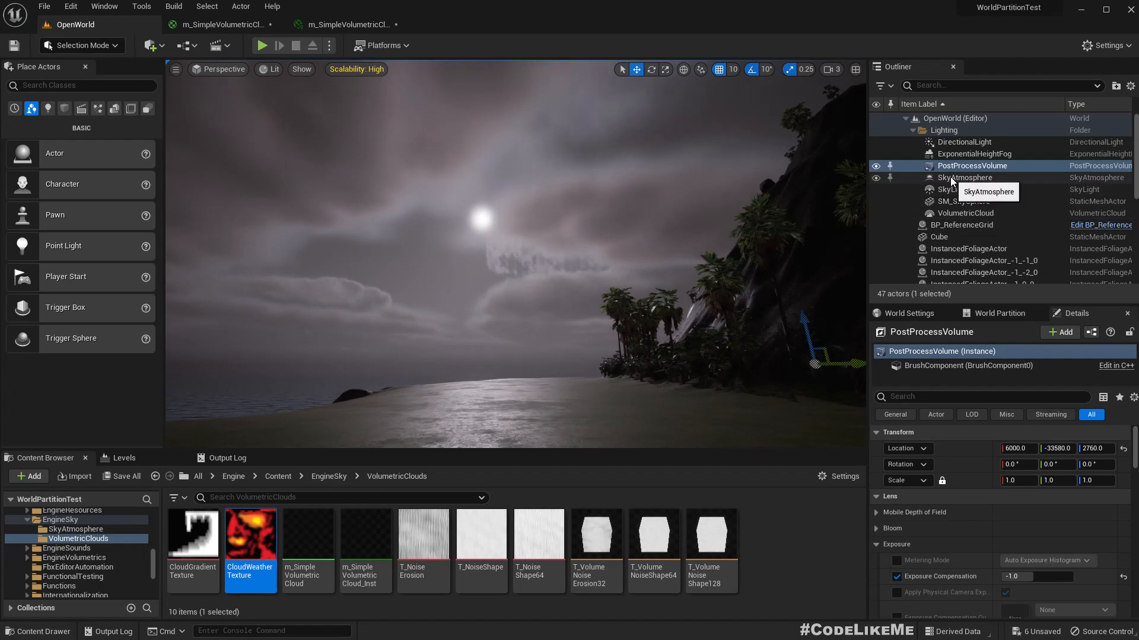
# - Set the PostProcessVolume's Exposure Compensation to 0.5
pyautogui.click(963, 142)
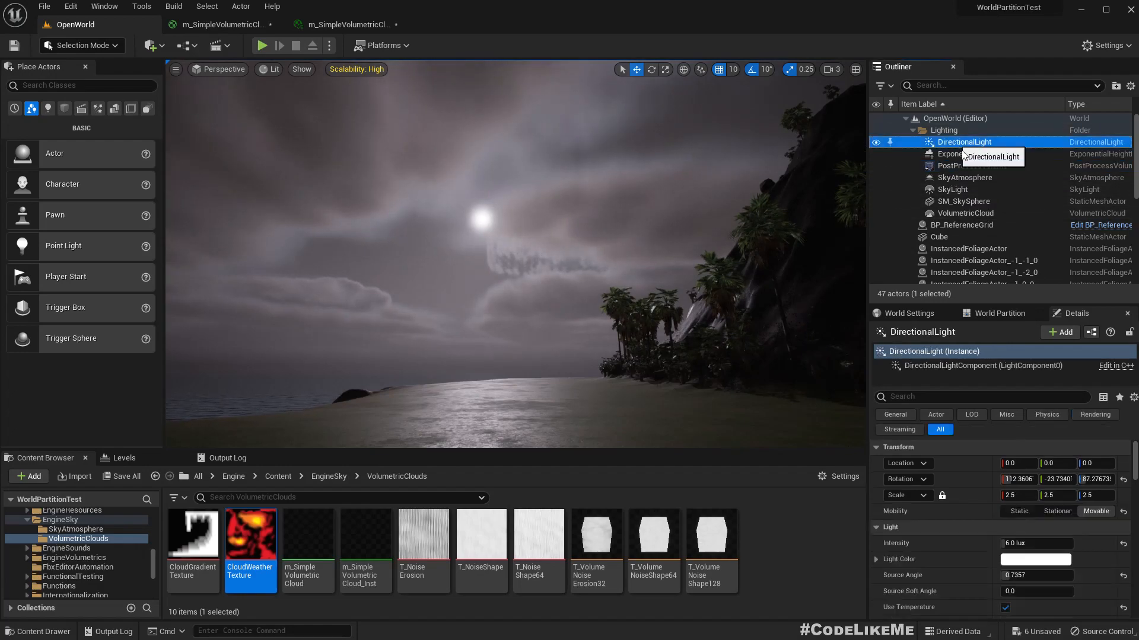
pyautogui.click(974, 153)
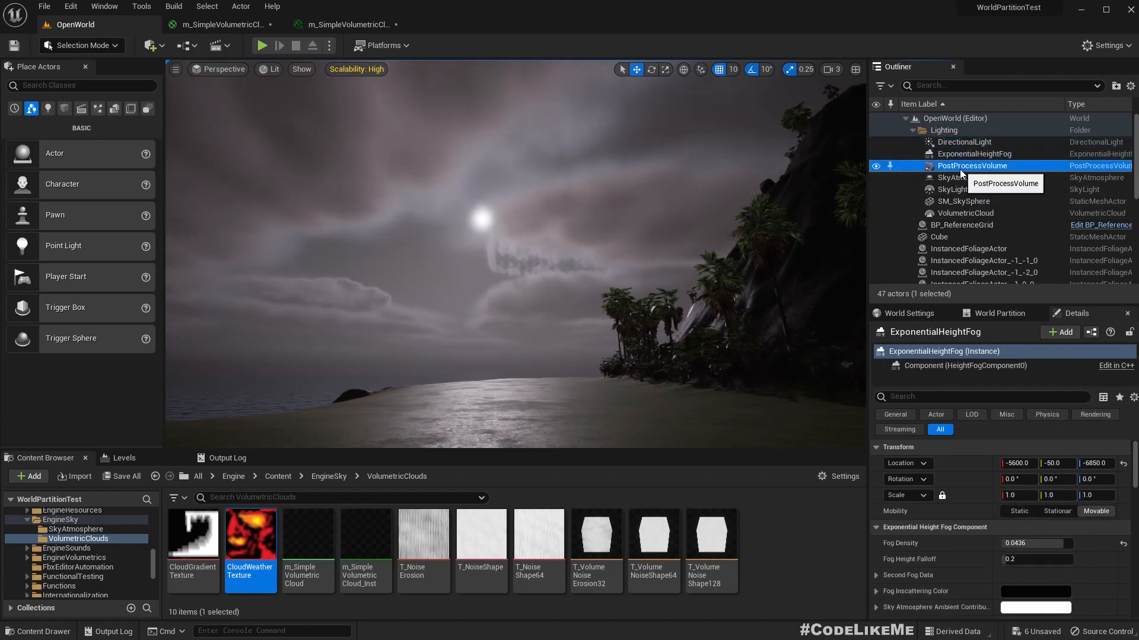
pyautogui.click(972, 165)
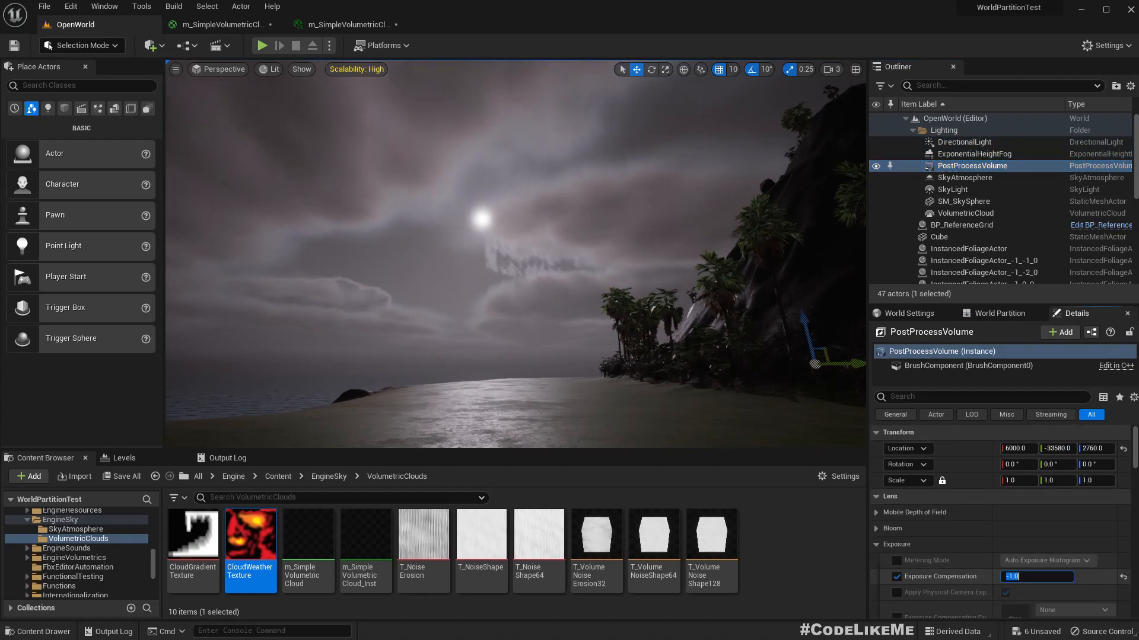
pyautogui.write('0.5')
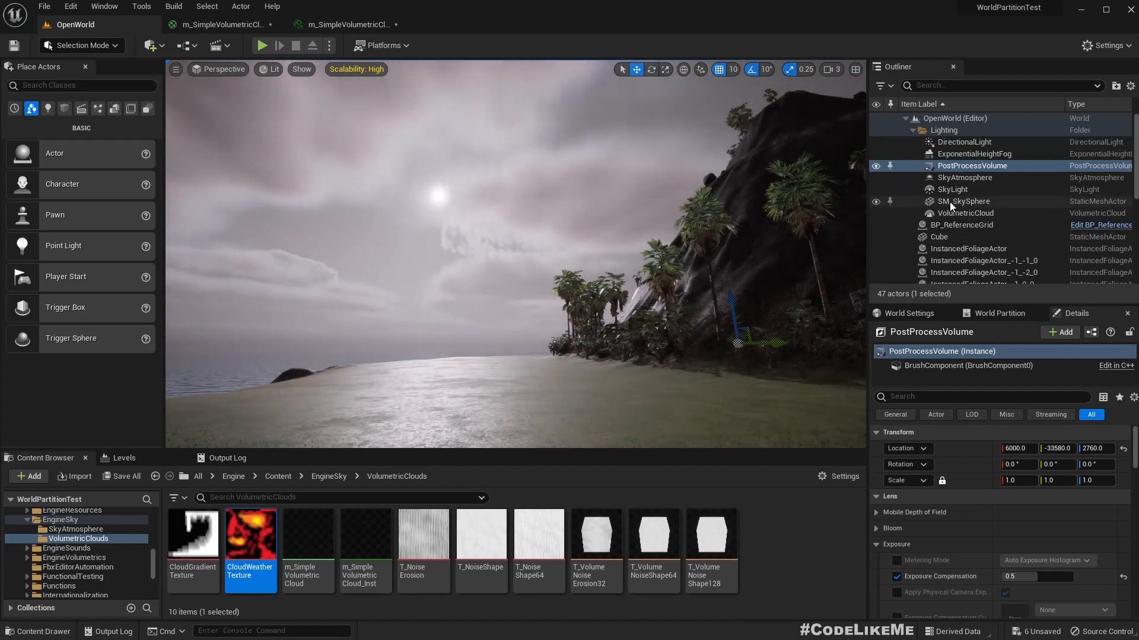
# - Select SkyAtmosphere and give its Ground Albedo a light blue colour
pyautogui.click(964, 201)
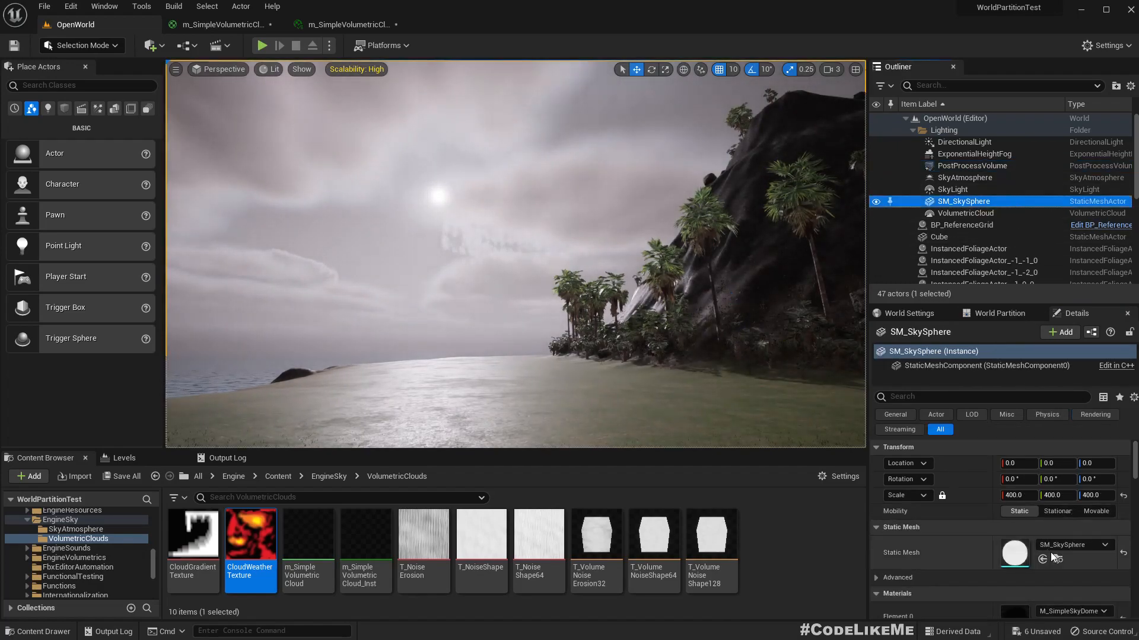
pyautogui.scroll(-3)
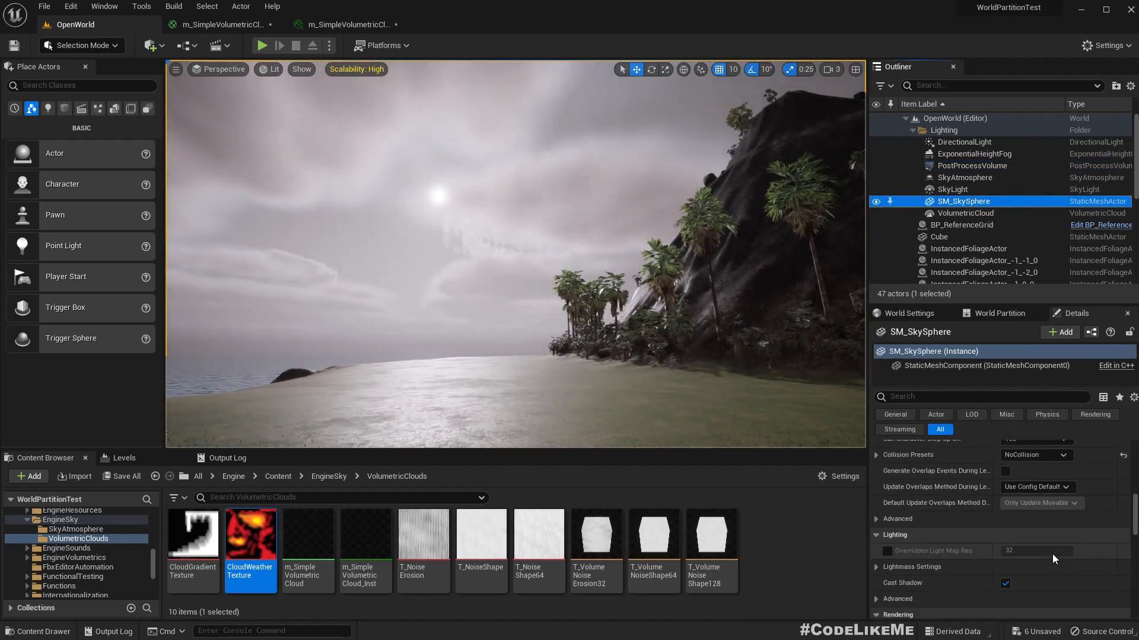
pyautogui.click(965, 177)
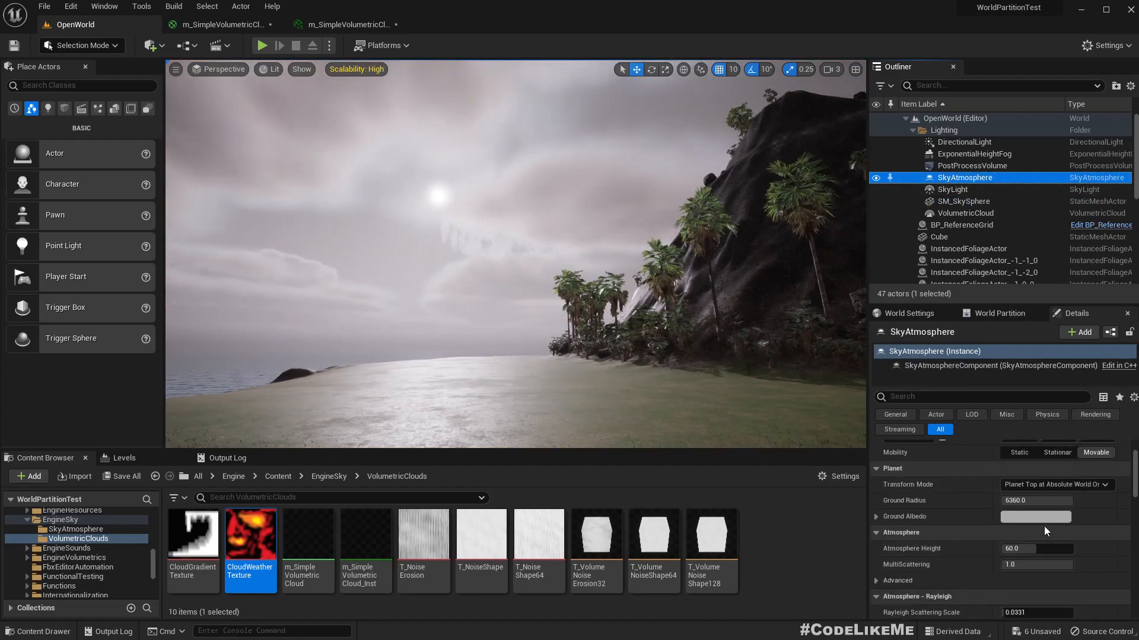
pyautogui.click(1035, 516)
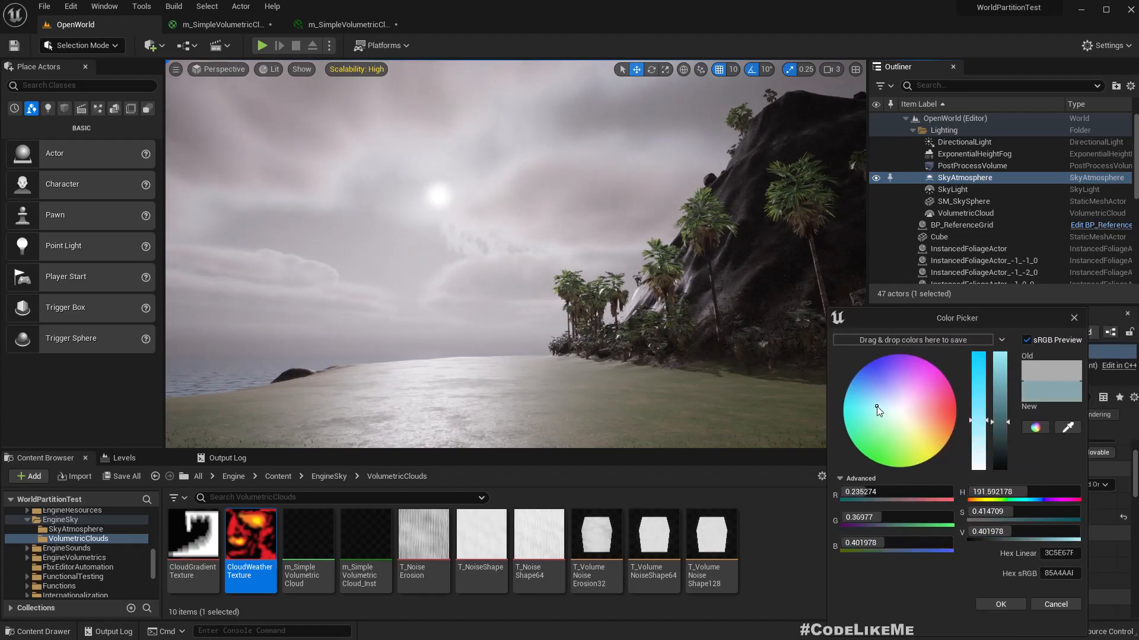
pyautogui.click(865, 379)
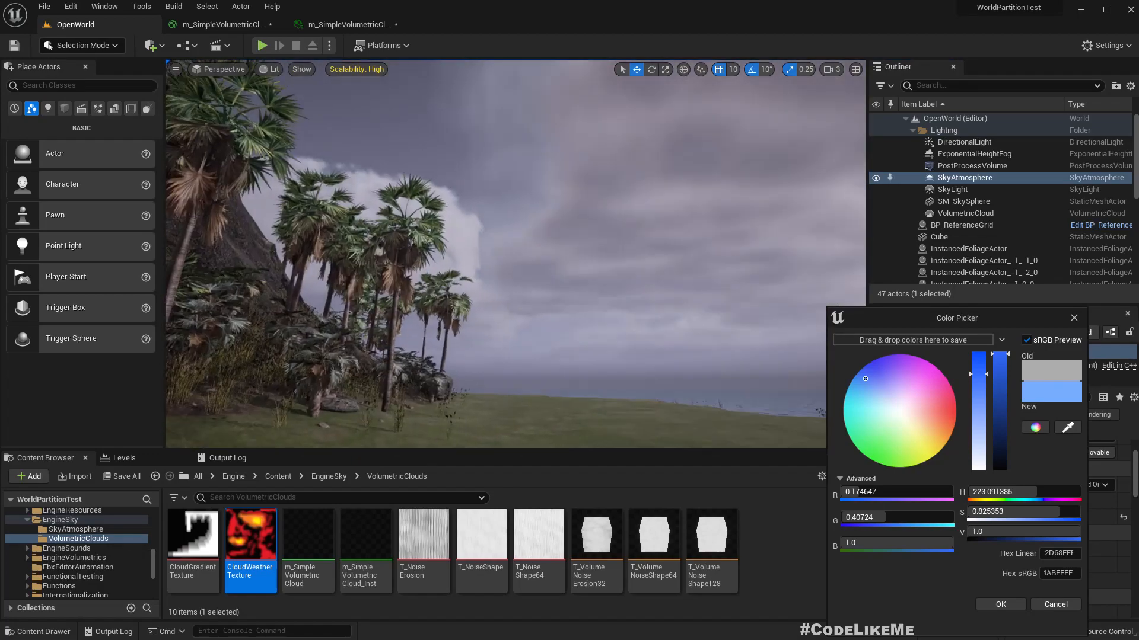
pyautogui.click(1000, 604)
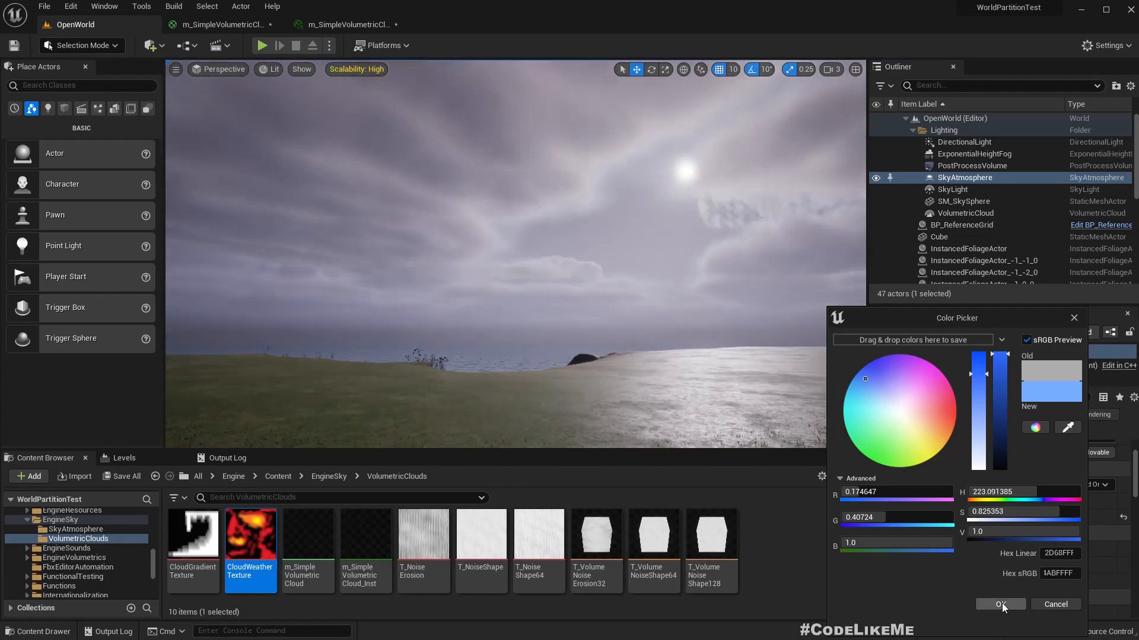
pyautogui.click(1000, 605)
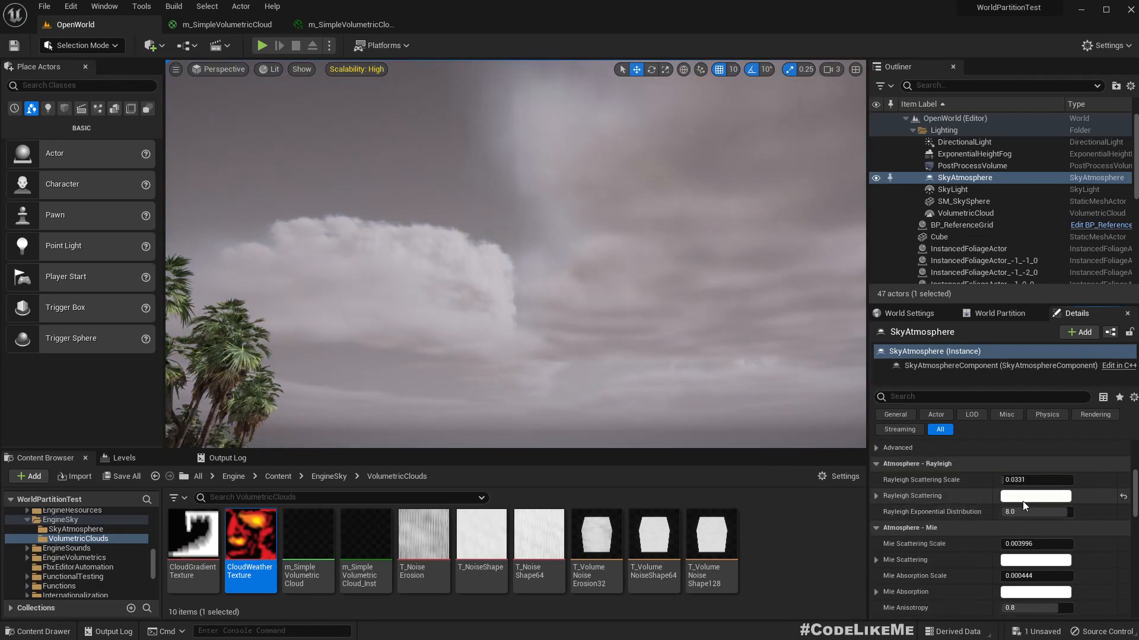
# - Apply the same light blue to Rayleigh Scattering and save the level
pyautogui.click(1034, 496)
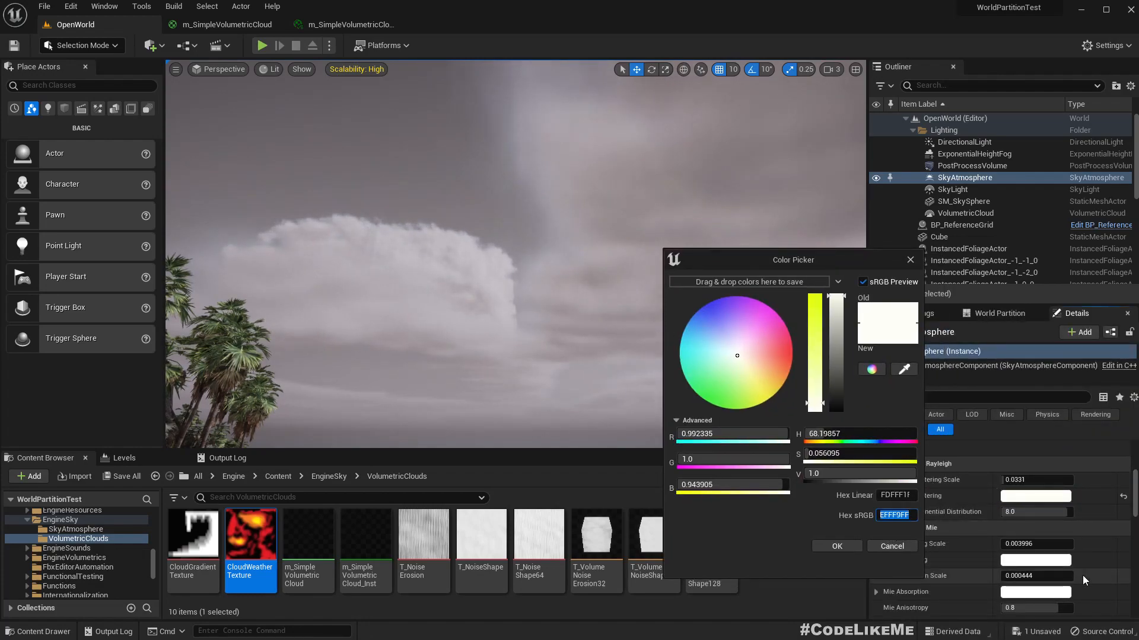
pyautogui.click(701, 321)
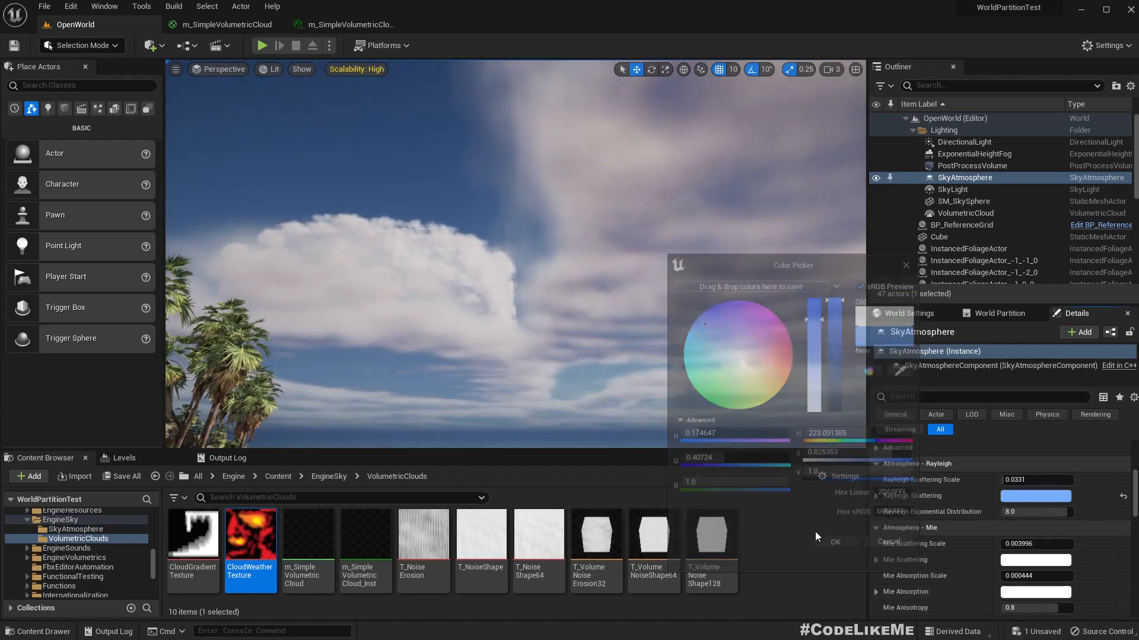
pyautogui.click(834, 541)
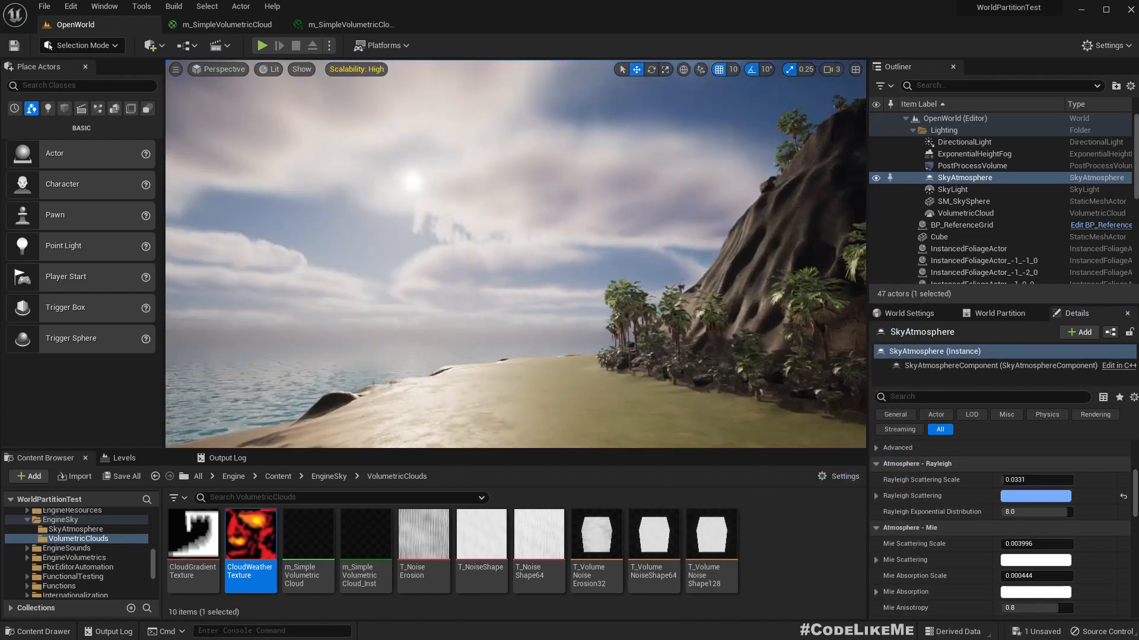
pyautogui.press('F11')
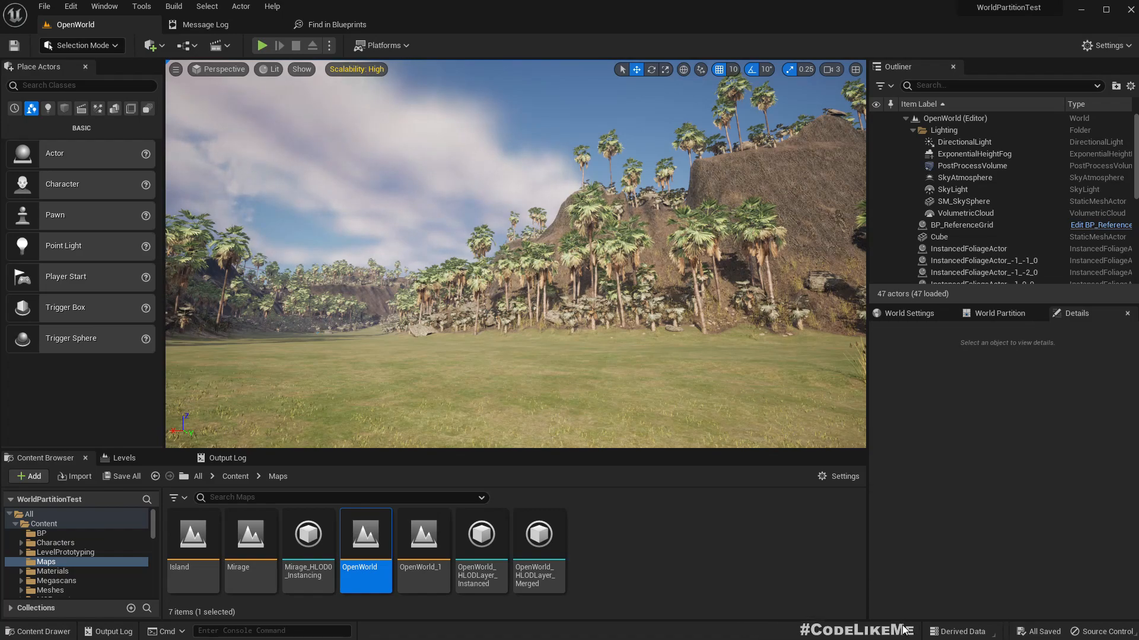
pyautogui.moveTo(923, 623)
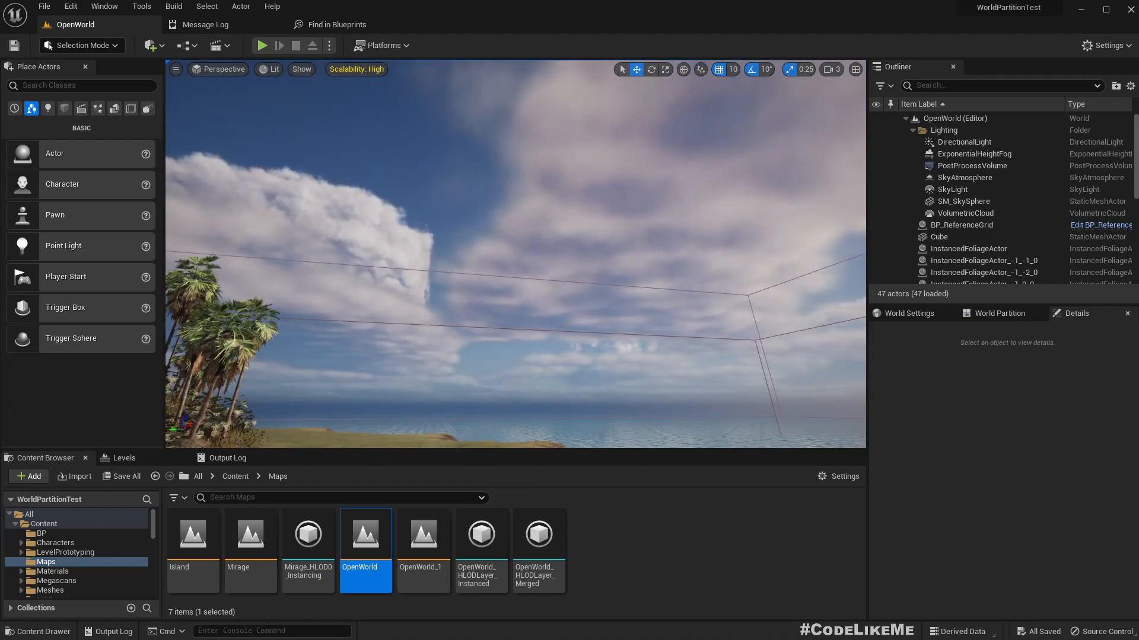
# - Select the VolumetricCloud actor and scroll its Details down to Cloud Material
pyautogui.click(965, 213)
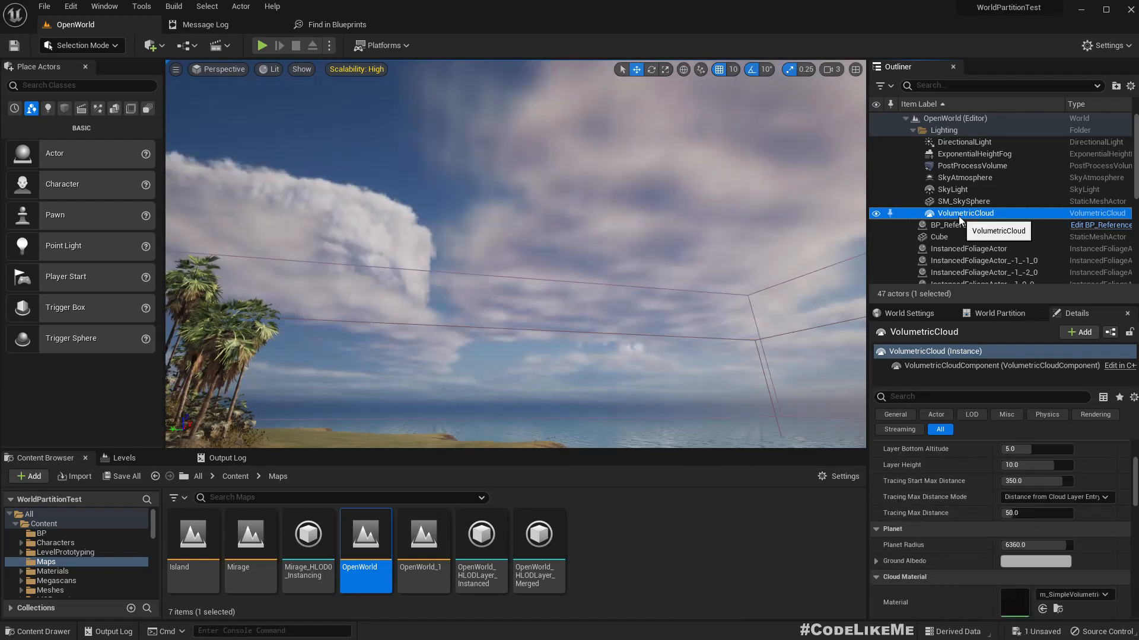
pyautogui.scroll(-3)
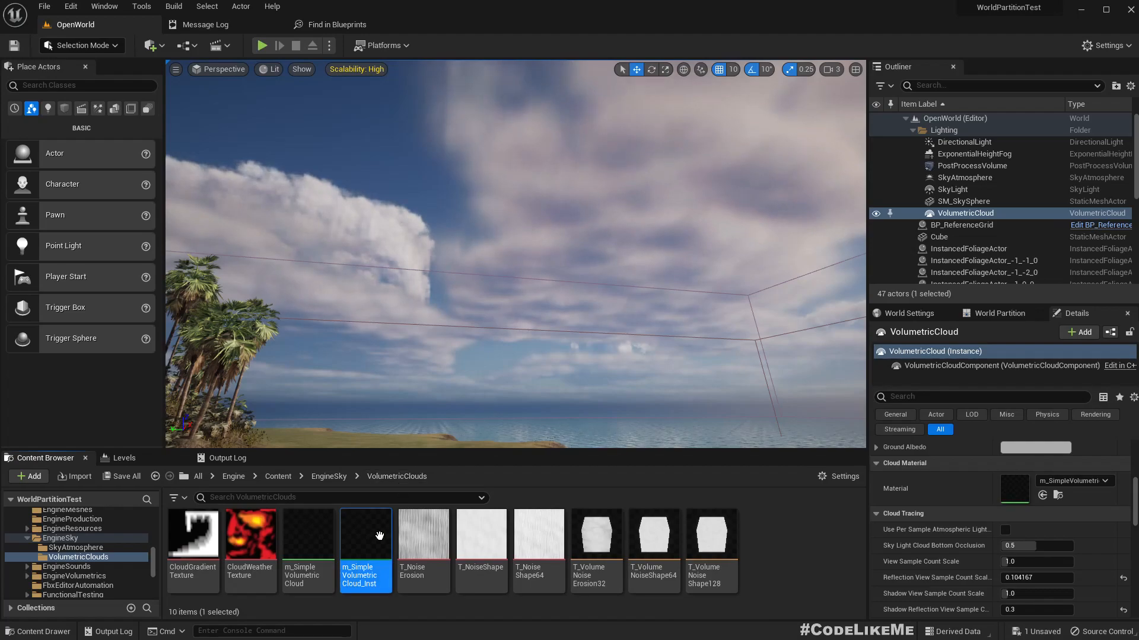
pyautogui.moveTo(365, 545)
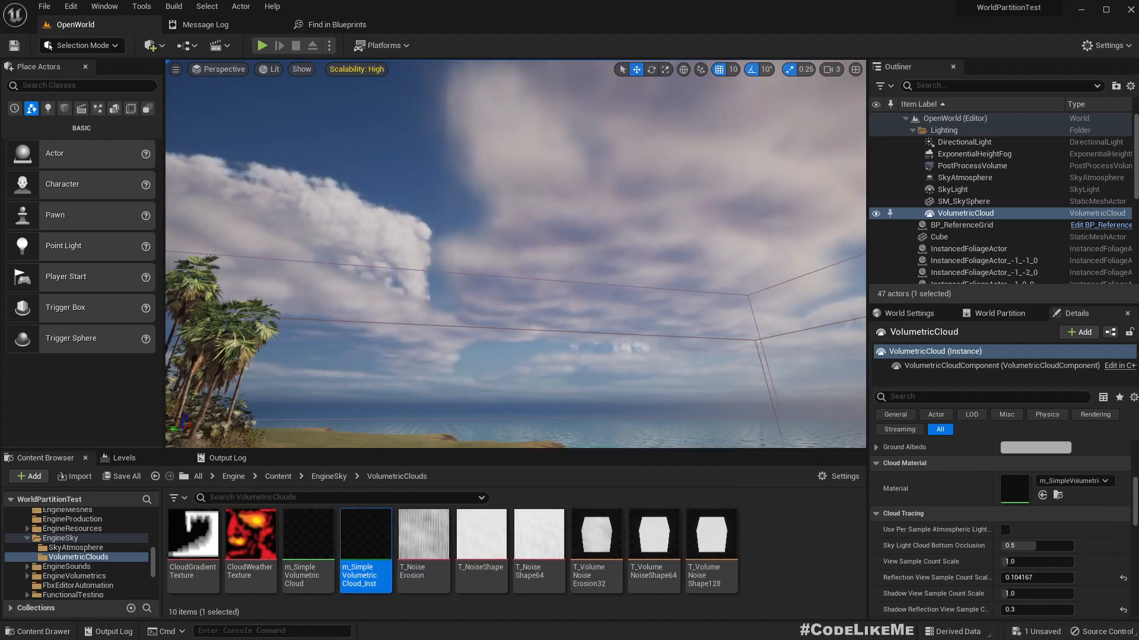
# - Open m_SimpleVolumetricCloud_Inst in its editor and close the Message Log
pyautogui.doubleClick(364, 537)
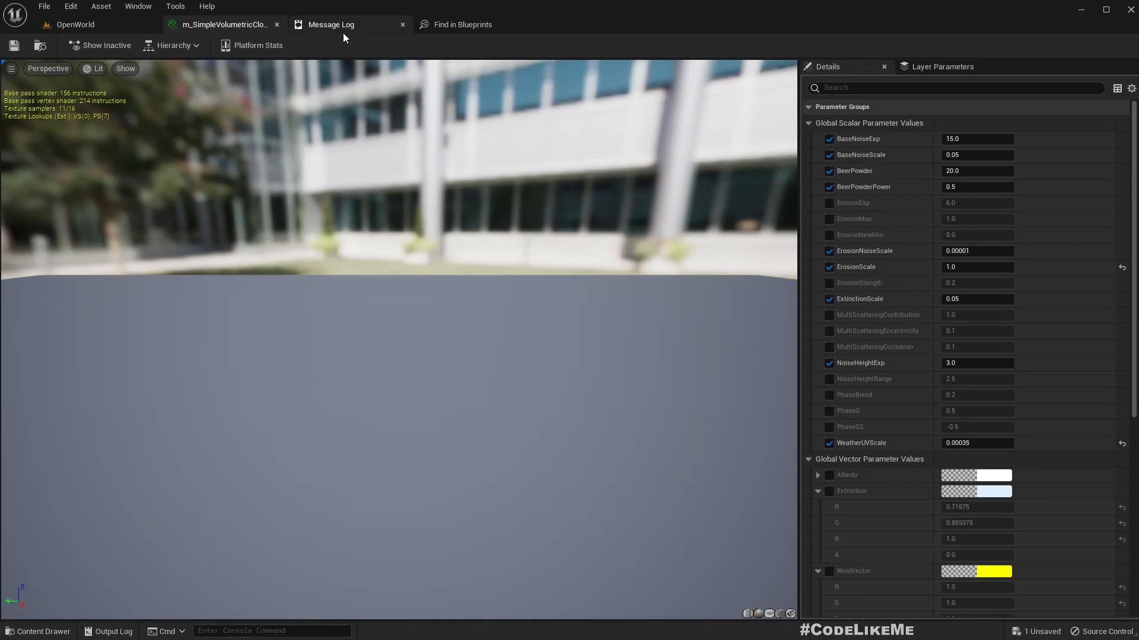
pyautogui.click(402, 24)
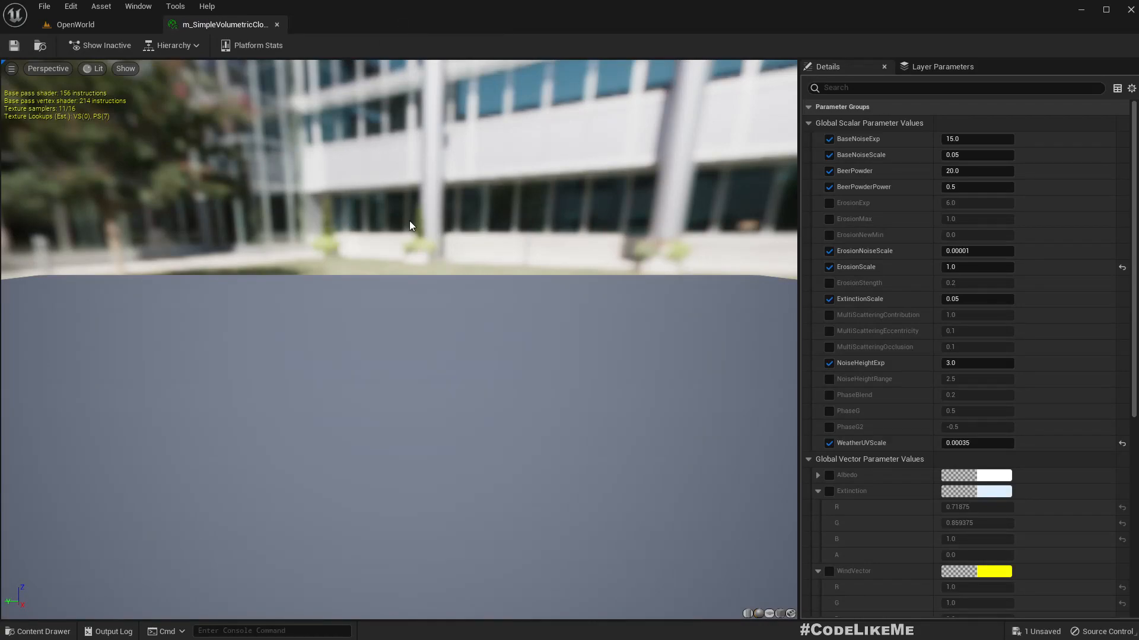
pyautogui.moveTo(1078, 356)
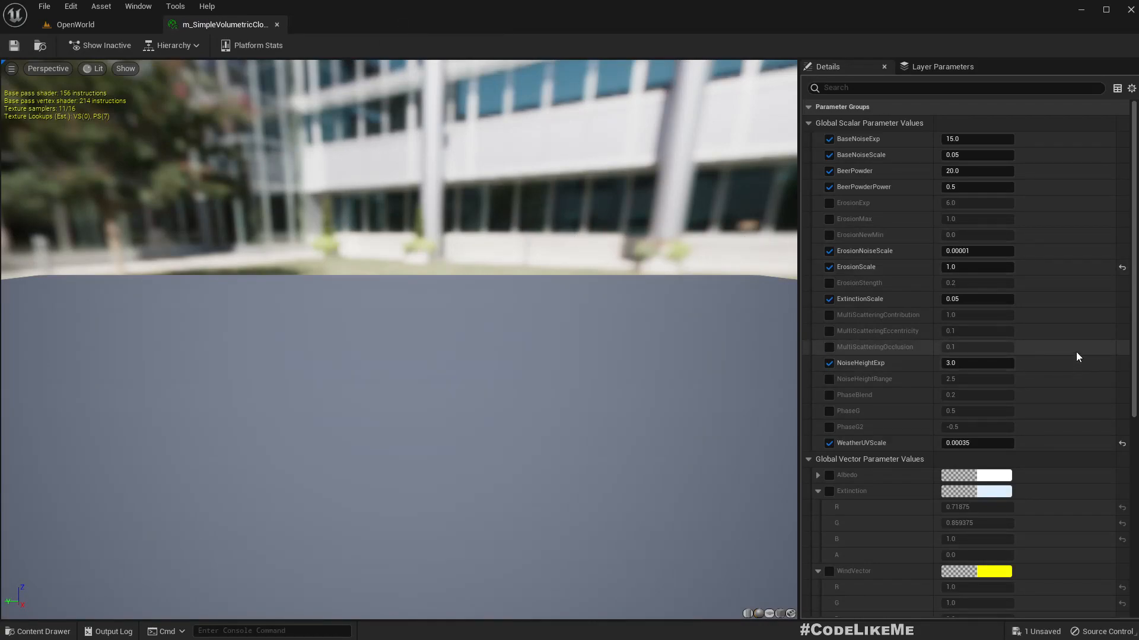
pyautogui.moveTo(436, 249)
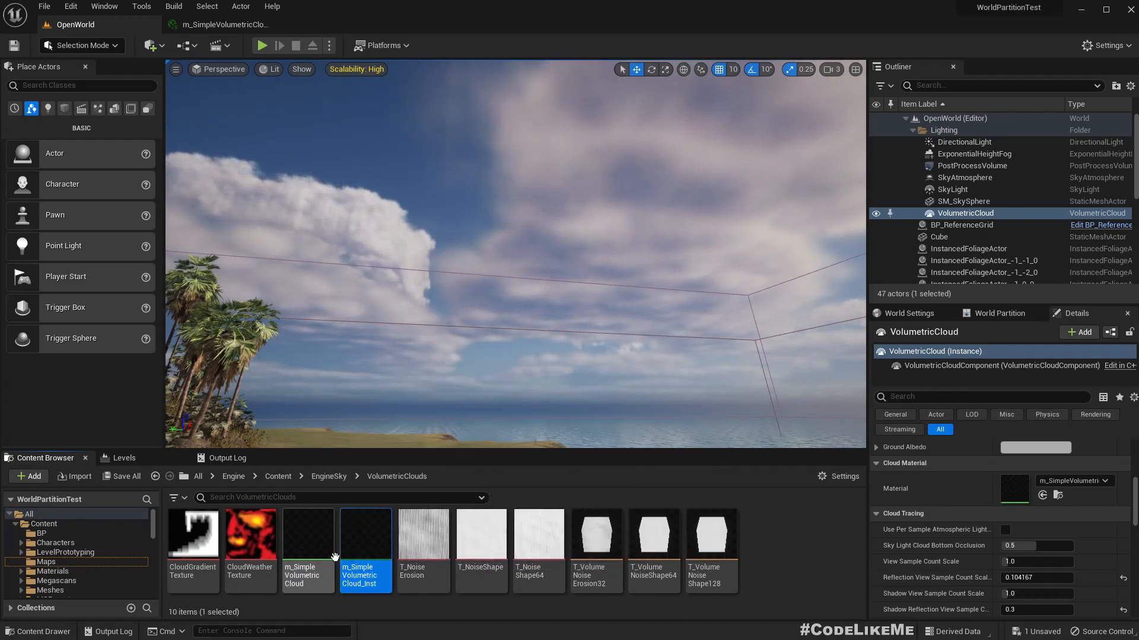
pyautogui.moveTo(365, 552)
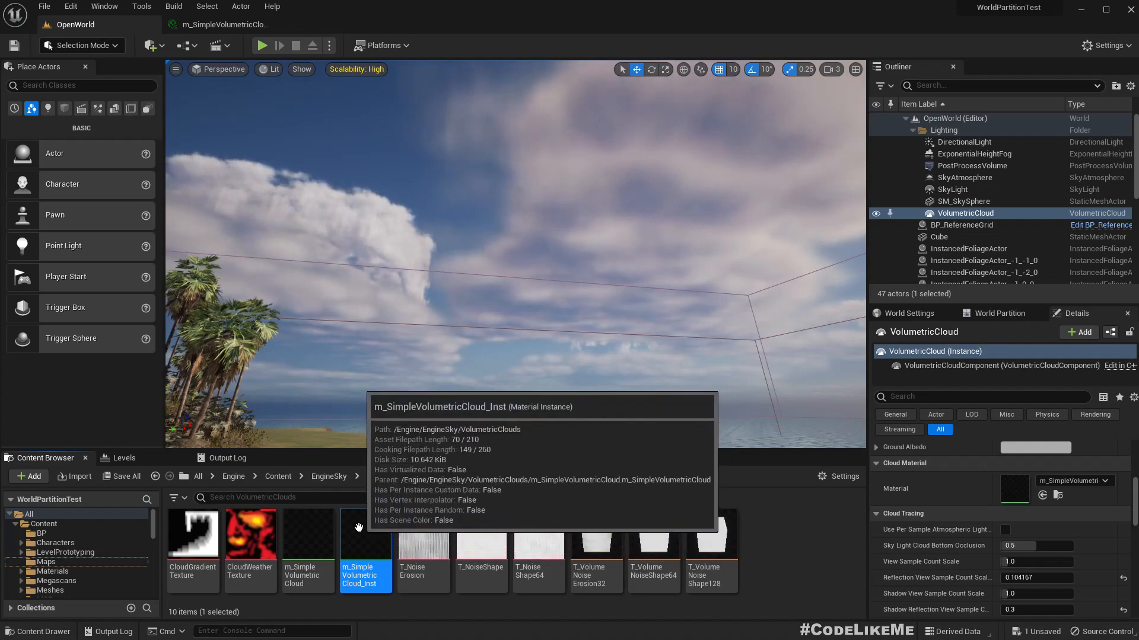
pyautogui.moveTo(304, 541)
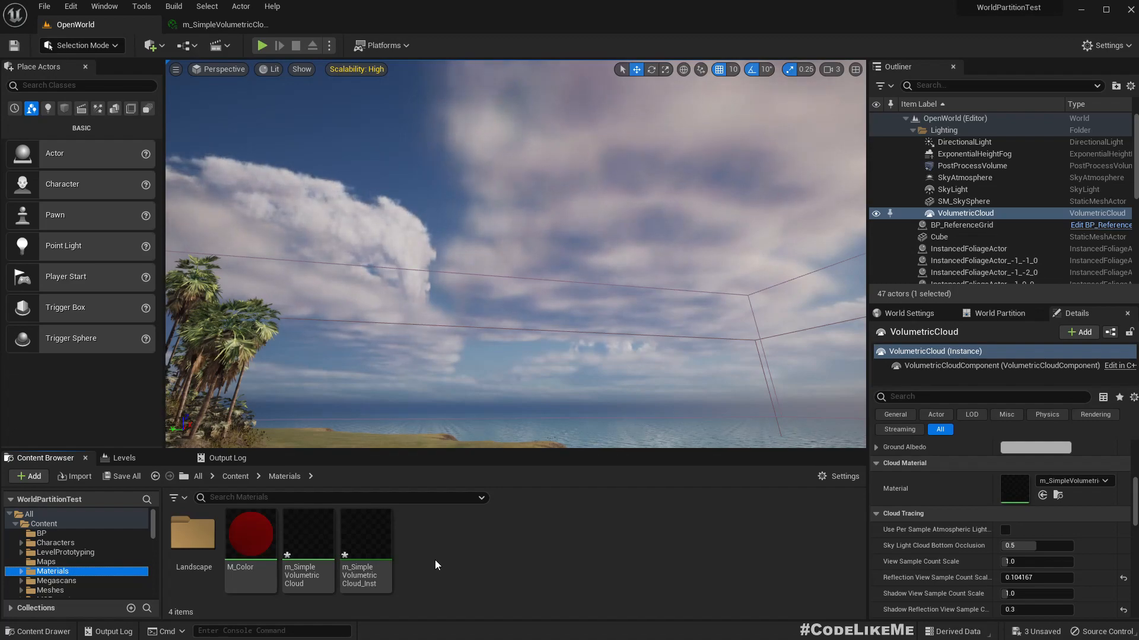
# - Select the copied volumetric cloud material in Content/Materials
pyautogui.click(307, 541)
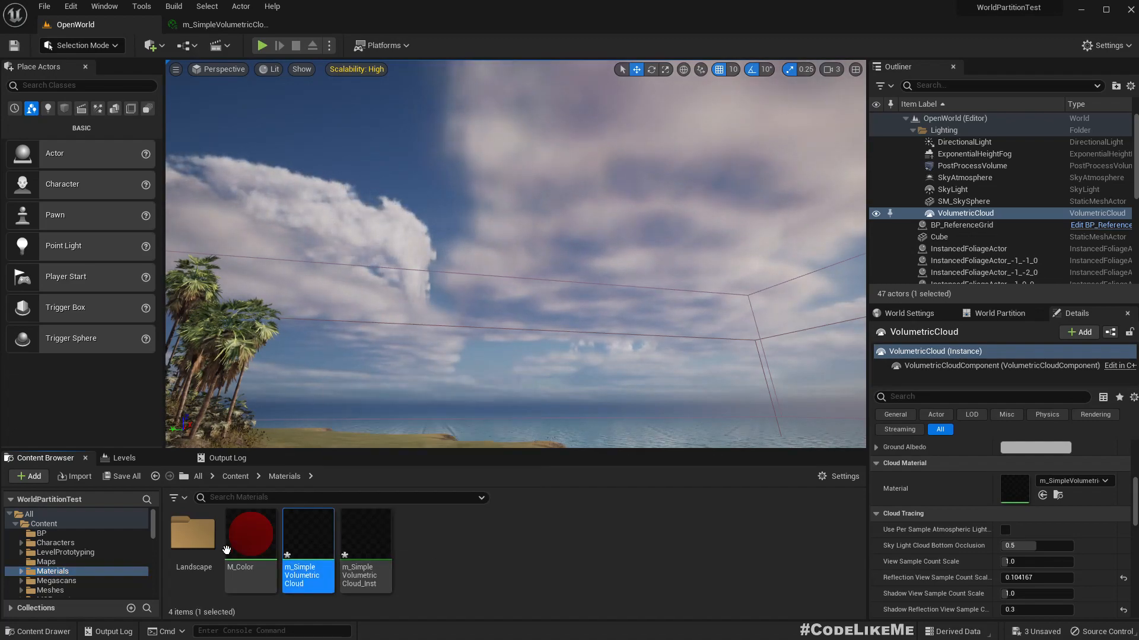
pyautogui.scroll(-3)
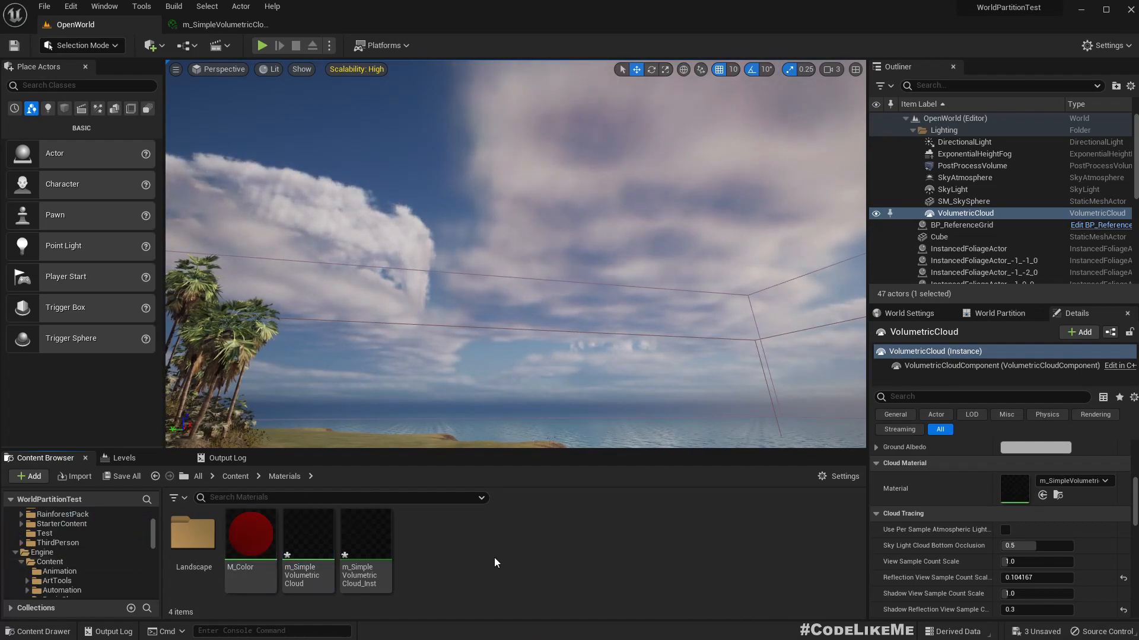
# - Create a new folder named Atmosphere inside Materials
pyautogui.click(28, 476)
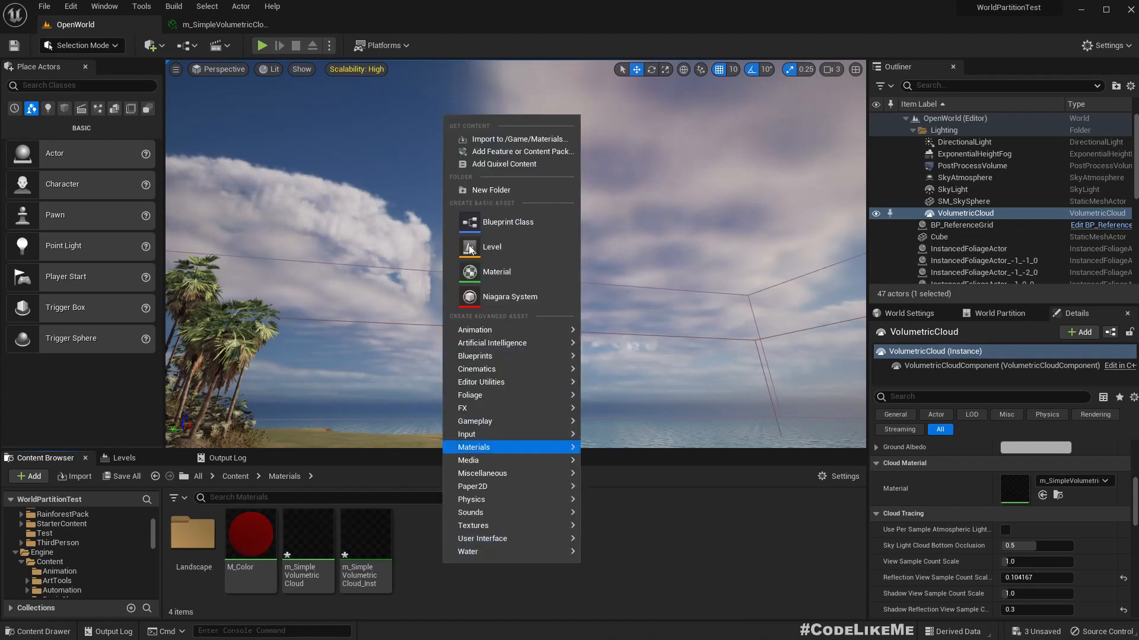
pyautogui.click(491, 190)
pyautogui.write('A')
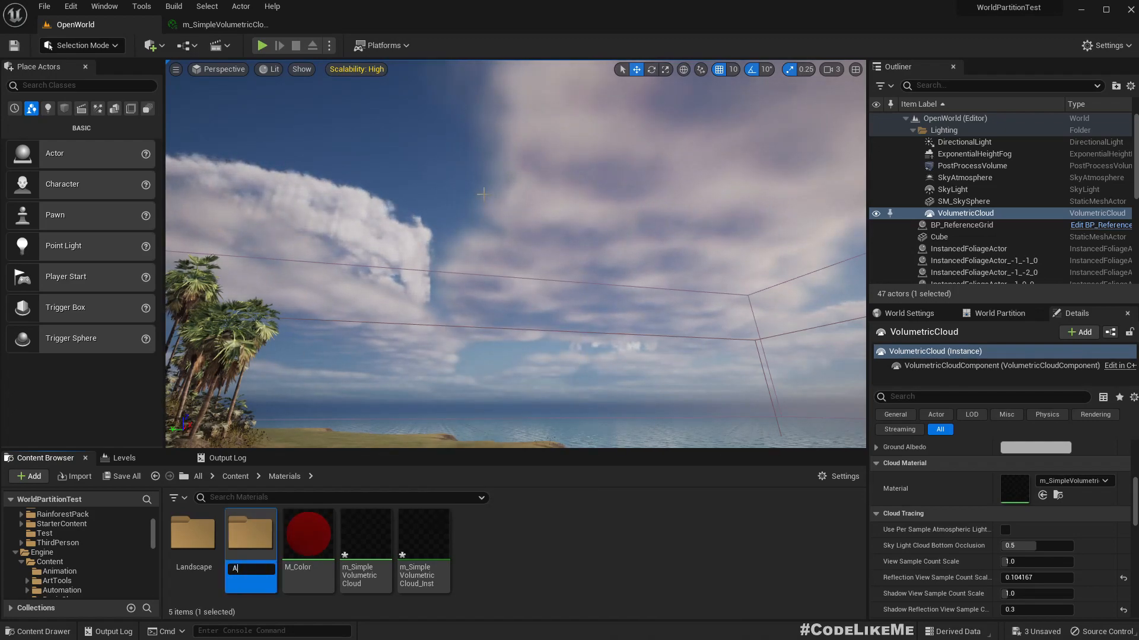
pyautogui.write('tmosph')
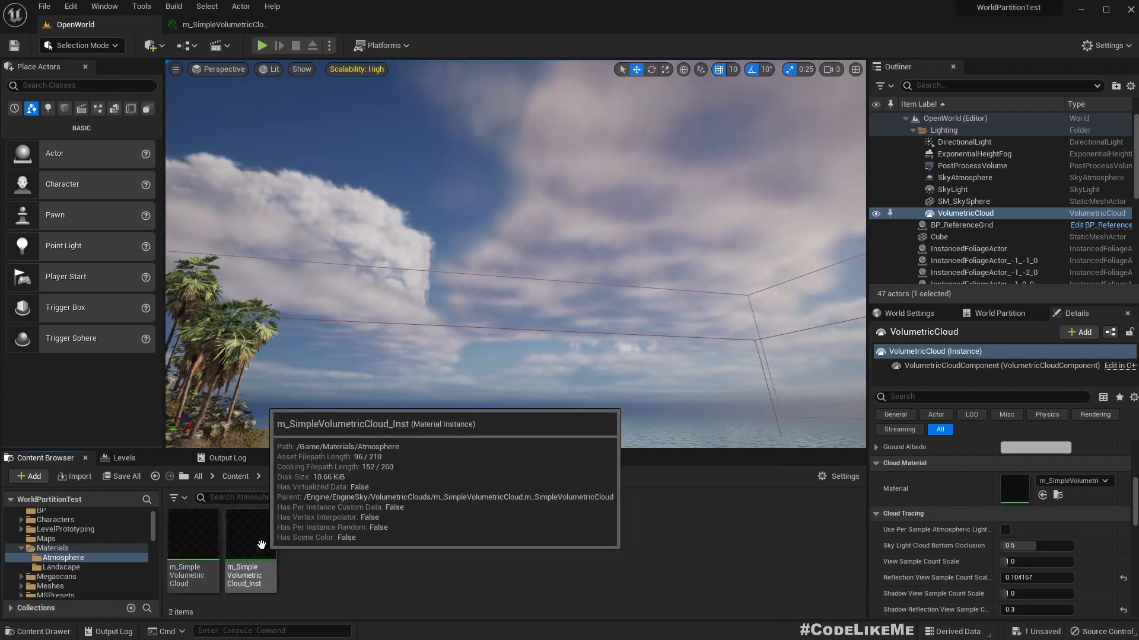
# - Open the copied m_SimpleVolumetricCloud_Inst, then switch between the editor tabs
pyautogui.doubleClick(250, 541)
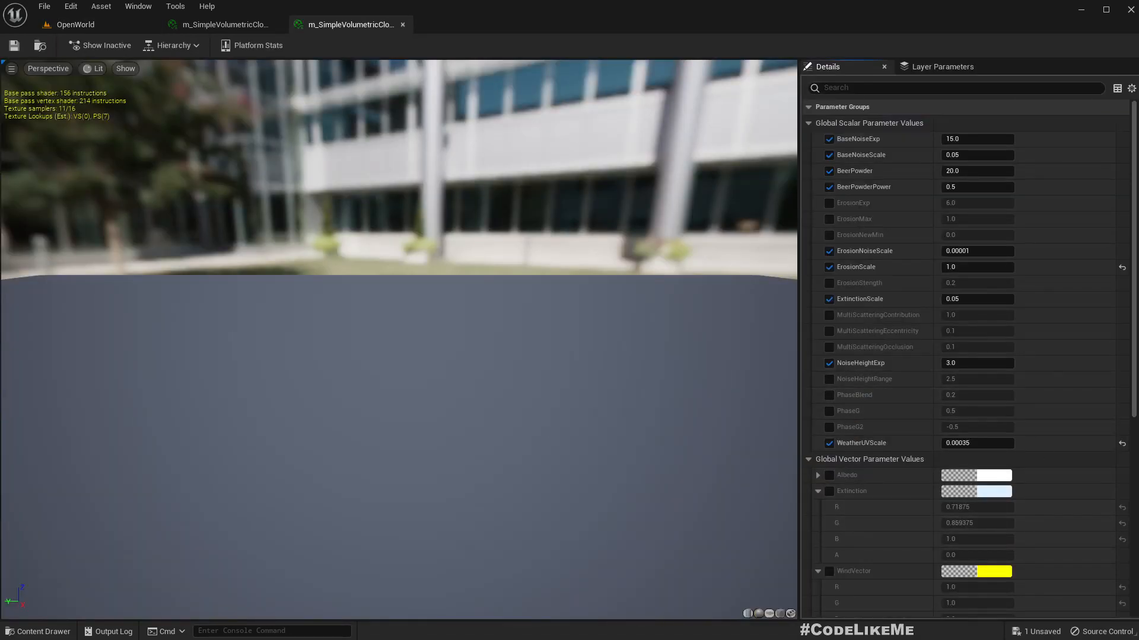
pyautogui.scroll(-3)
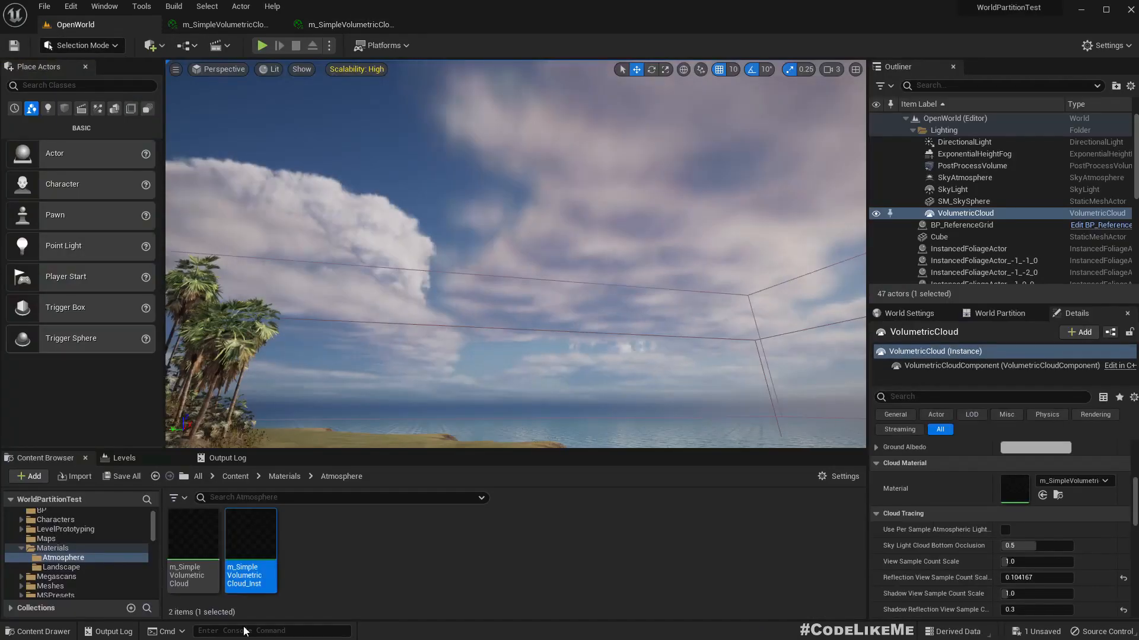
pyautogui.click(353, 23)
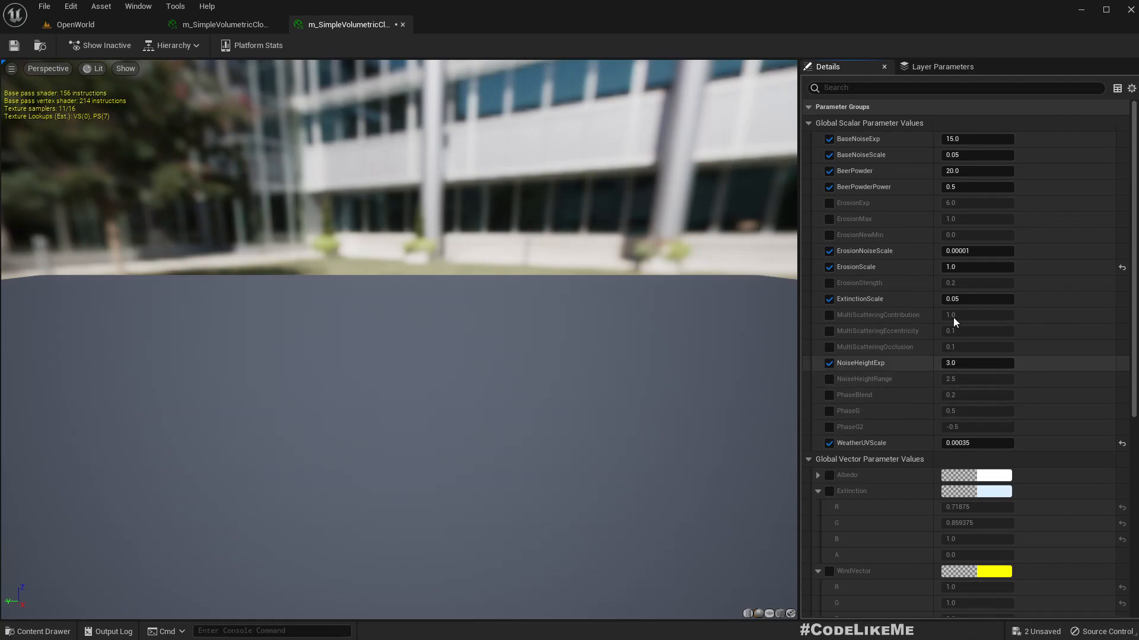
pyautogui.click(72, 24)
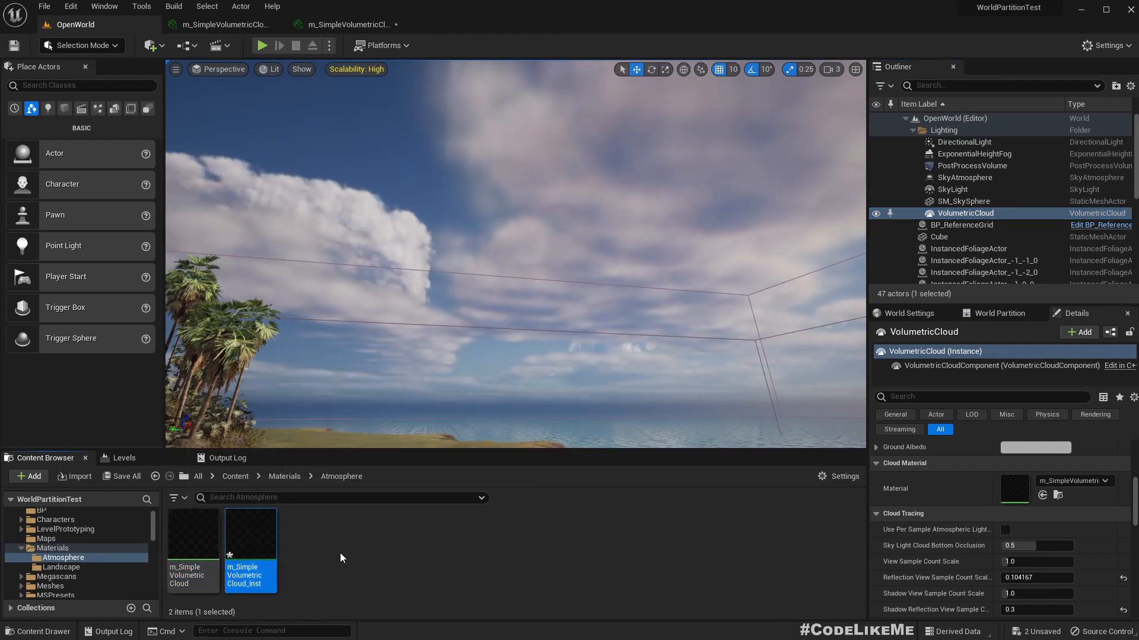
pyautogui.moveTo(1042, 495)
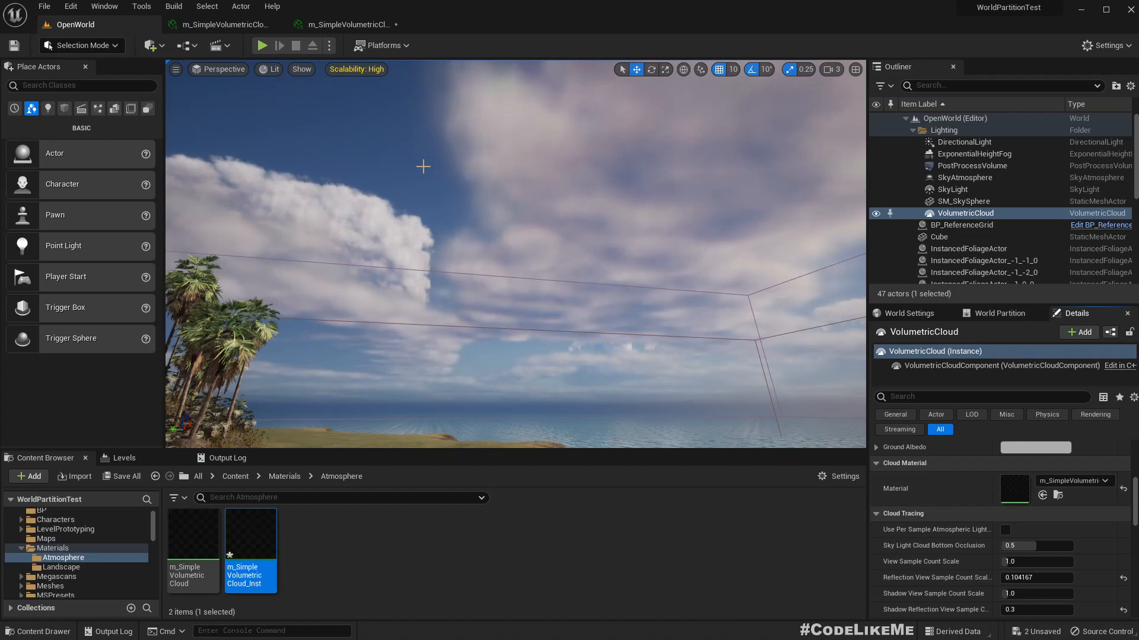
pyautogui.moveTo(249, 552)
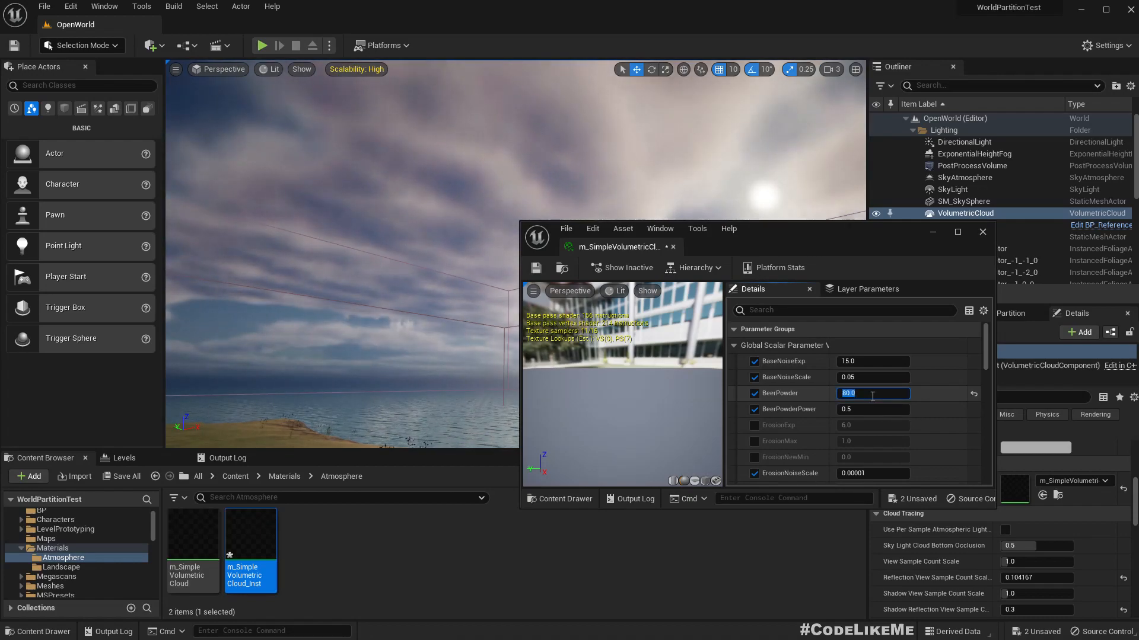
# - Try BeerPowder at 20.0 and 50.0, leaving it at 20.0
pyautogui.write('20.0')
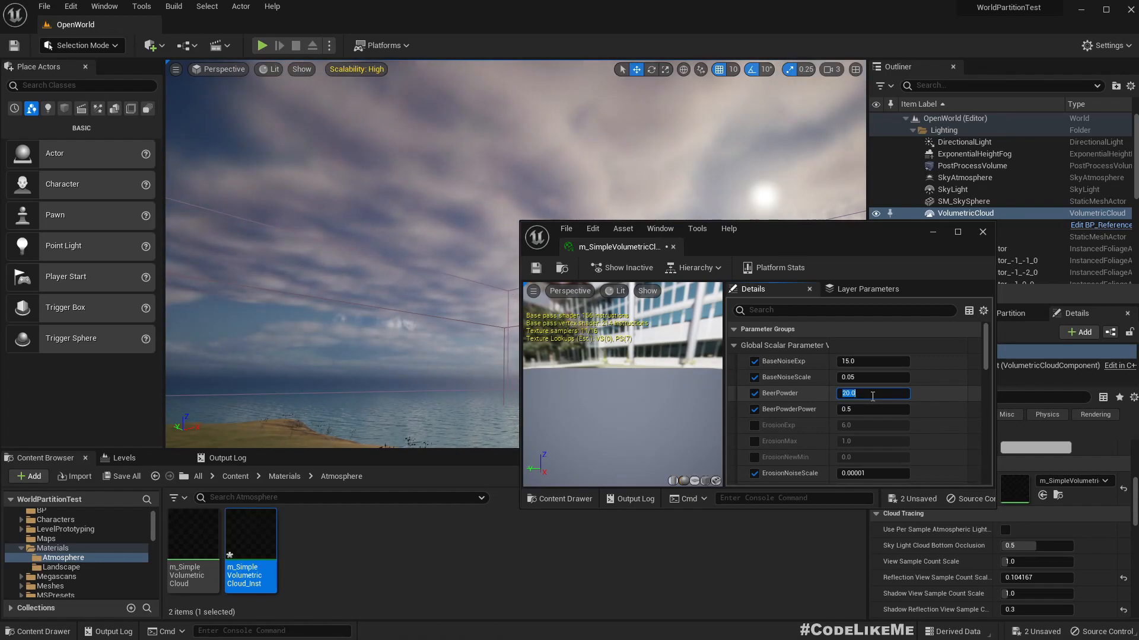
pyautogui.write('50.0')
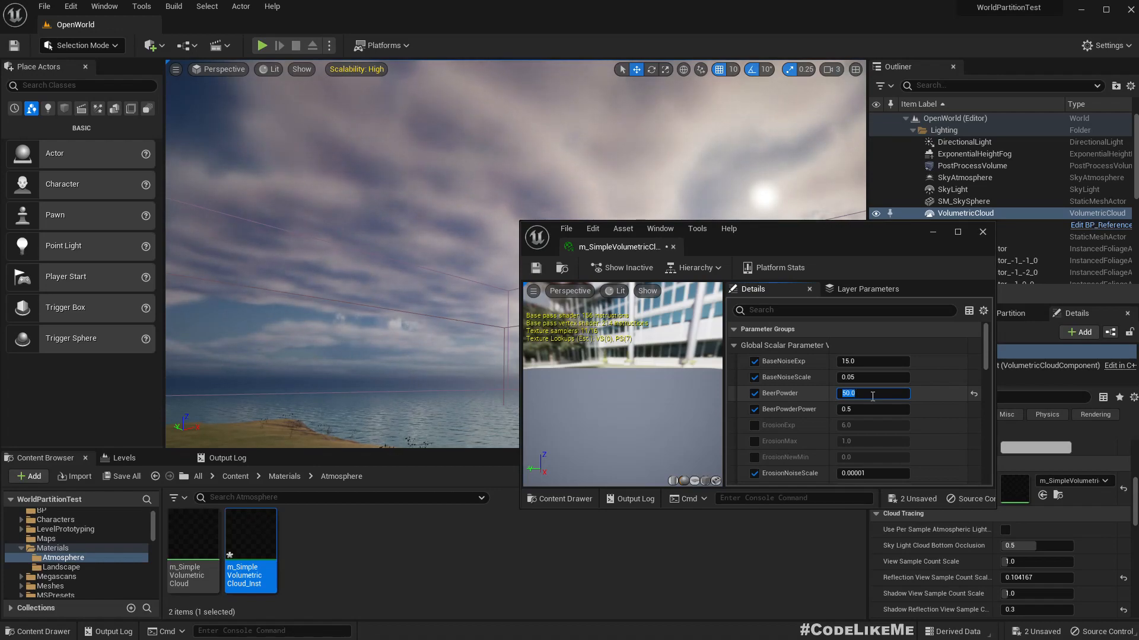
pyautogui.write('20.0')
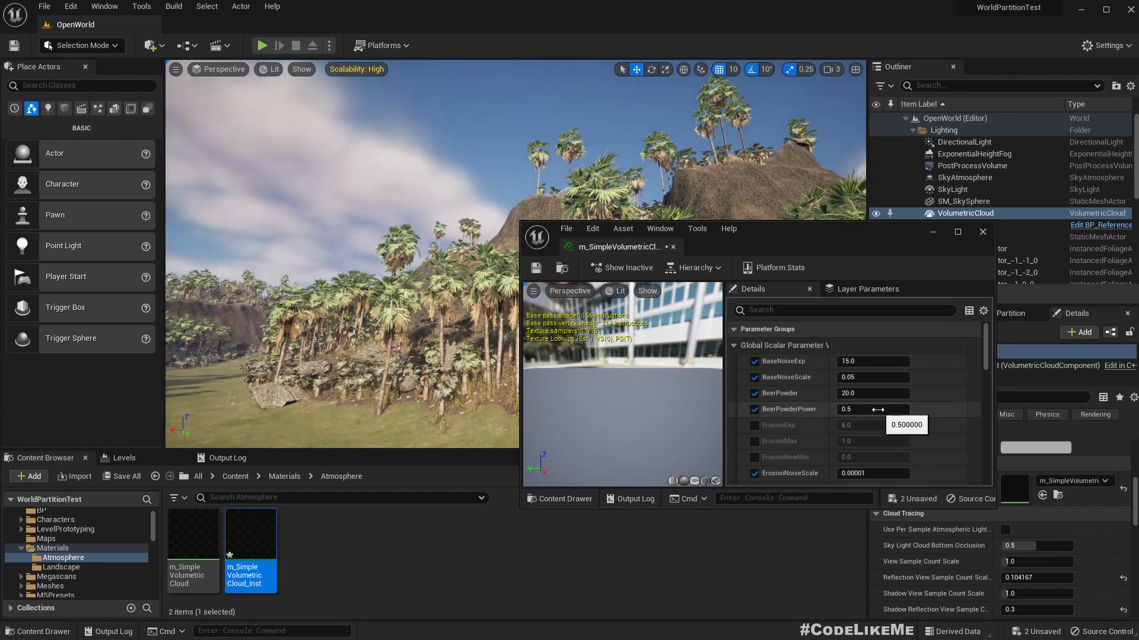
# - Set BeerPowderPower to -5.5 after trying 0.01, 0.5 and -1.5
pyautogui.doubleClick(871, 408)
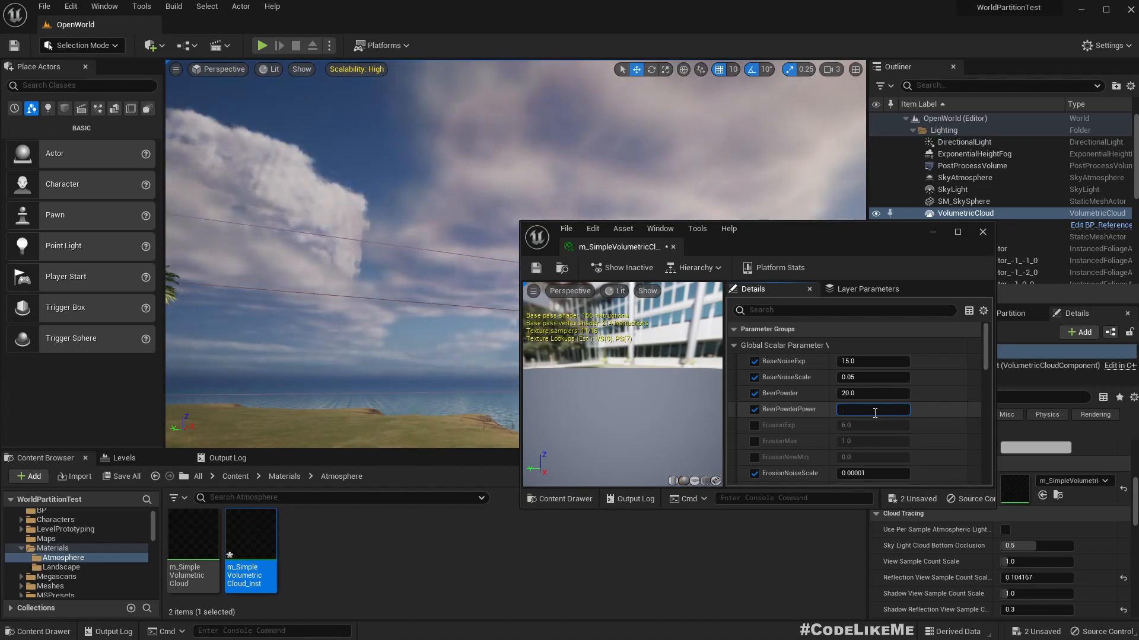
pyautogui.write('0.01')
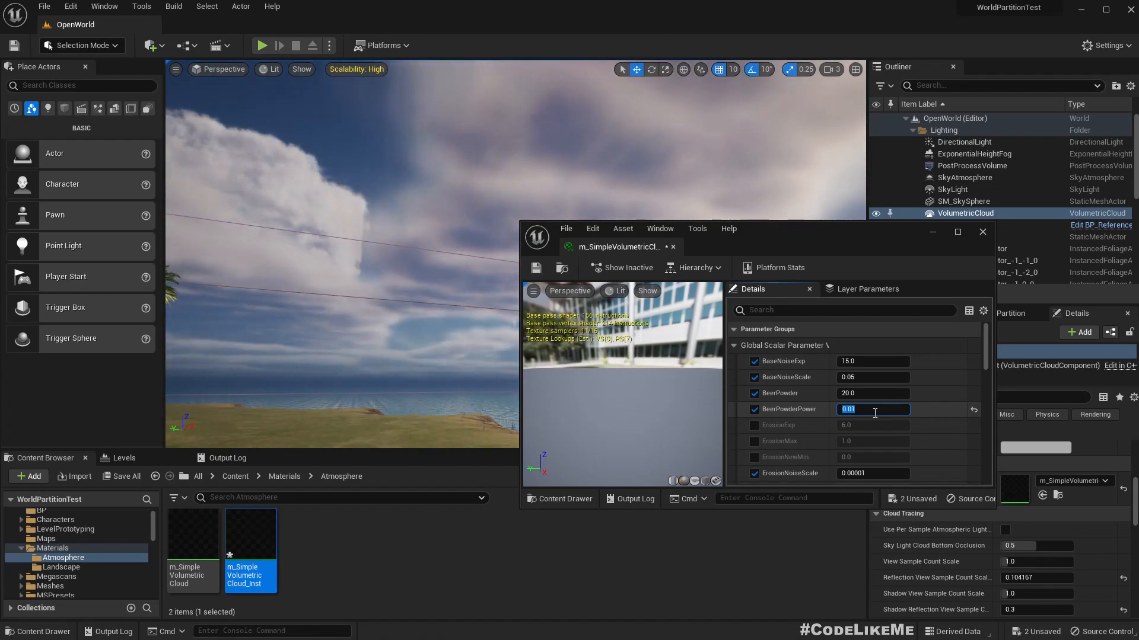
pyautogui.write('0.5')
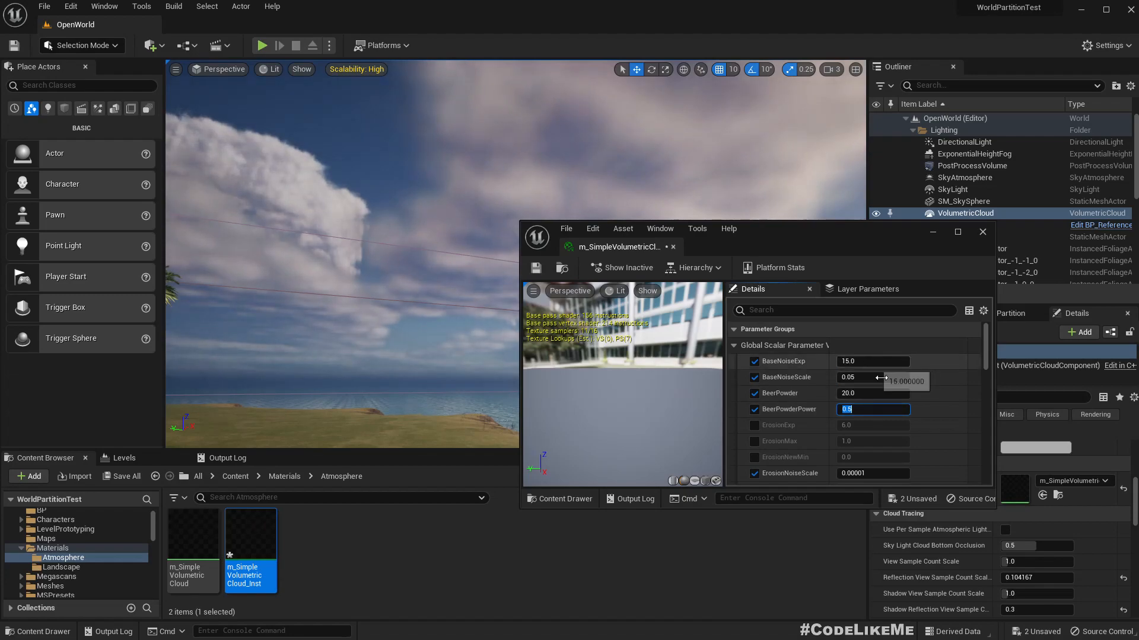
pyautogui.write('-1.5')
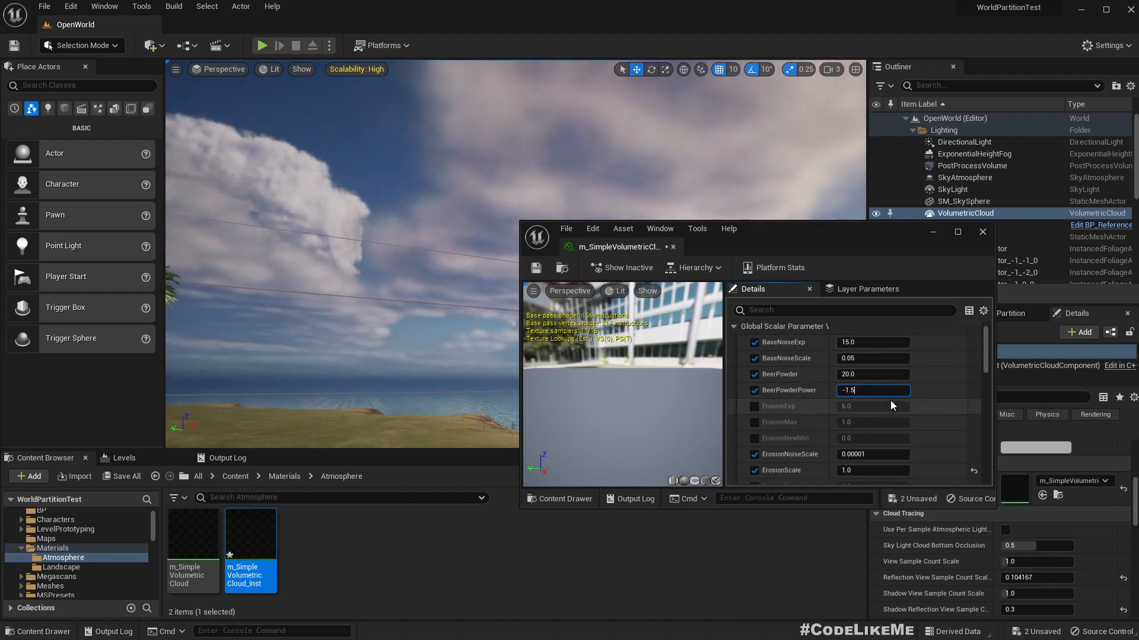
pyautogui.write('-5.5')
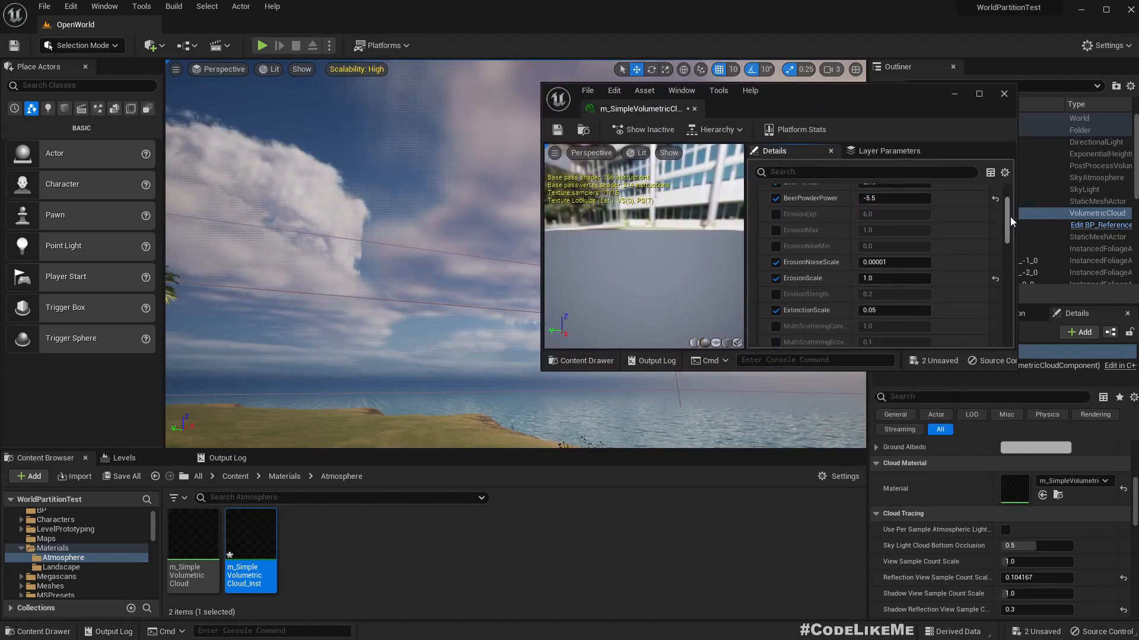
pyautogui.scroll(-3)
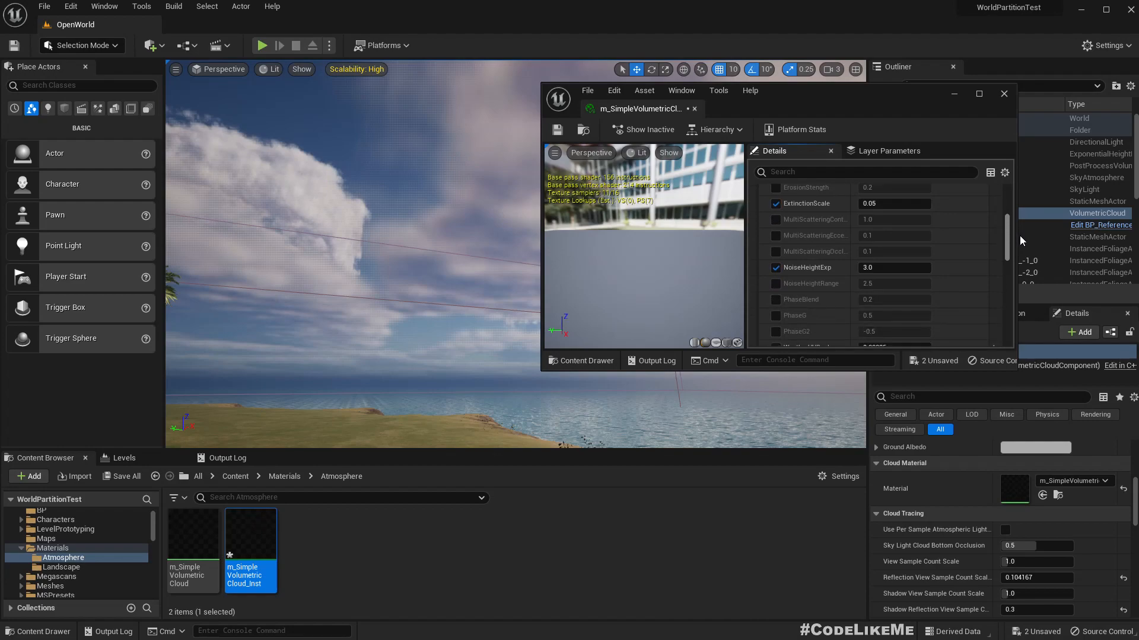
pyautogui.scroll(-3)
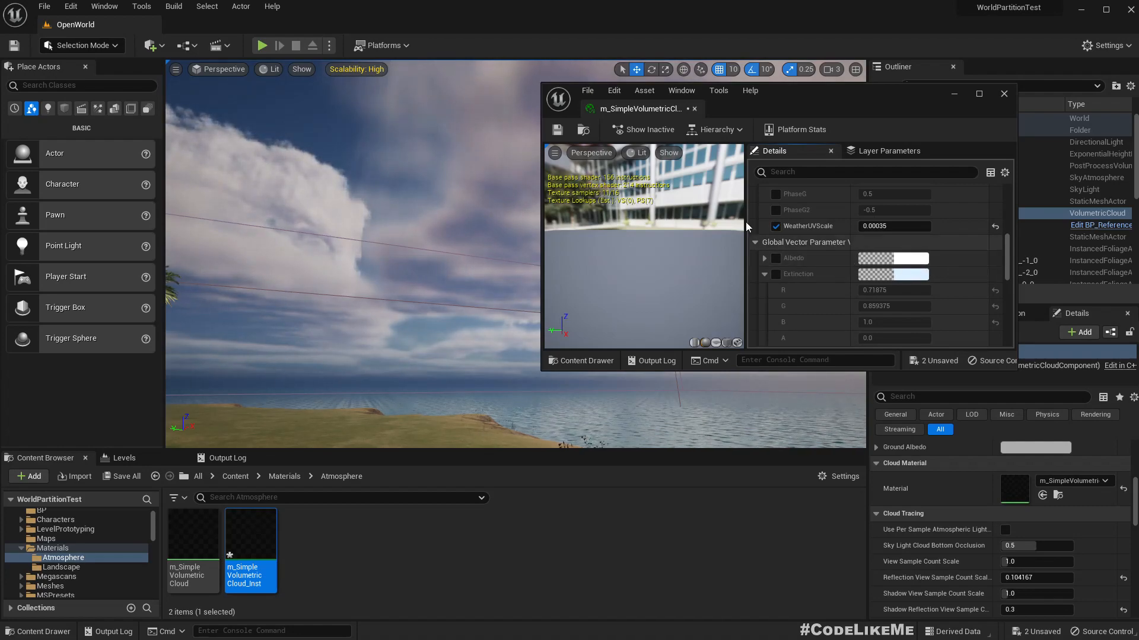
pyautogui.scroll(-3)
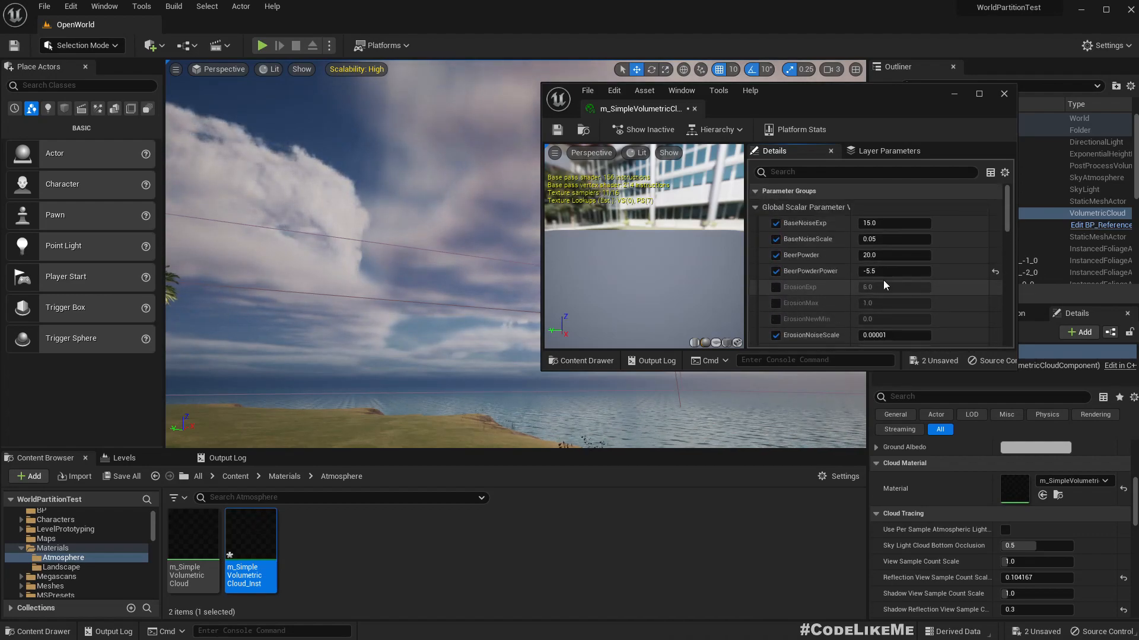
pyautogui.scroll(-3)
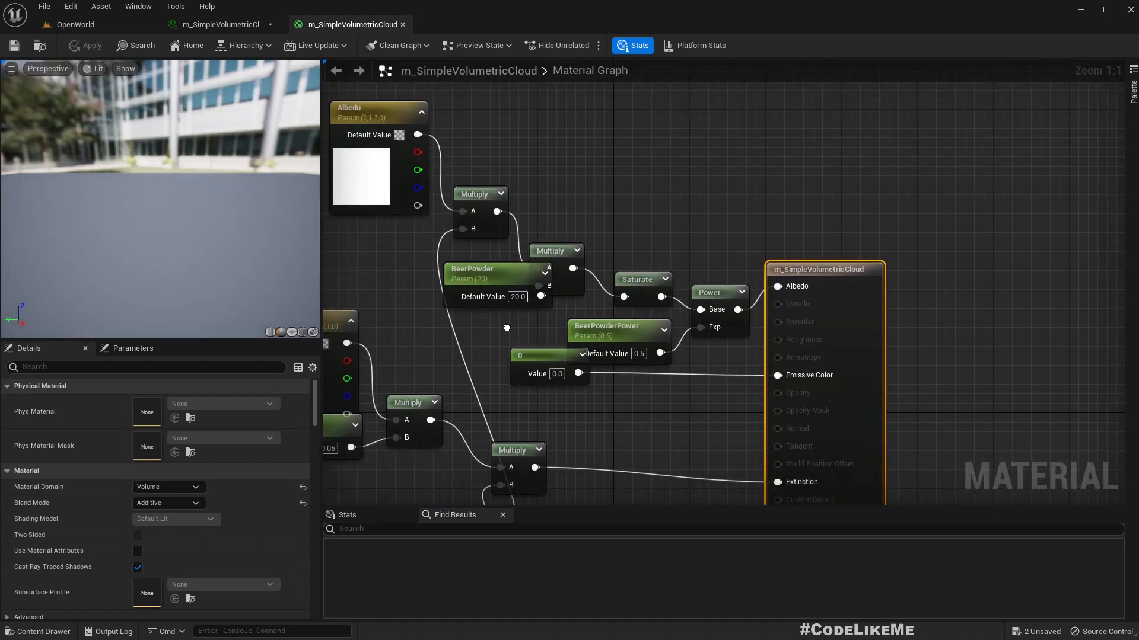
# - Find the CloudWeatherTexture sample node in the material graph and open its texture
pyautogui.scroll(-3)
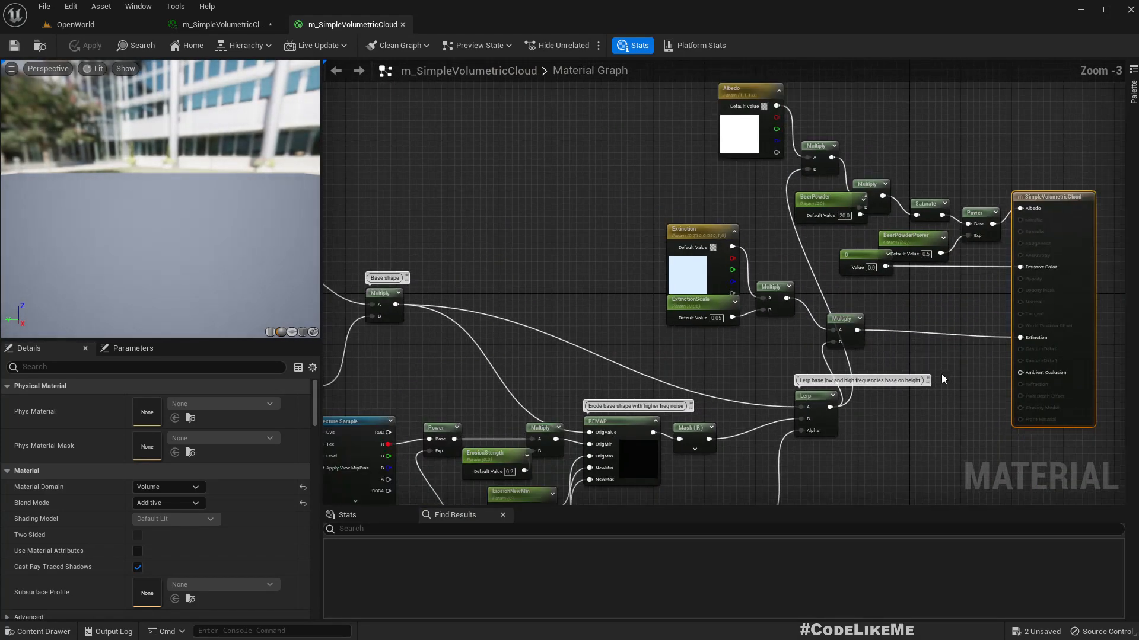
pyautogui.scroll(-3)
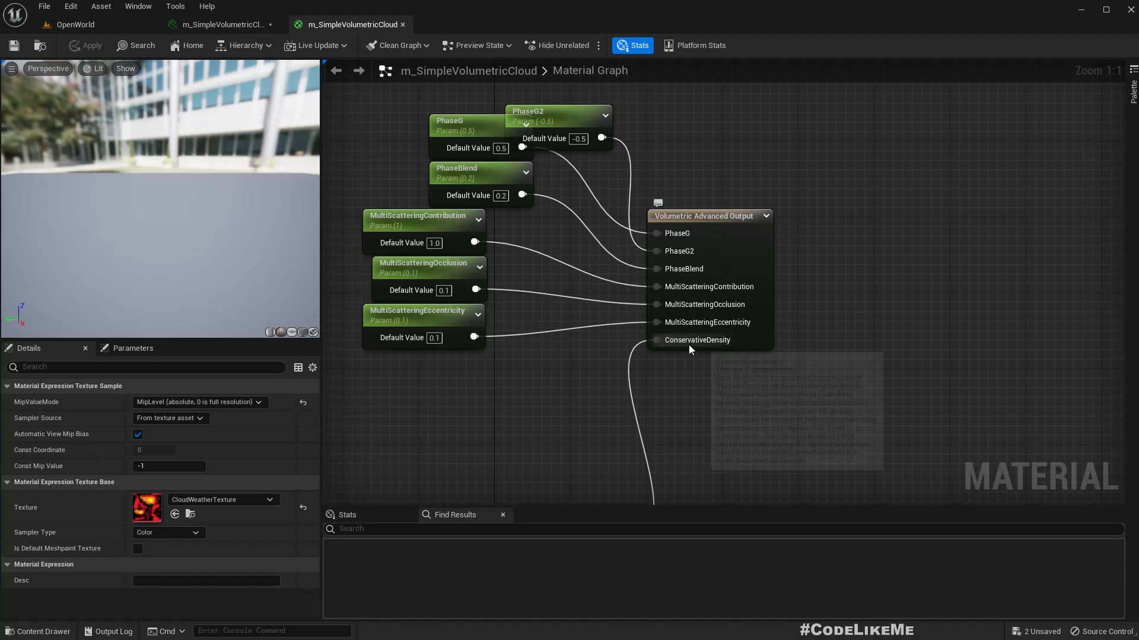
pyautogui.moveTo(696, 340)
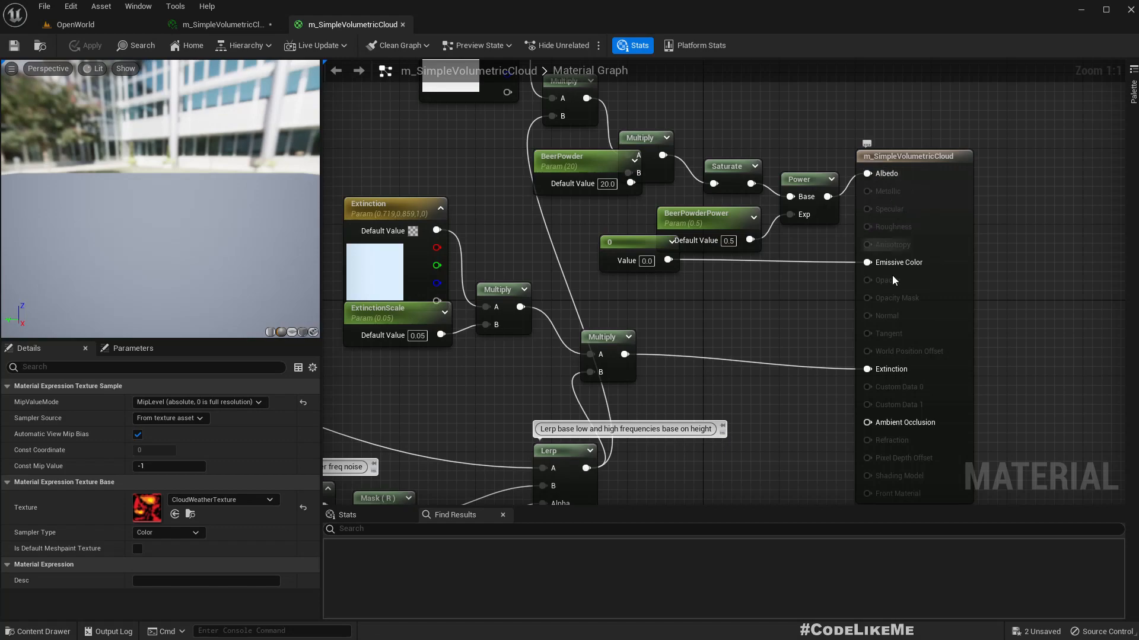
pyautogui.moveTo(764, 335)
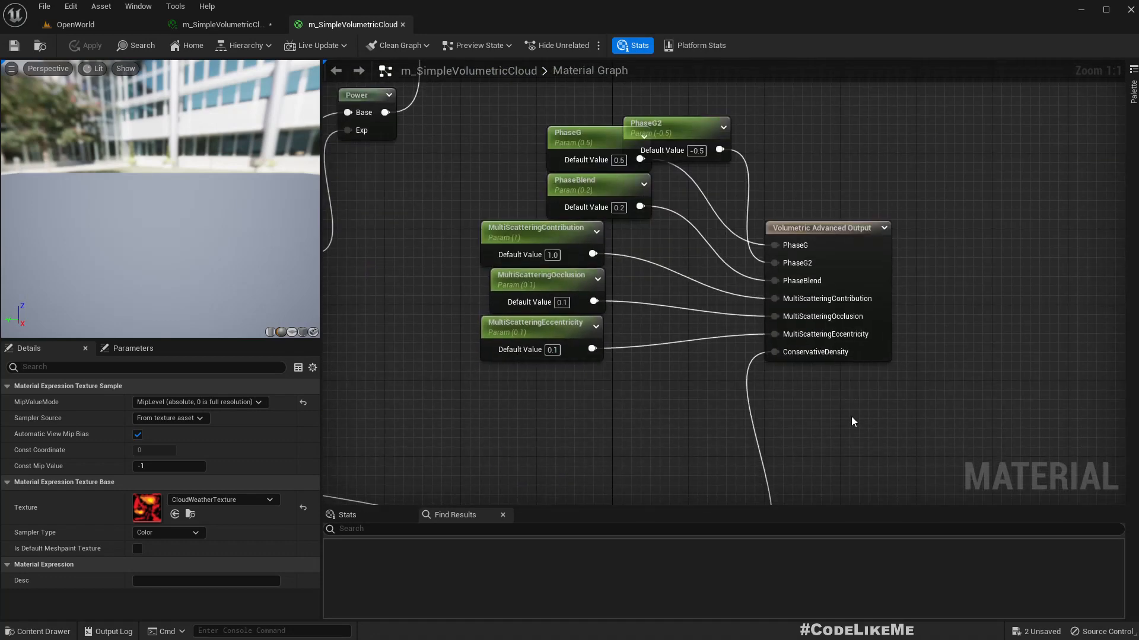
pyautogui.scroll(-3)
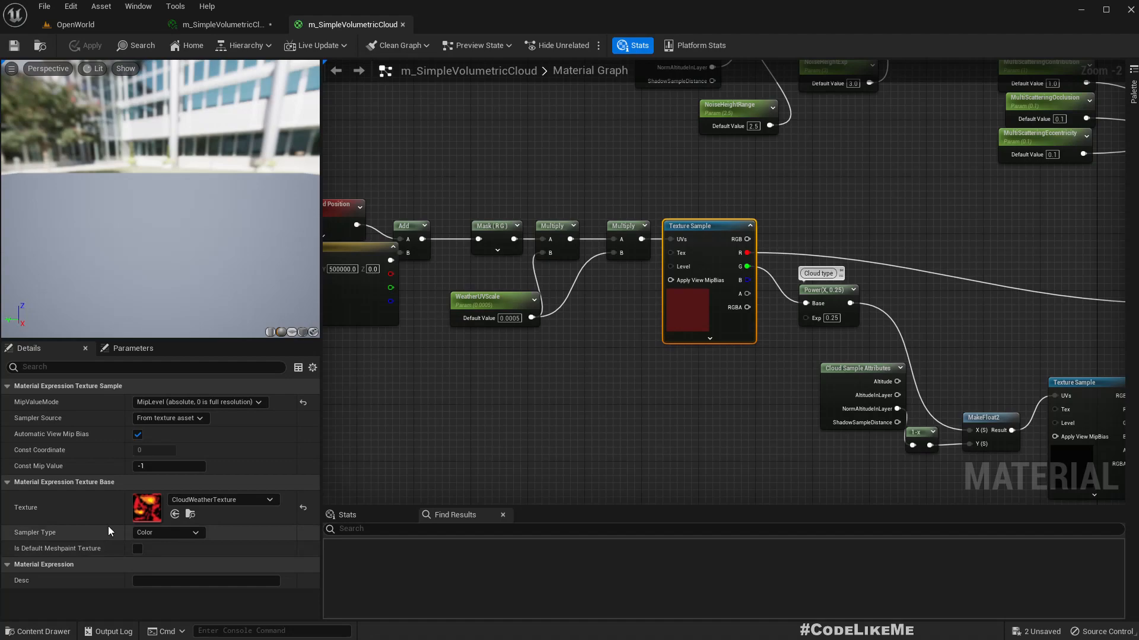
pyautogui.doubleClick(147, 506)
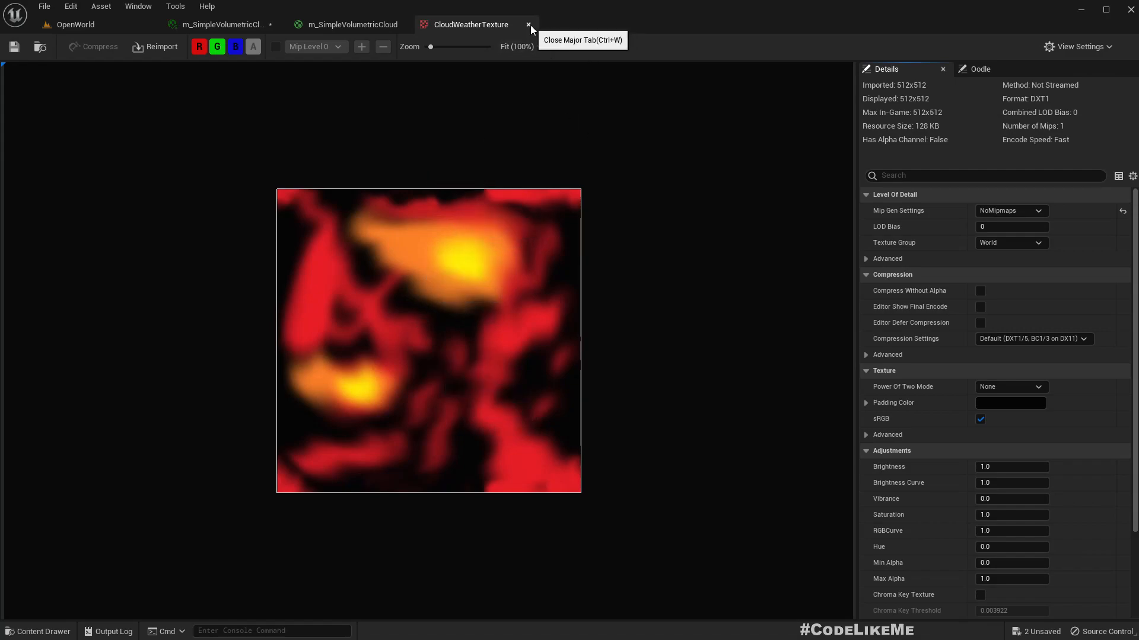
# - Close the CloudWeatherTexture preview tab and switch back to the m_SimpleVolumetricCloud graph
pyautogui.click(529, 24)
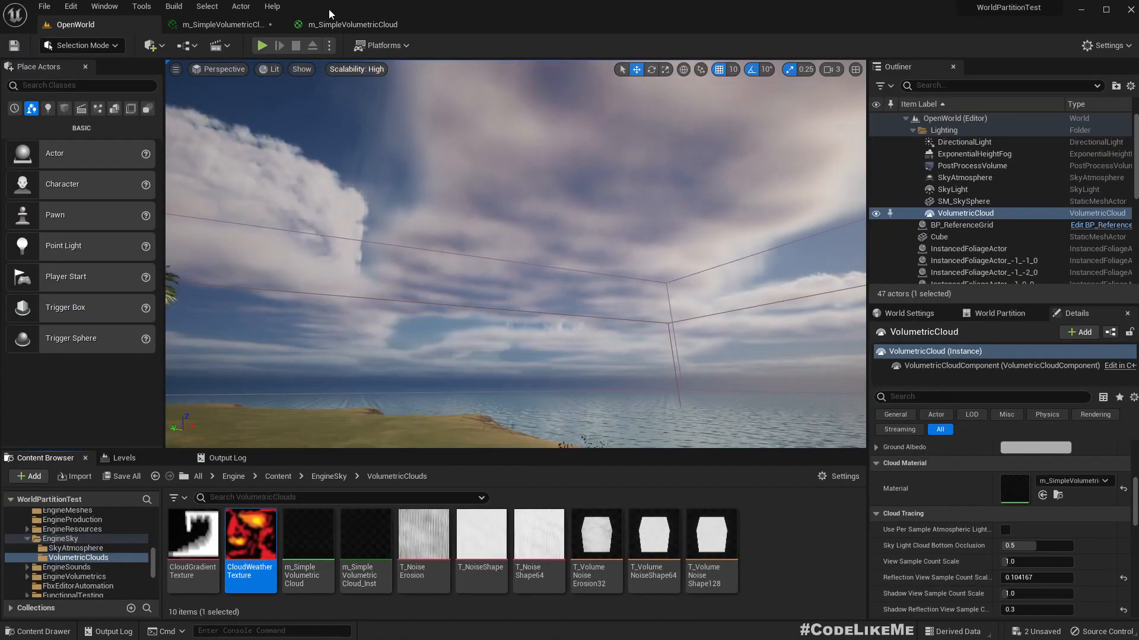
pyautogui.click(351, 24)
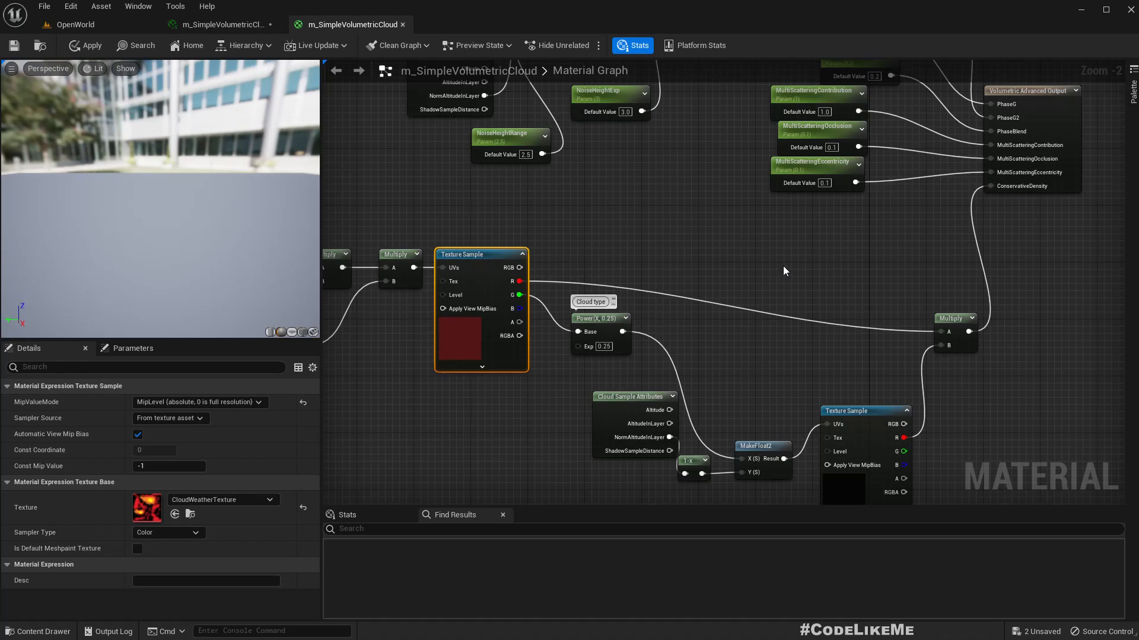
pyautogui.moveTo(740, 245)
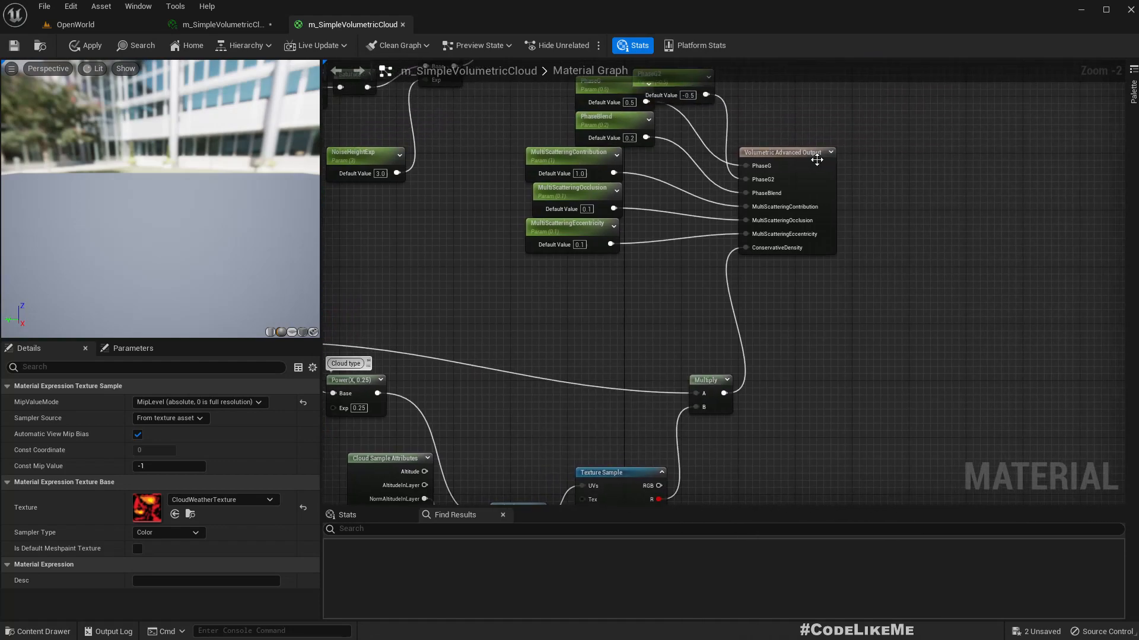
# - Promote the Add node's B pin to a scalar parameter named 'Density Offset'
pyautogui.click(784, 152)
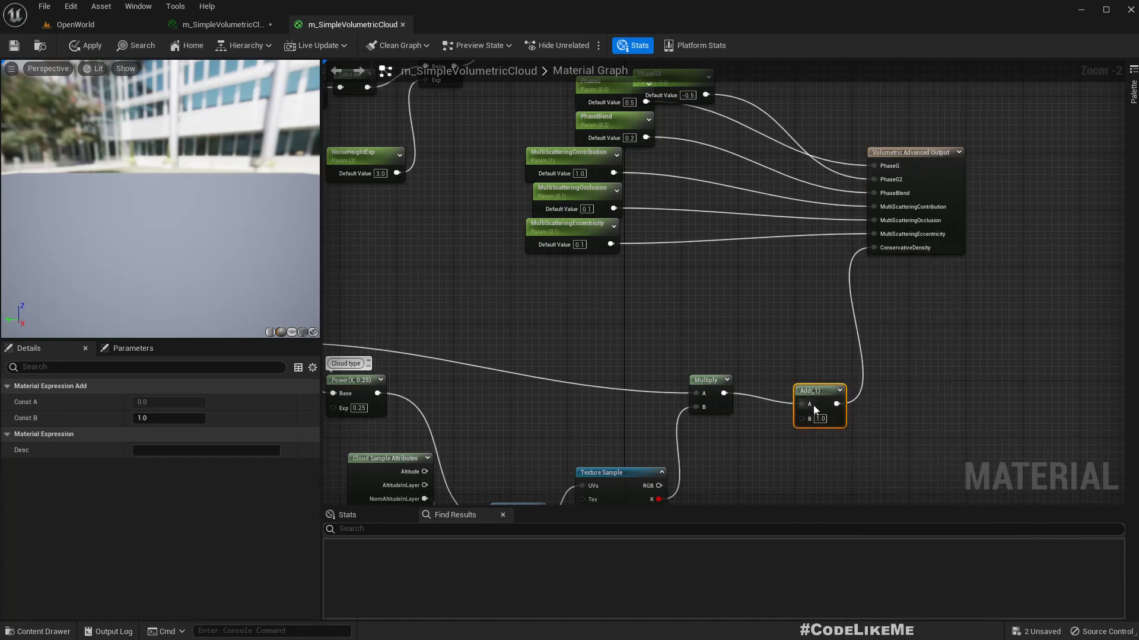
pyautogui.rightClick(819, 407)
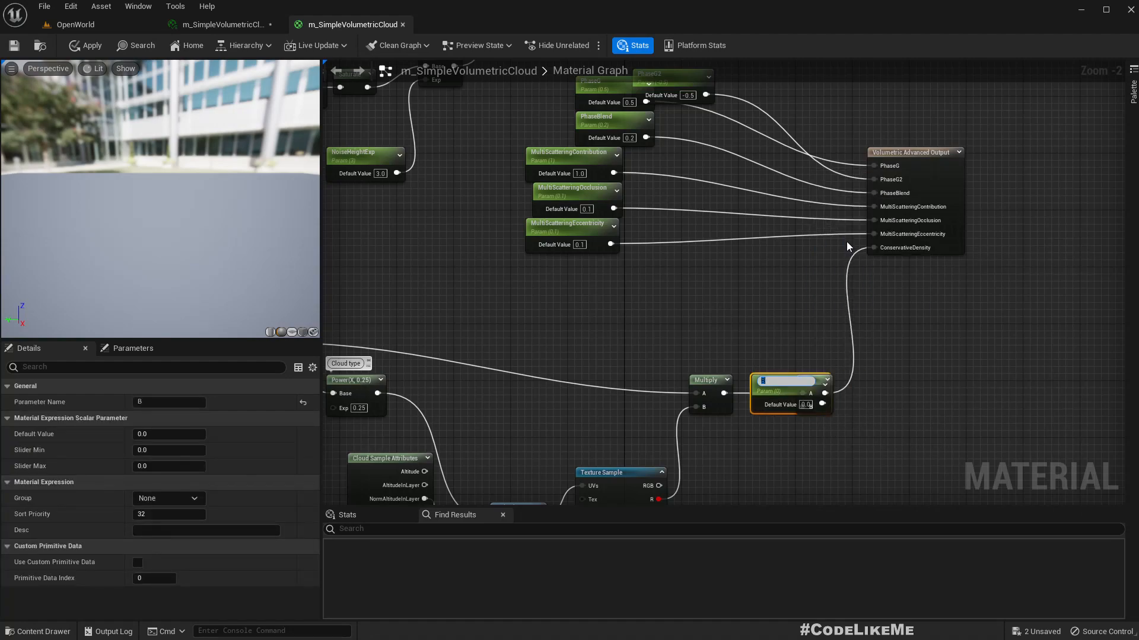
pyautogui.write('De')
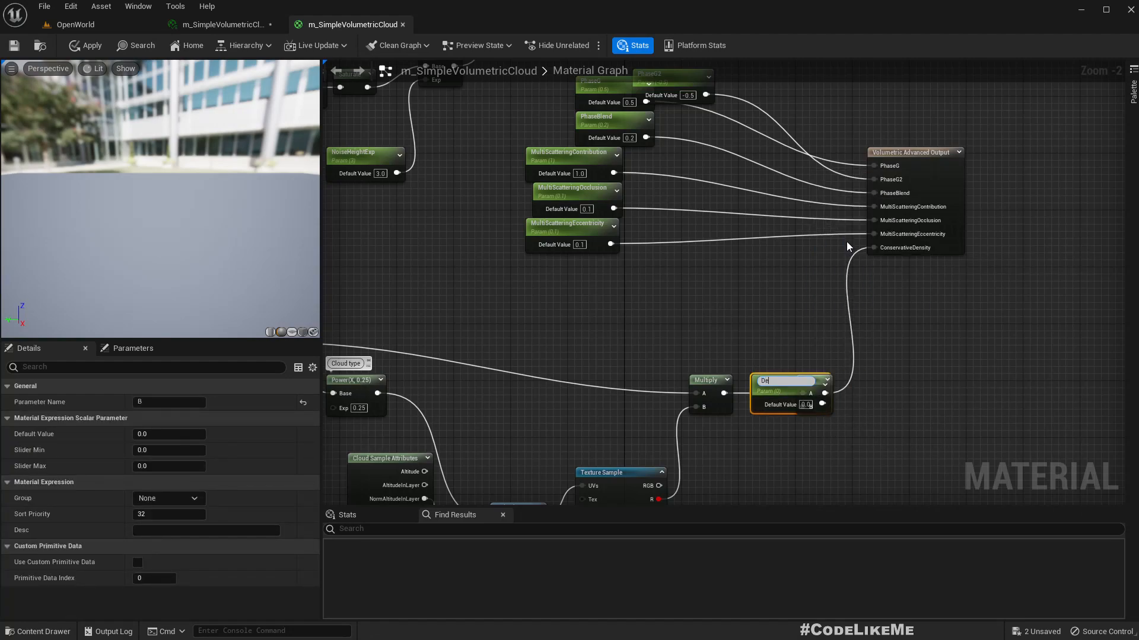
pyautogui.write('Density')
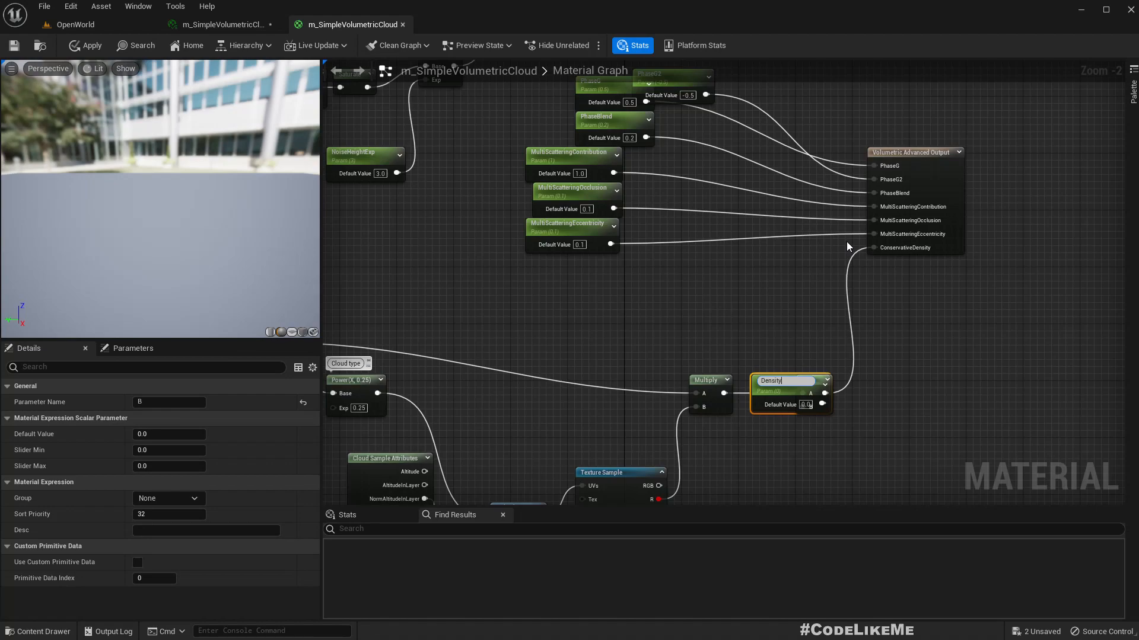
pyautogui.write('Density Offset')
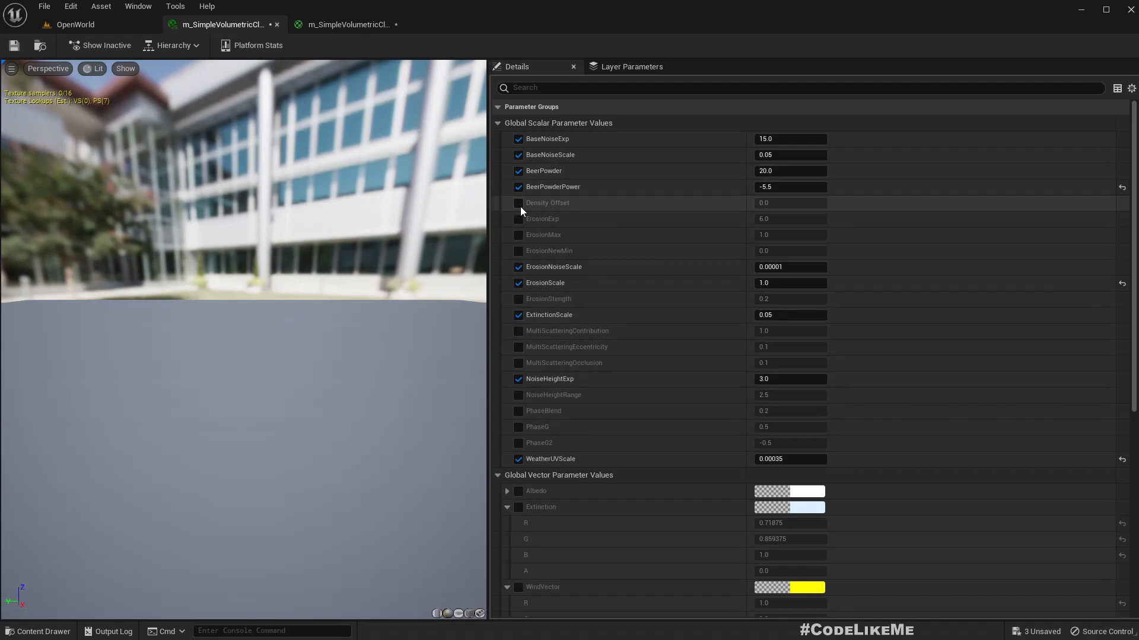
# - Enable the Density Offset override and test values 0.2, 0.01, -0.1 and 52
pyautogui.click(72, 24)
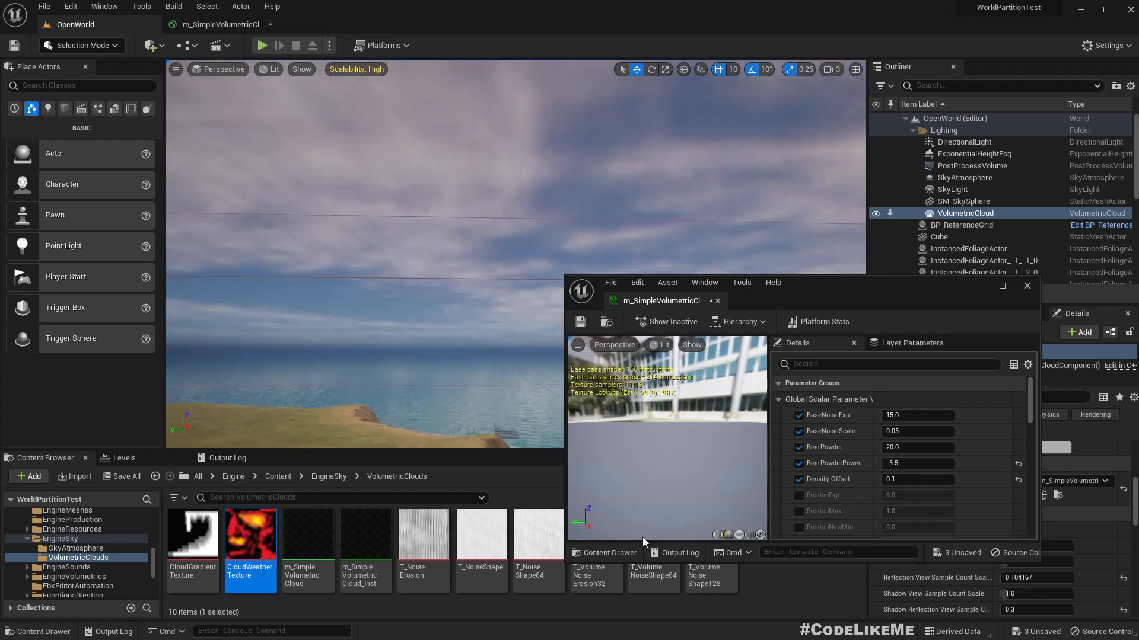
pyautogui.click(916, 478)
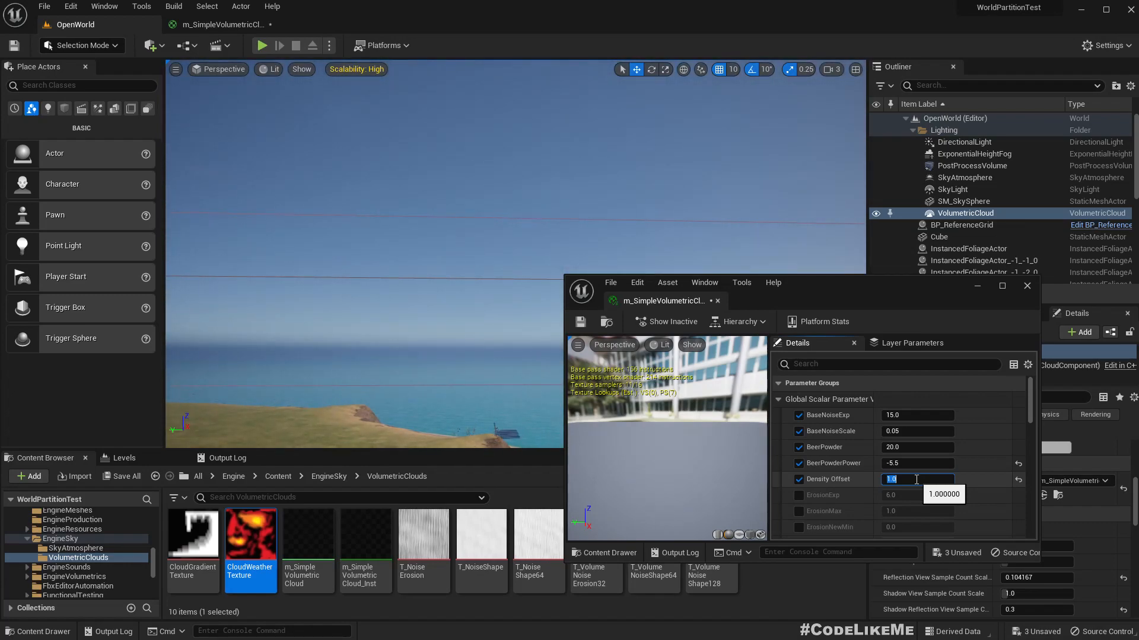
pyautogui.write('0.2')
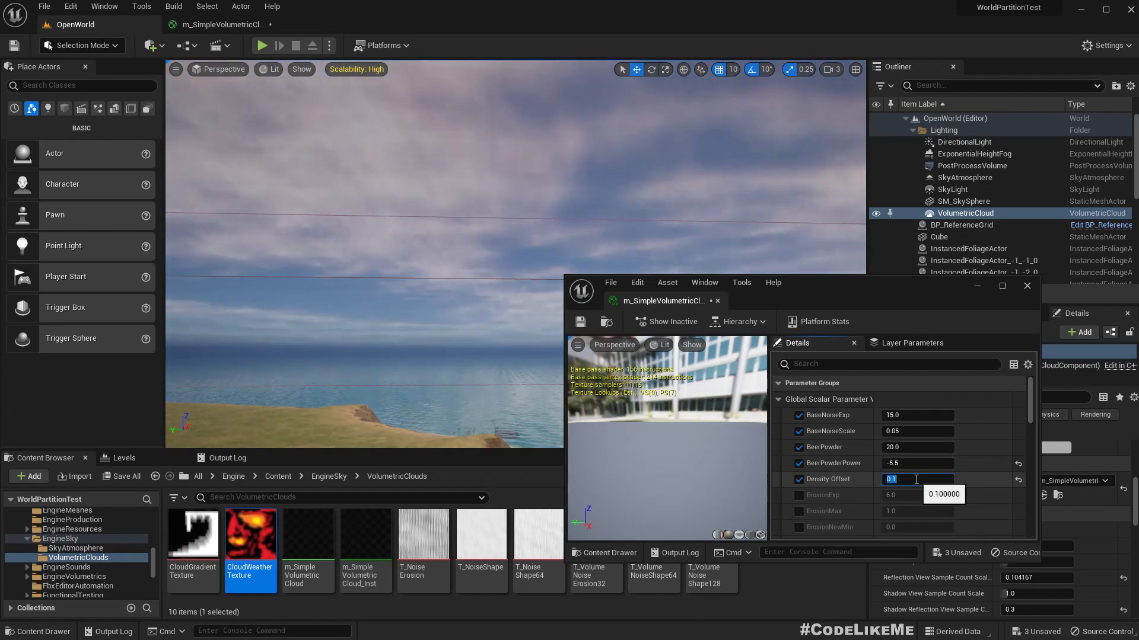
pyautogui.write('0.01')
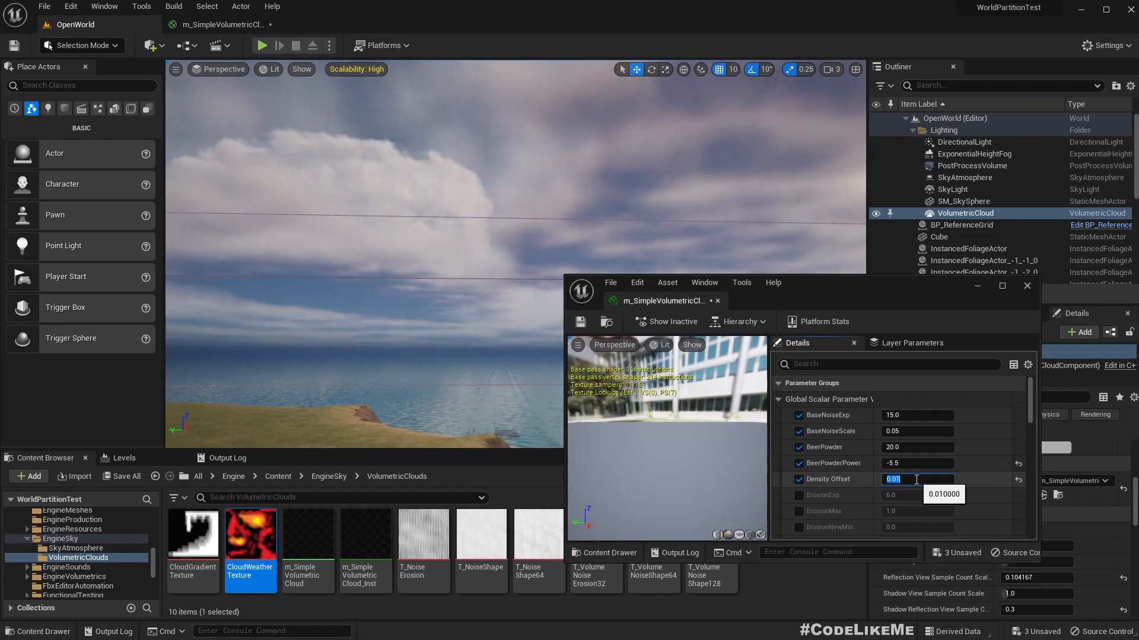
pyautogui.write('-0.1')
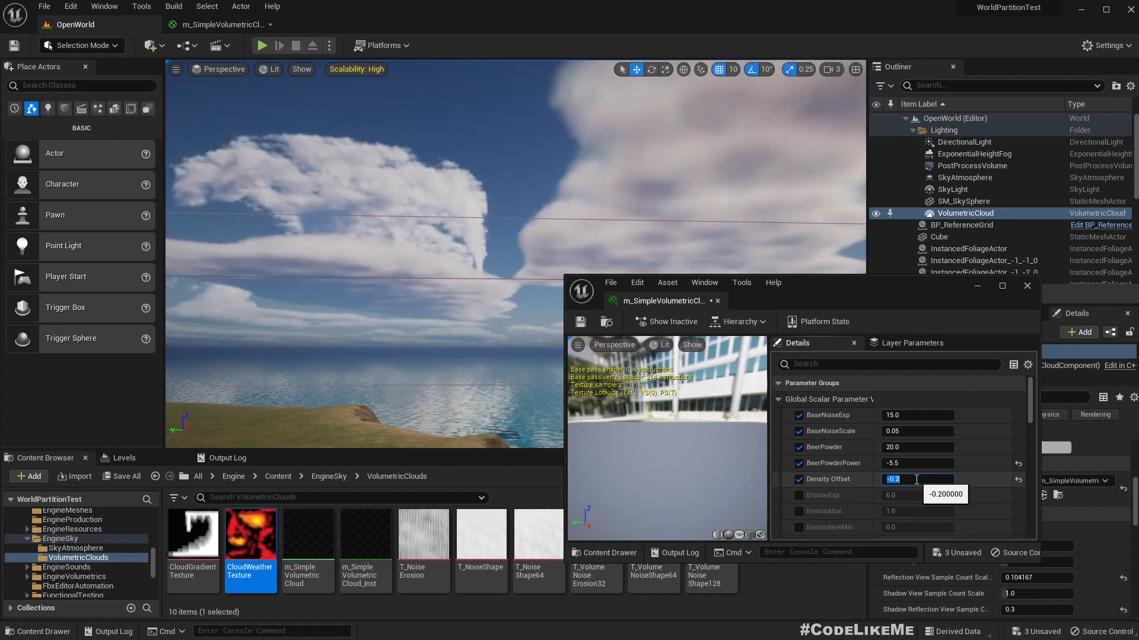
pyautogui.write('52')
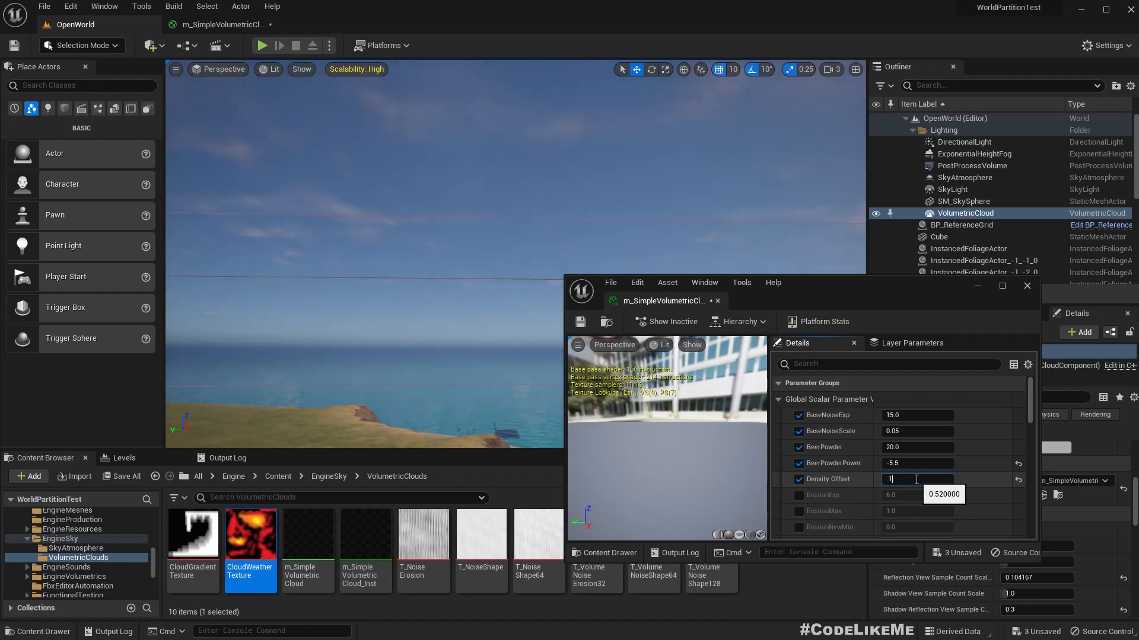
# - Try Density Offset values 0.1, 0.05, 0.01 and 20, ending at 0.0
pyautogui.write('0.1')
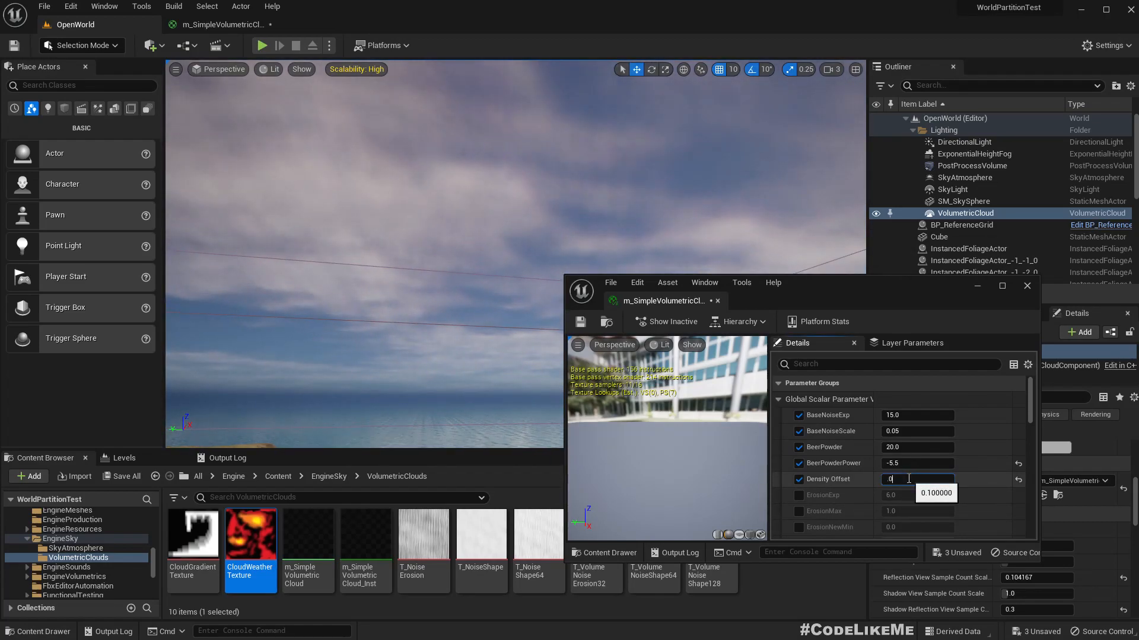
pyautogui.write('0.05')
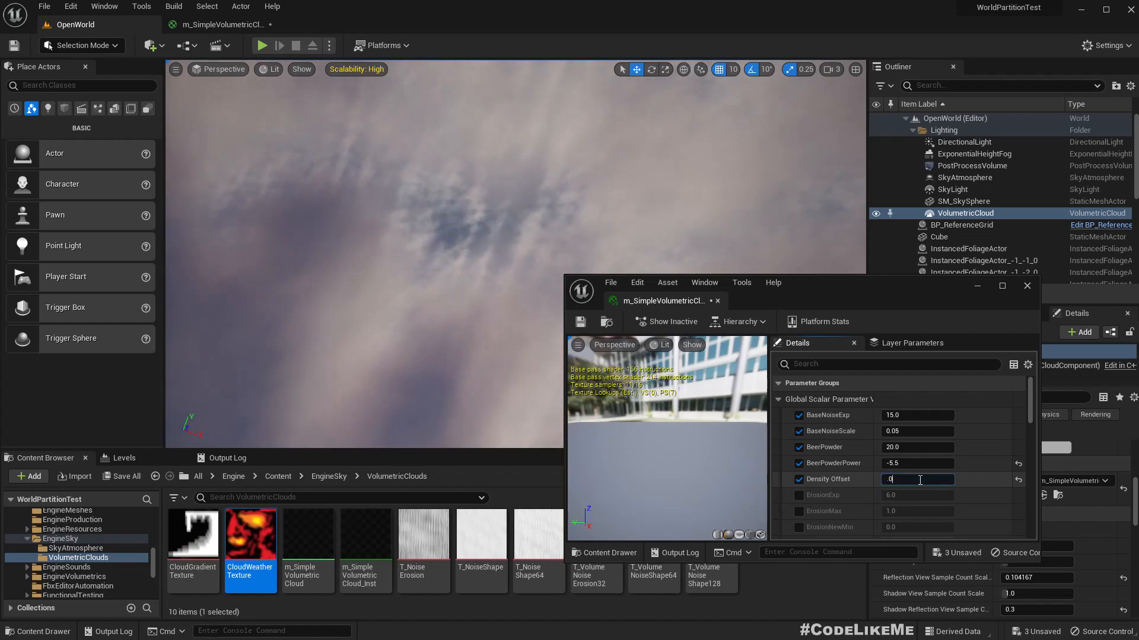
pyautogui.write('0.01')
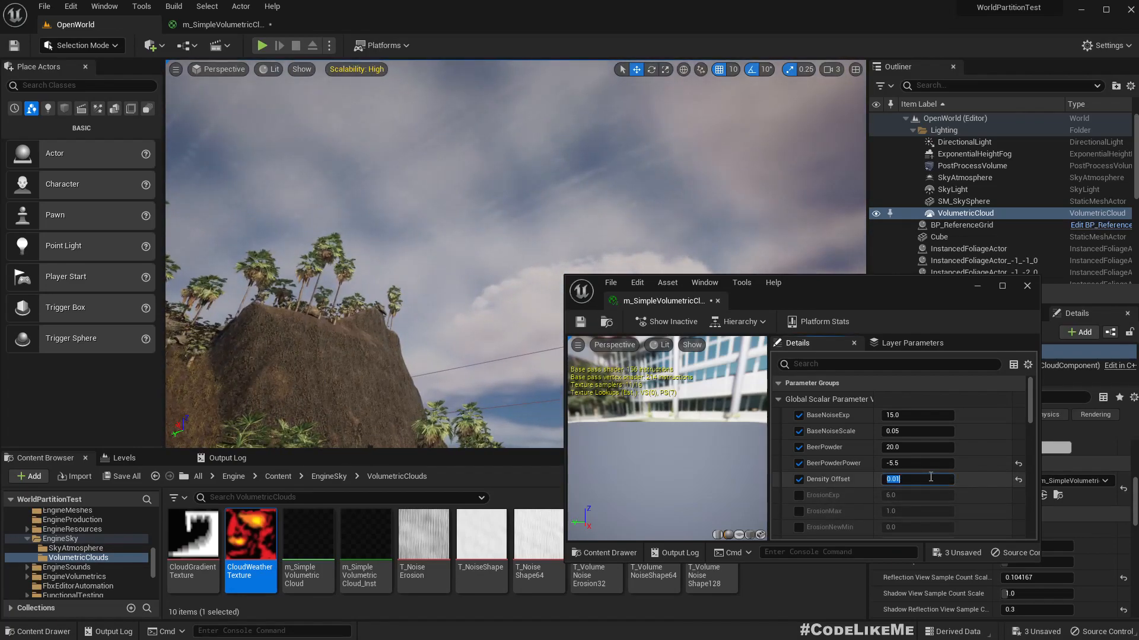
pyautogui.write('20')
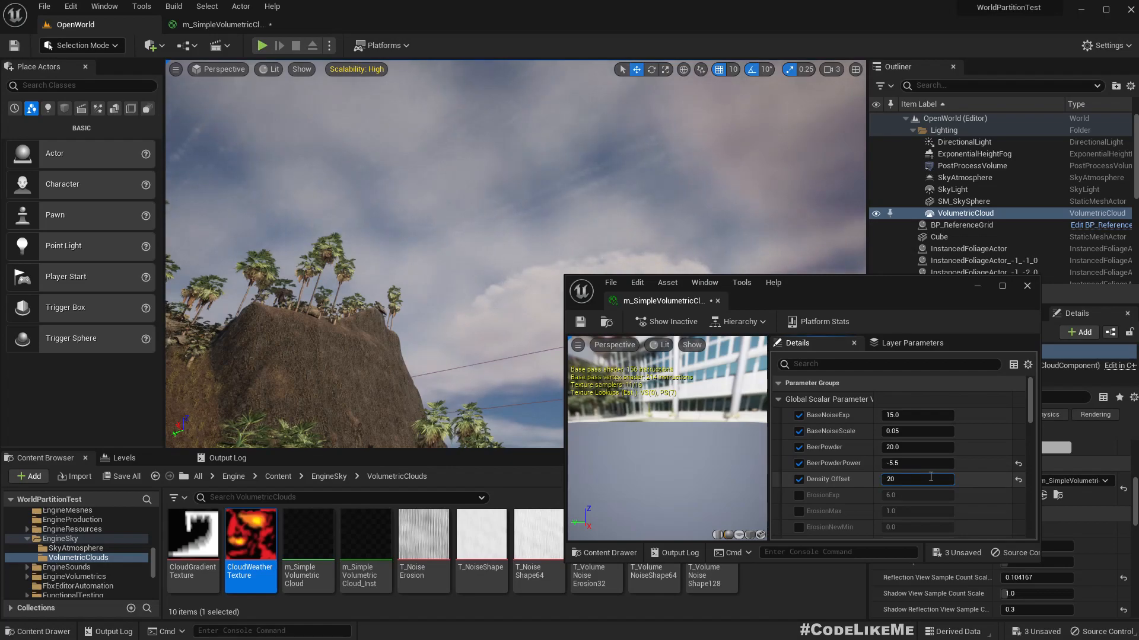
pyautogui.write('0.0')
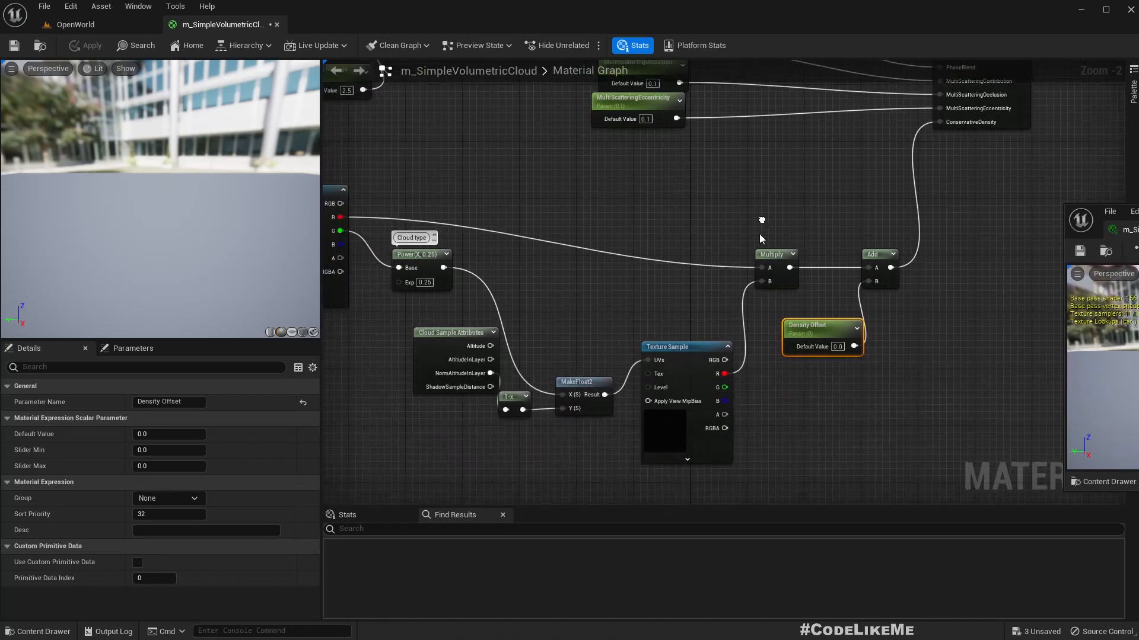
# - Wire Multiply into Conservative Density and the Texture Sample R pin into Add's A input
pyautogui.click(878, 269)
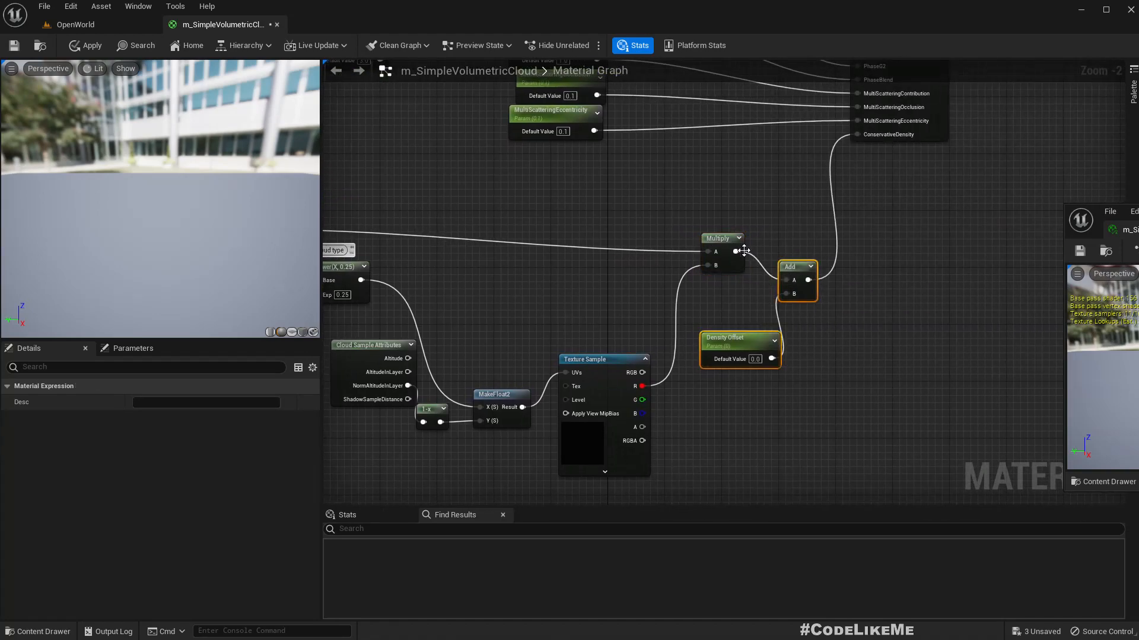
pyautogui.moveTo(741, 255); pyautogui.dragTo(861, 135)
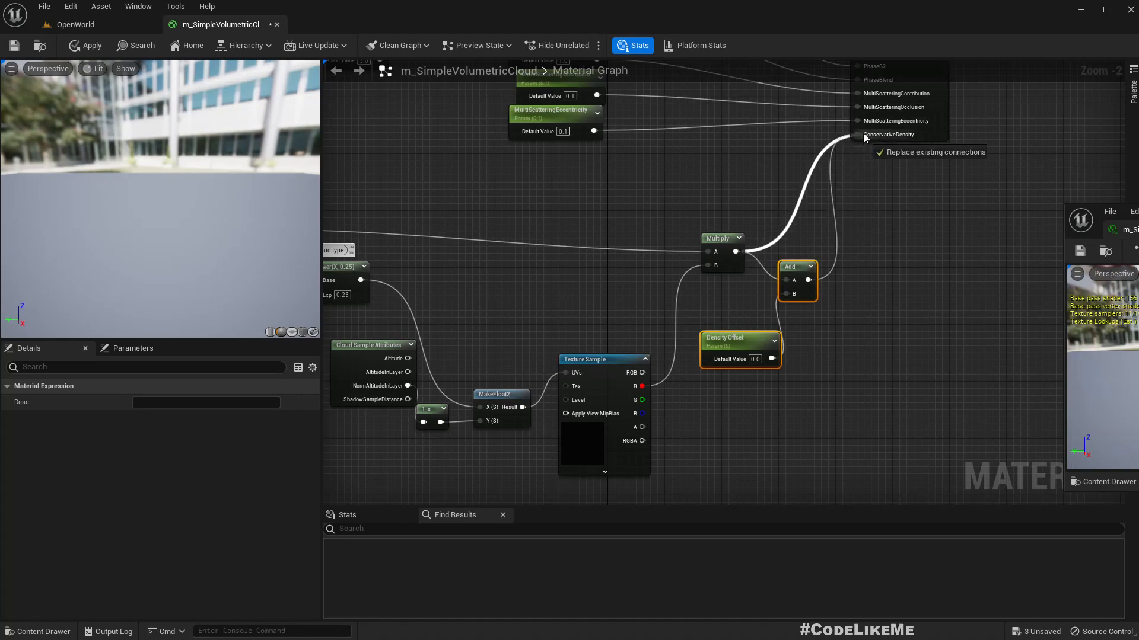
pyautogui.moveTo(864, 138); pyautogui.dragTo(733, 252)
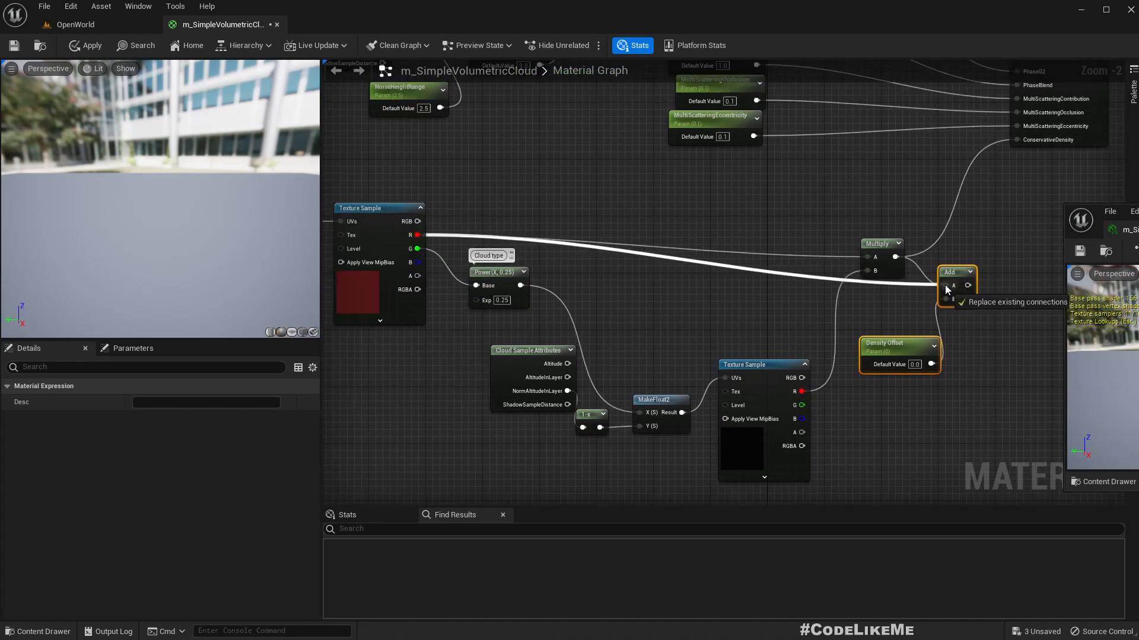
pyautogui.moveTo(957, 275)
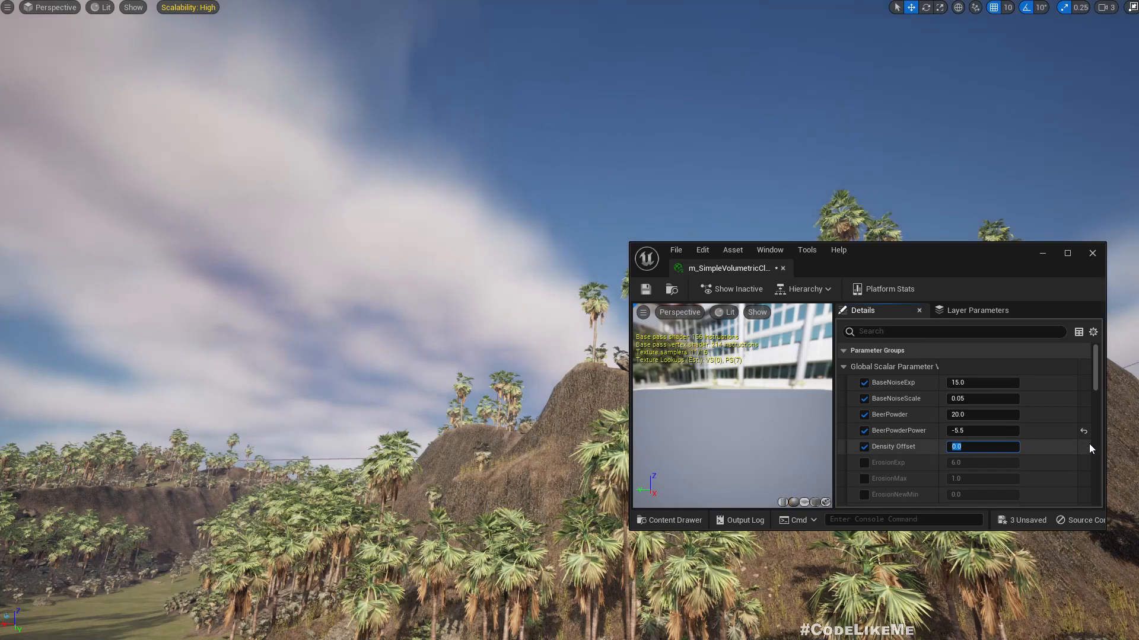
# - Retest Density Offset on the rewired material with 1.0, 0.0, 0.01, 0.05 and 0.2
pyautogui.write('1.0')
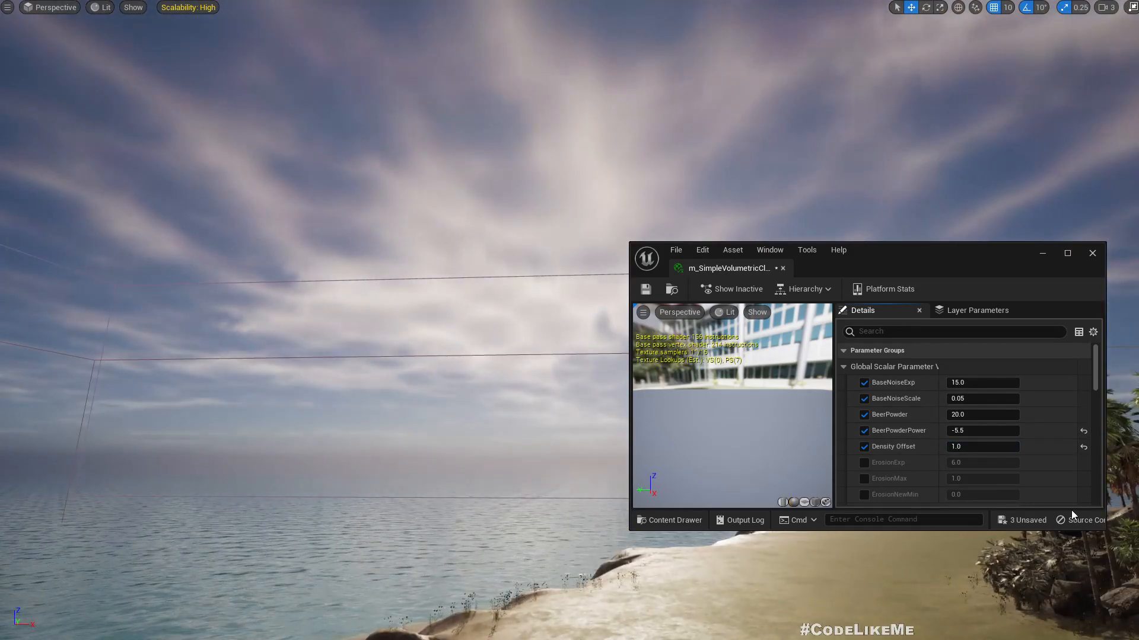
pyautogui.click(981, 446)
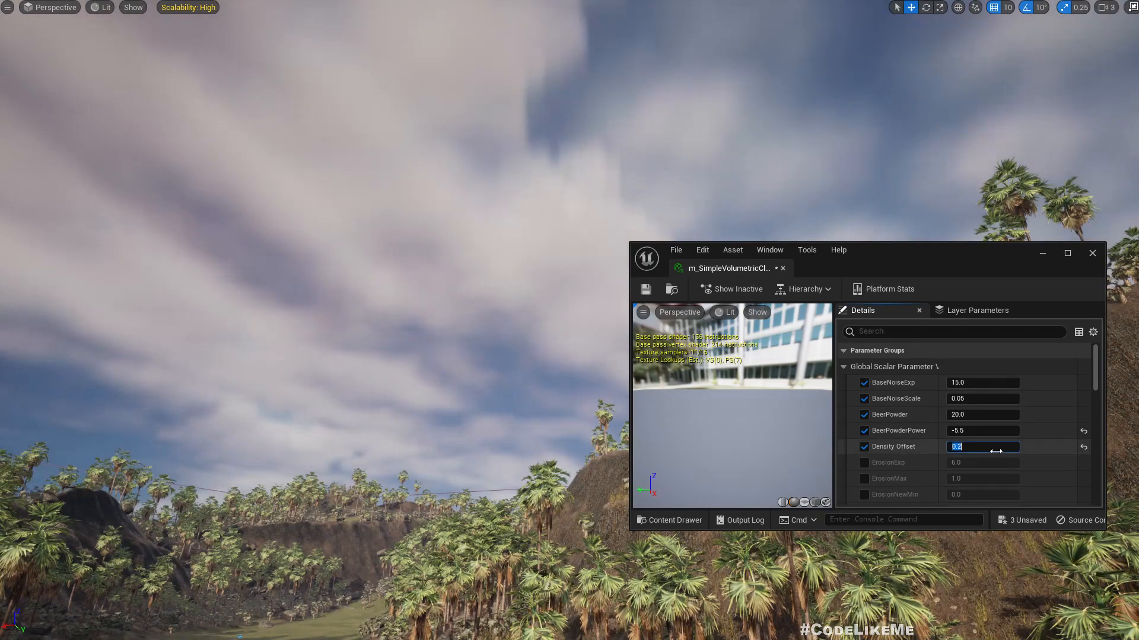
pyautogui.write('0.0')
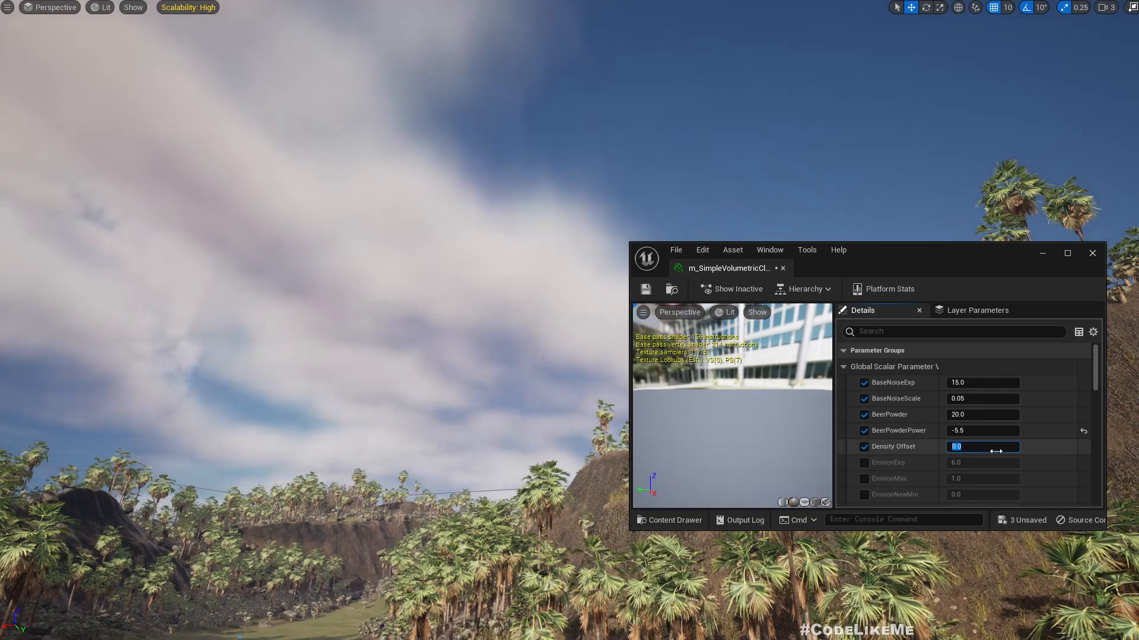
pyautogui.write('0.01')
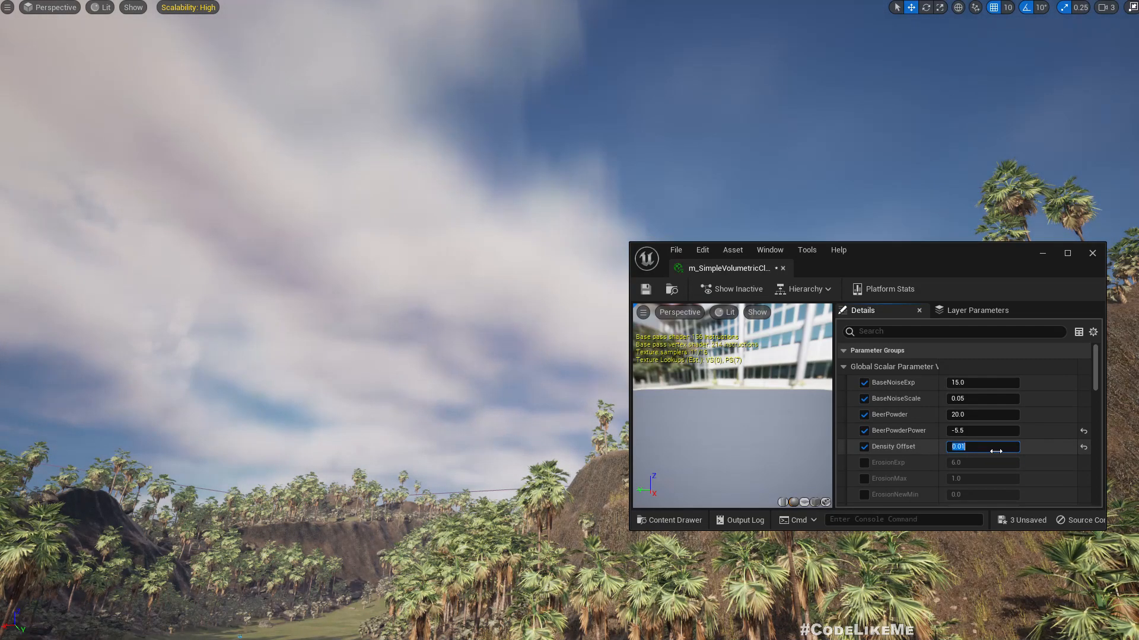
pyautogui.write('0.05')
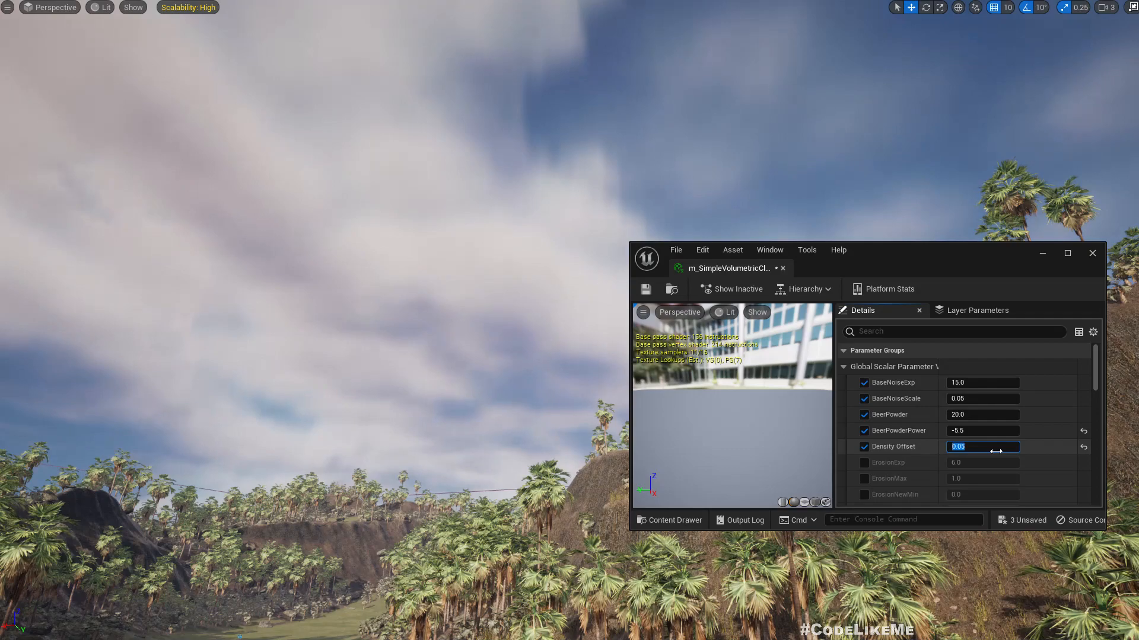
pyautogui.write('.0')
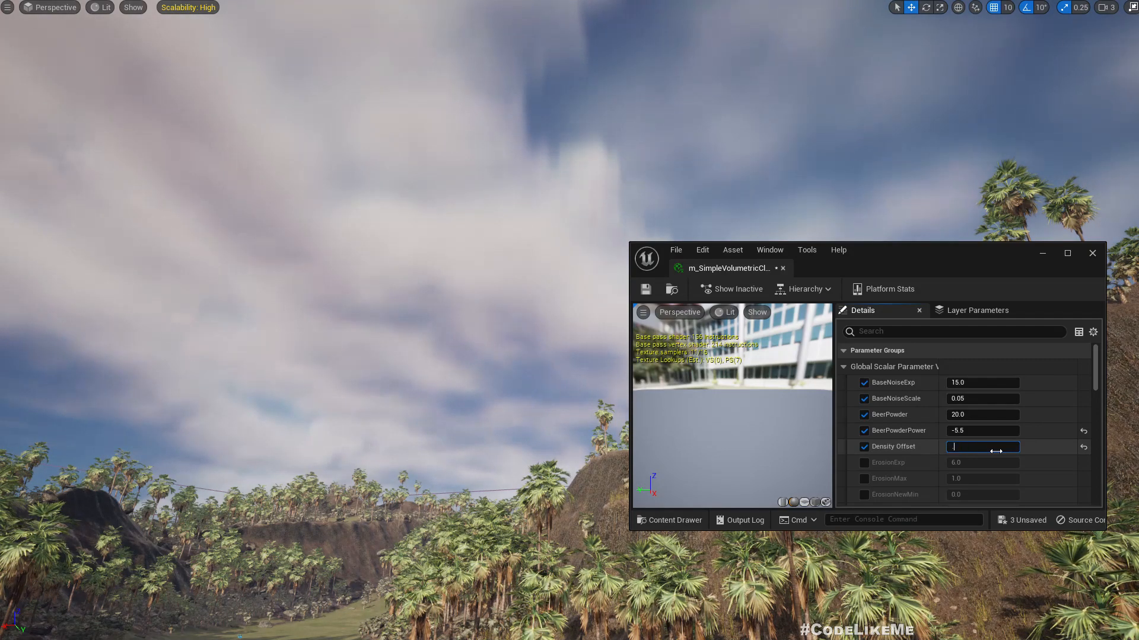
pyautogui.write('0.2')
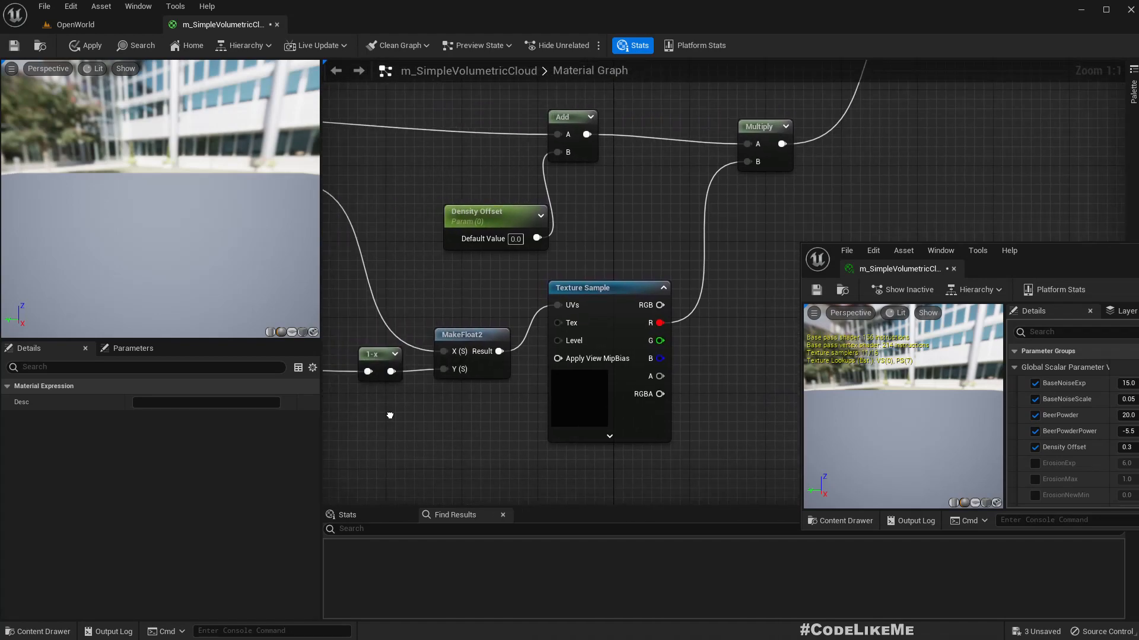
# - Select the Texture Sample node to reveal its CloudGradientTexture setting
pyautogui.click(609, 288)
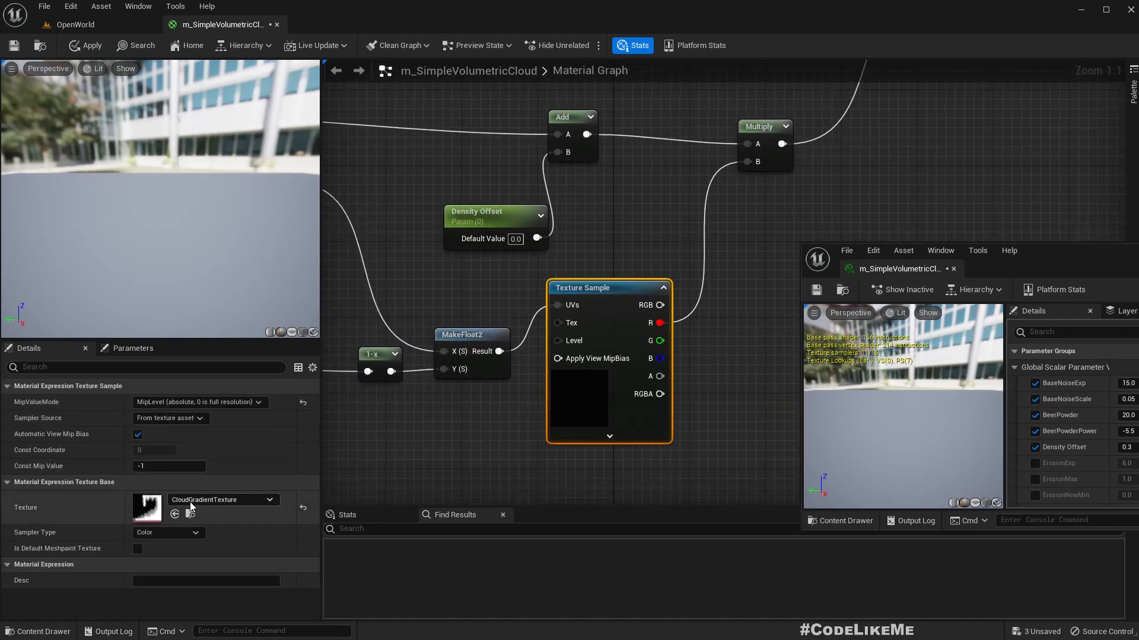
pyautogui.moveTo(569, 366)
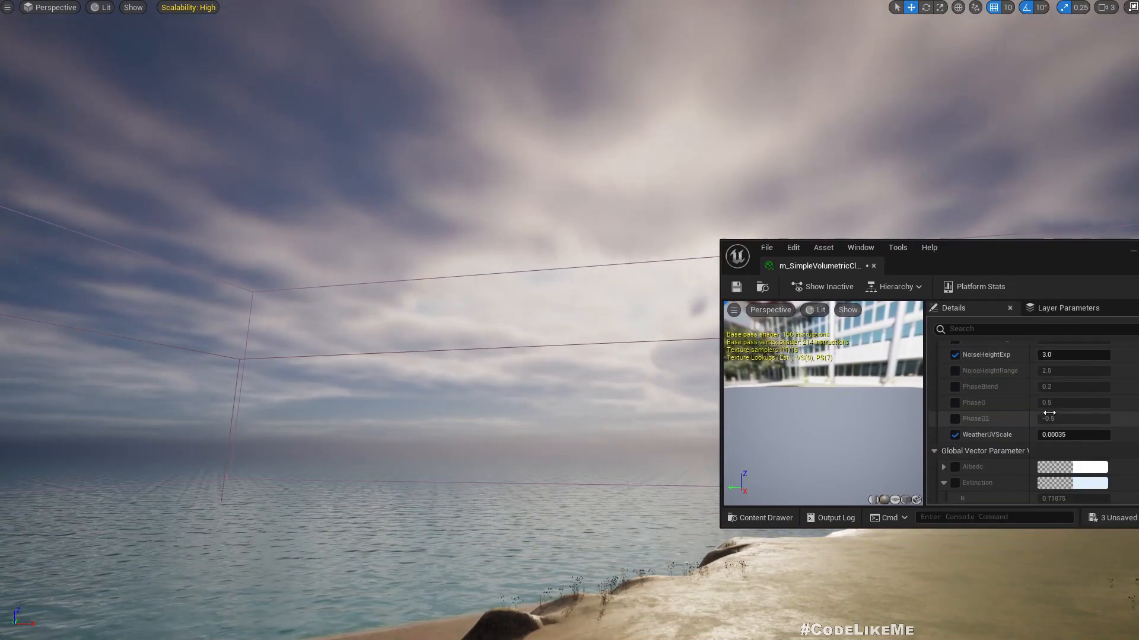
# - Enable the Albedo override, try a tinted colour, then cancel to keep white
pyautogui.scroll(-3)
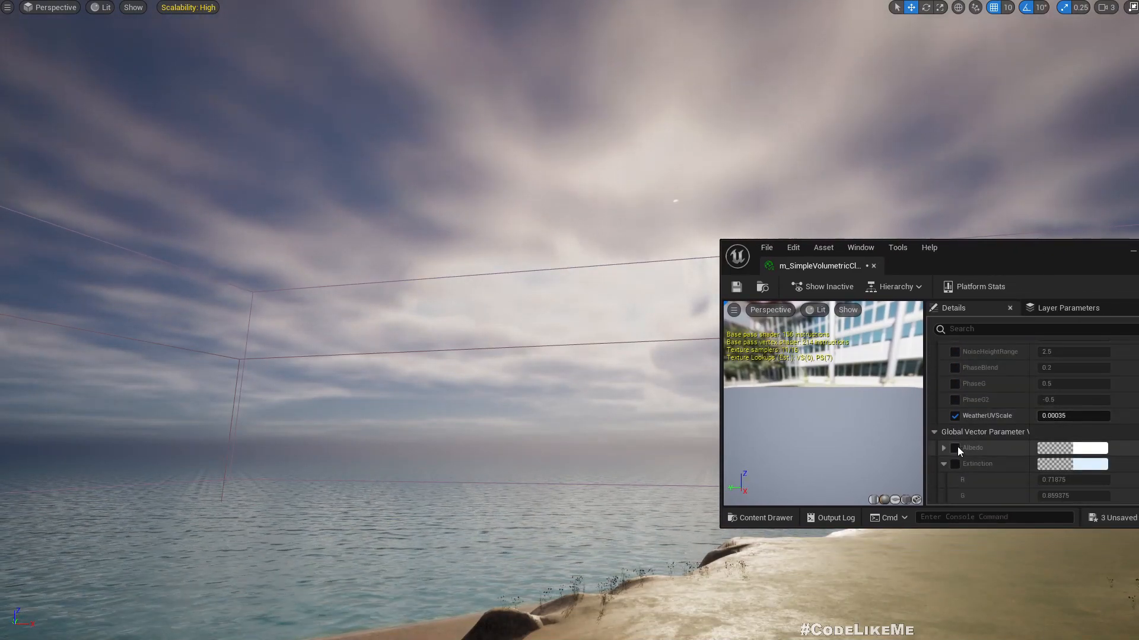
pyautogui.click(1073, 449)
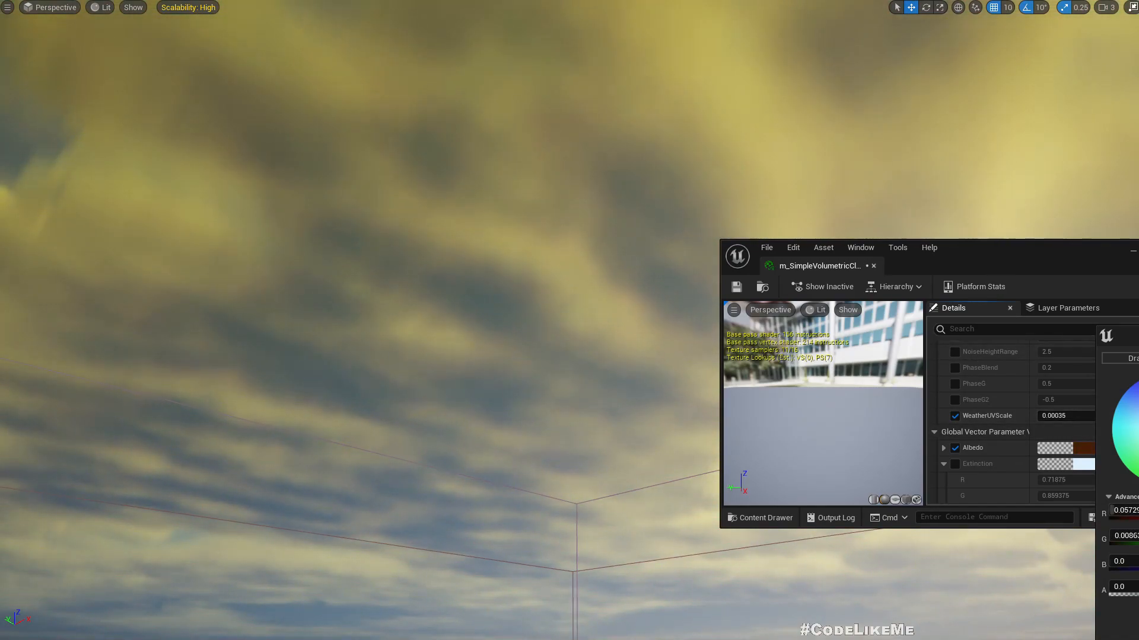
pyautogui.click(1064, 463)
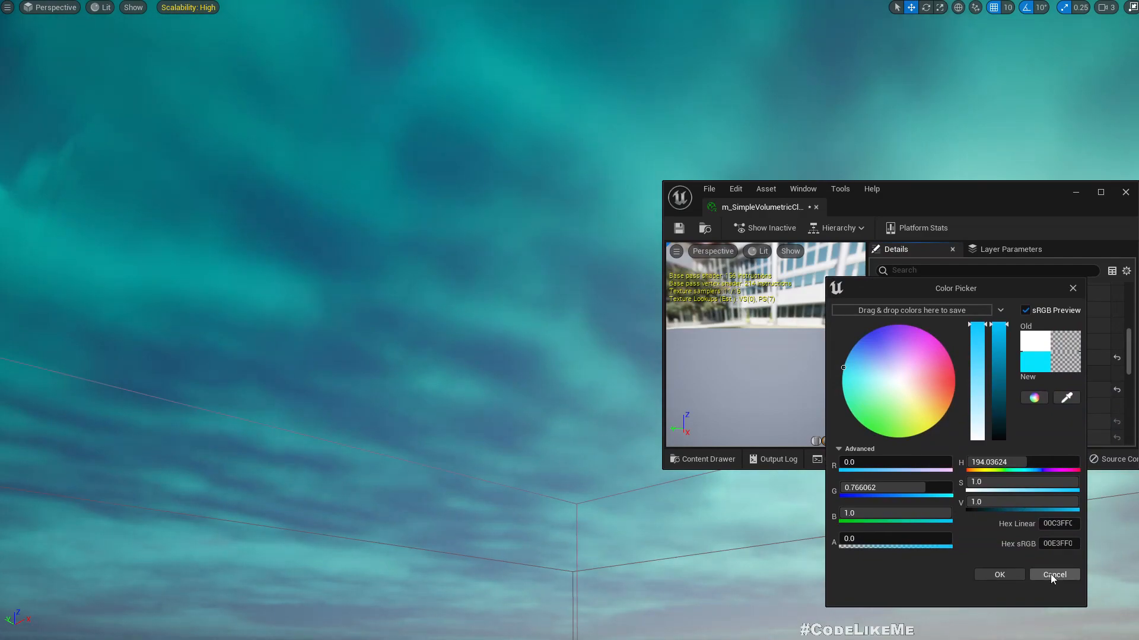
pyautogui.click(1054, 574)
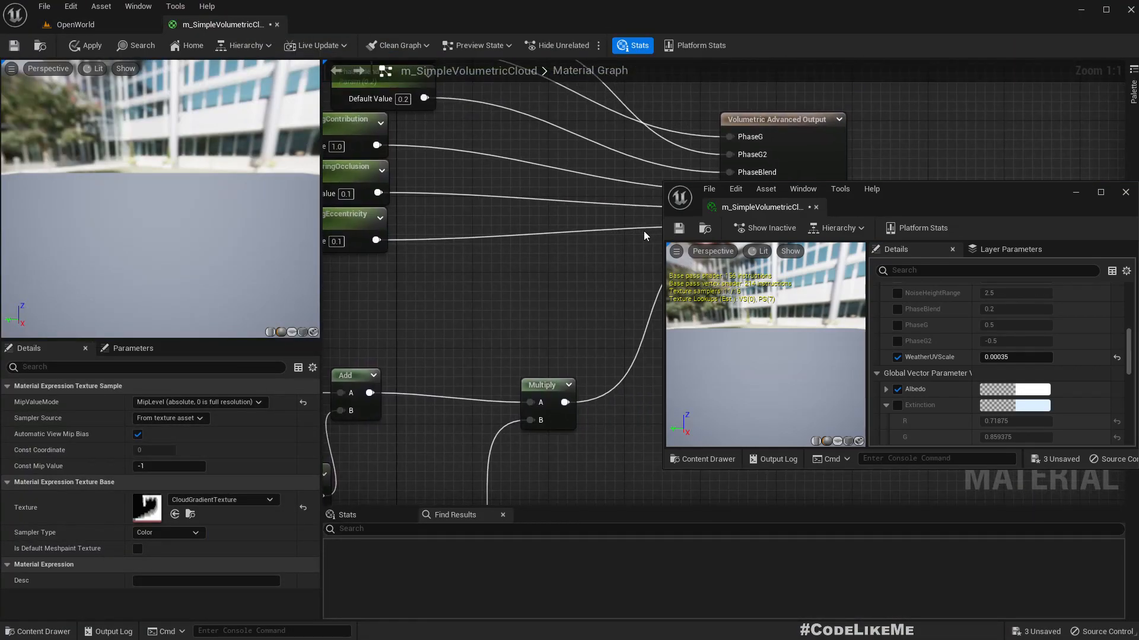
# - Scroll through the cloud material graph, then switch back to the OpenWorld level
pyautogui.scroll(-3)
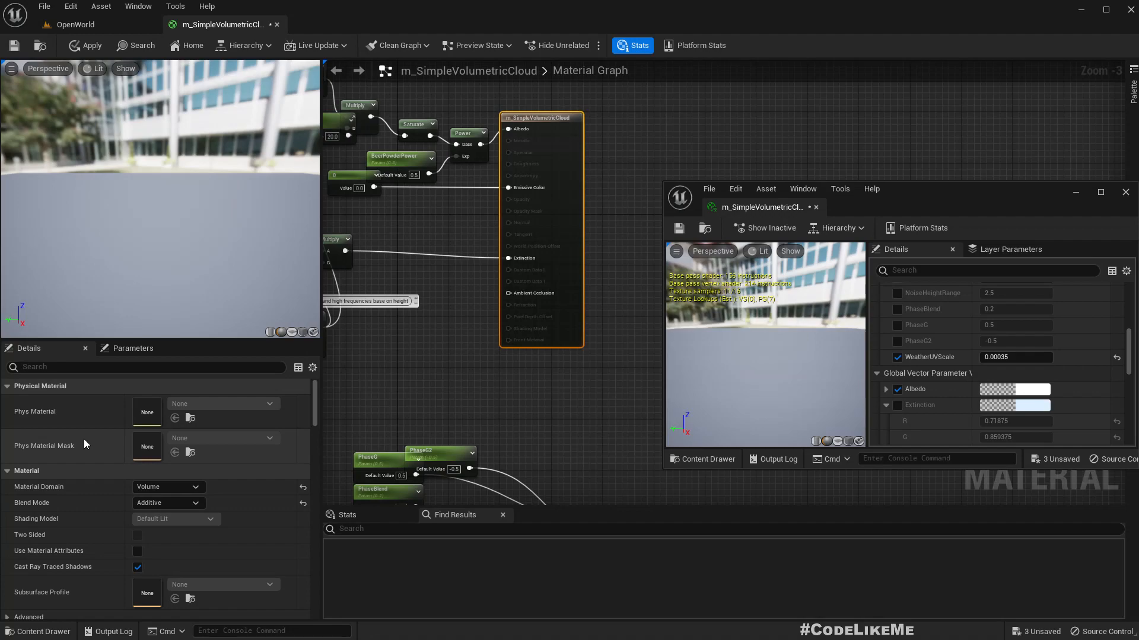
pyautogui.moveTo(76, 23)
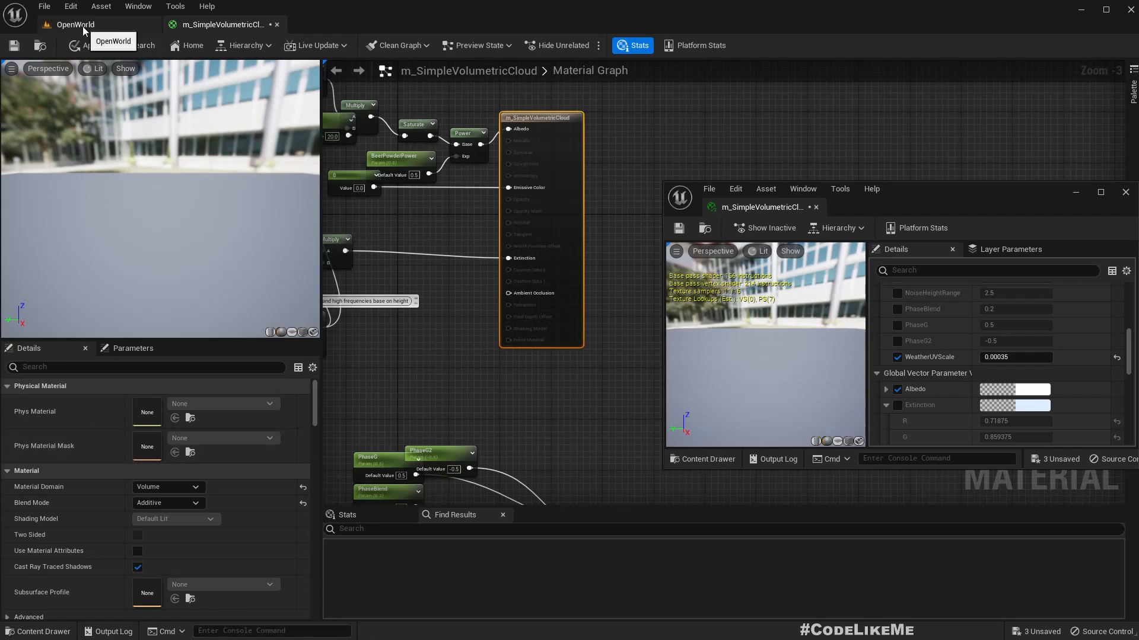
pyautogui.click(76, 24)
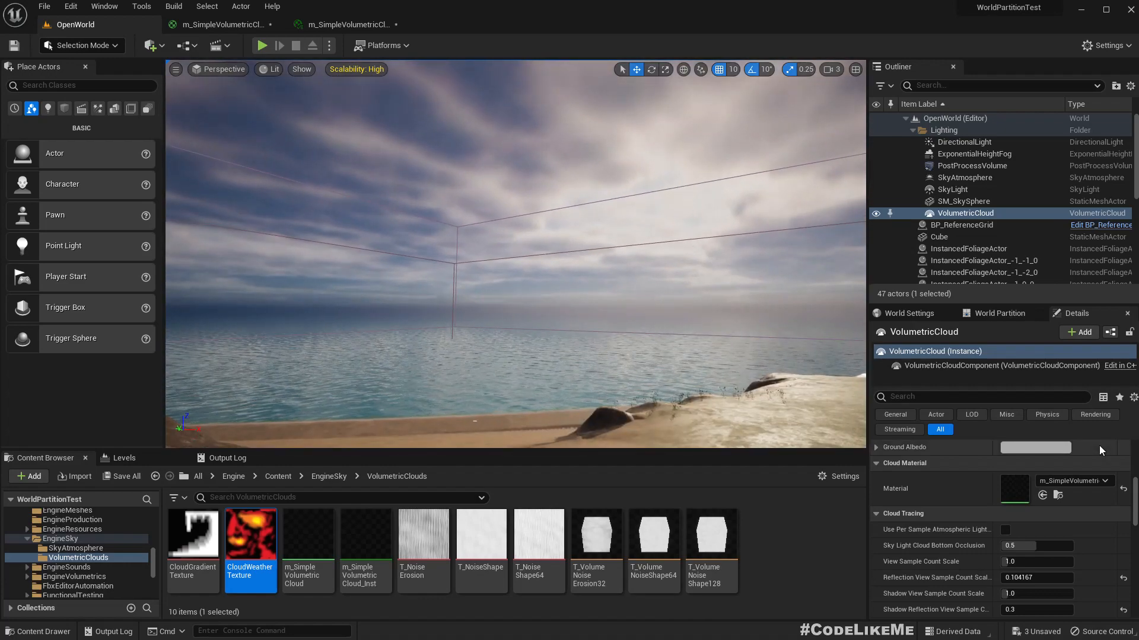
# - Select the SkyAtmosphere actor and drag its Sky Luminance Factor value down to dark grey
pyautogui.click(952, 188)
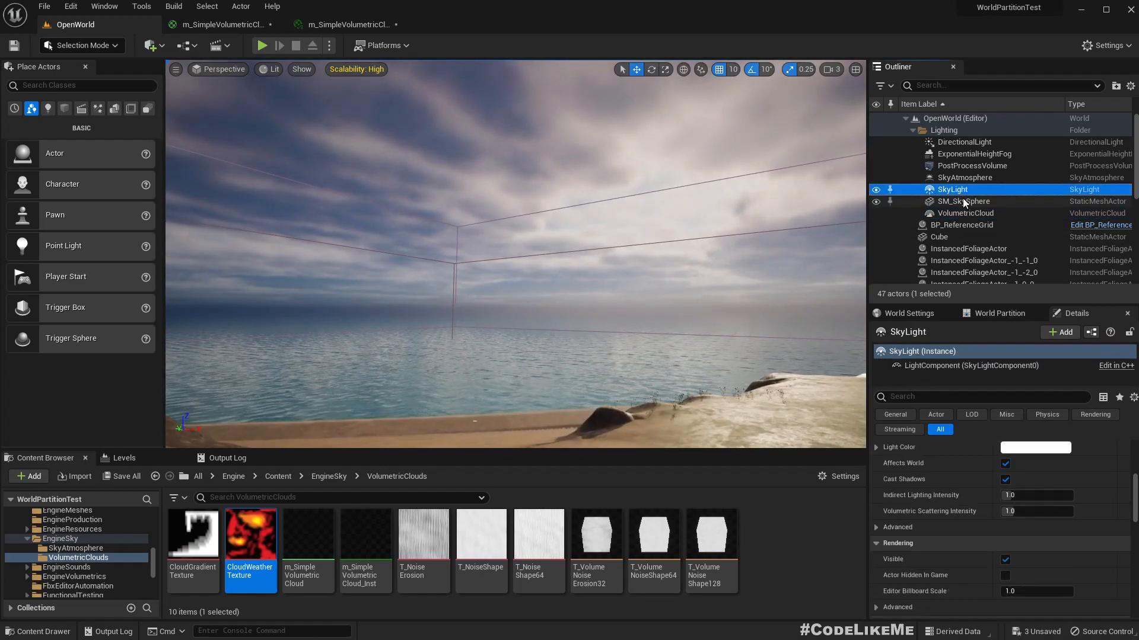
pyautogui.click(965, 213)
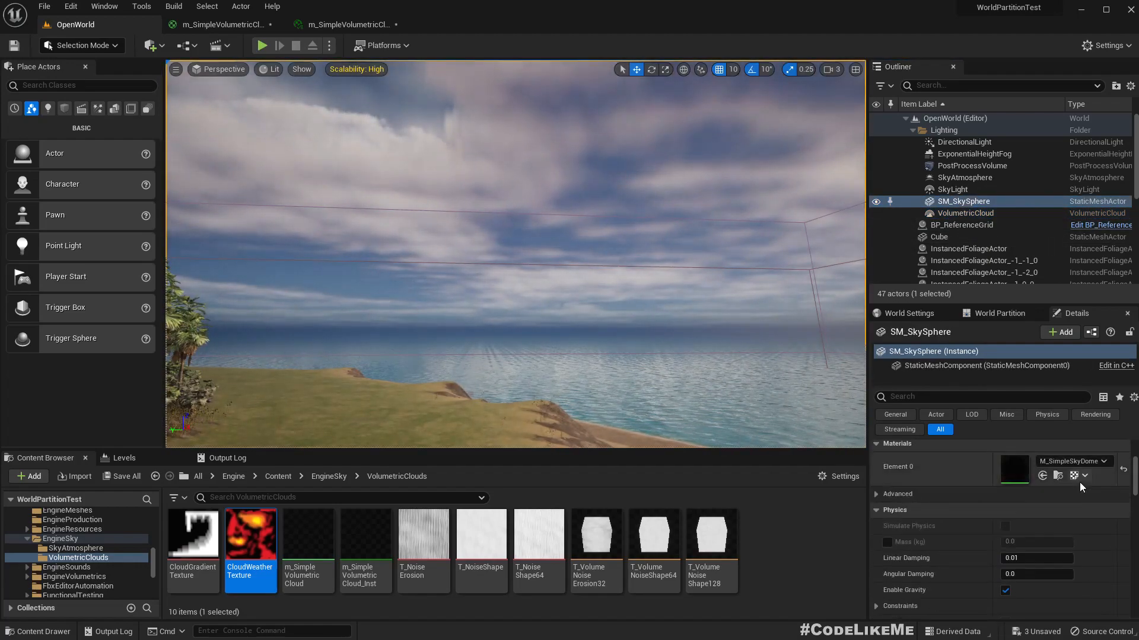
pyautogui.click(966, 213)
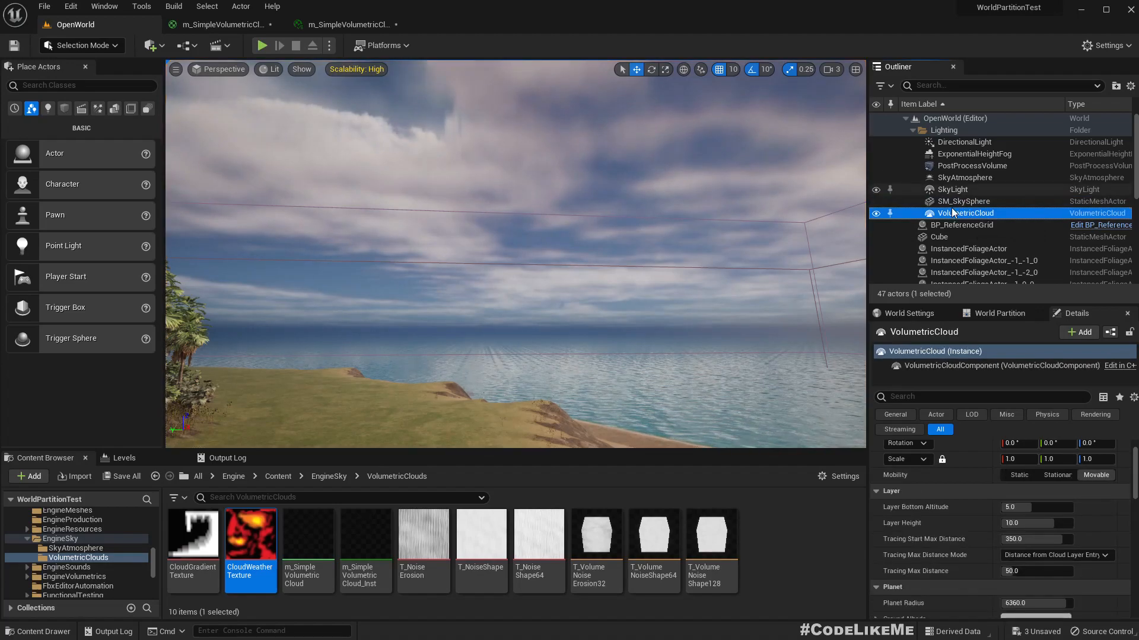
pyautogui.click(964, 178)
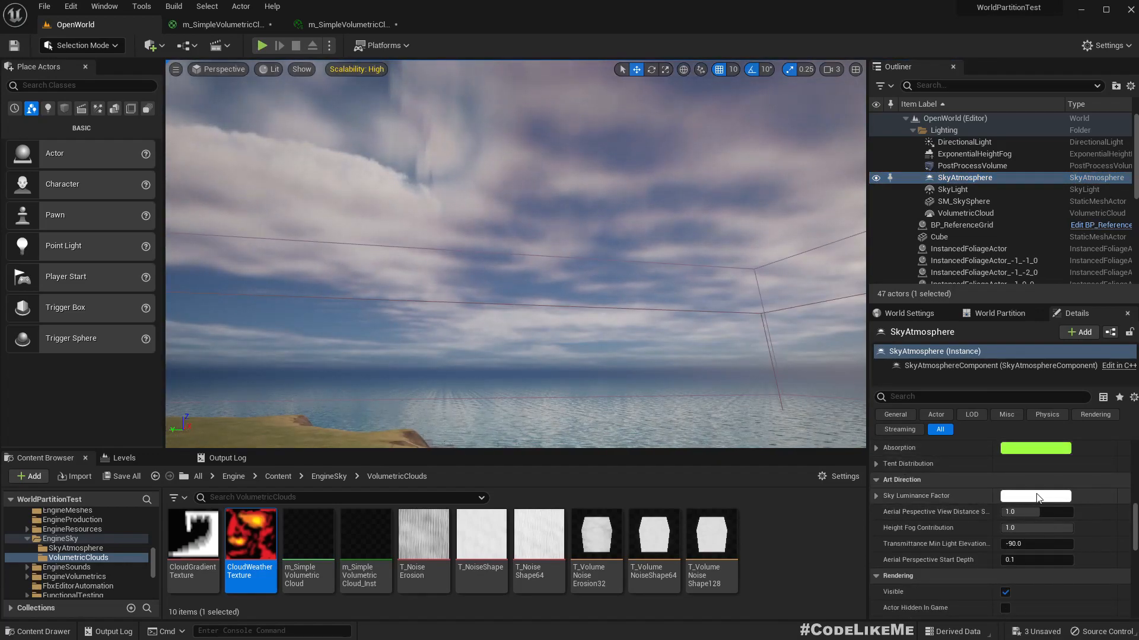
pyautogui.click(1035, 496)
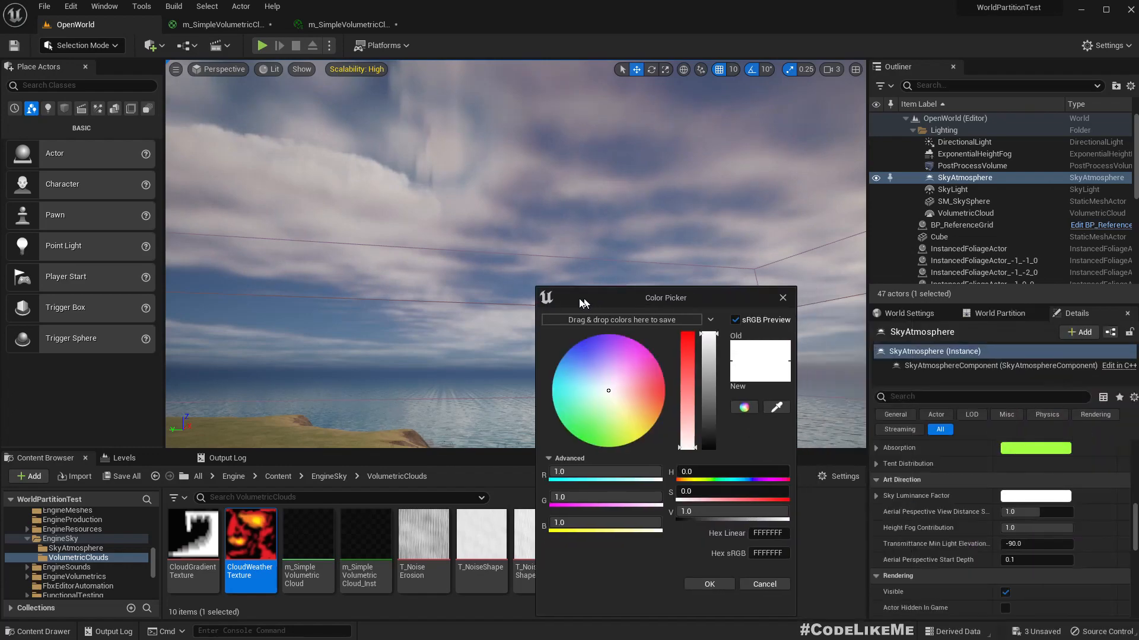
pyautogui.moveTo(690, 334); pyautogui.dragTo(690, 446)
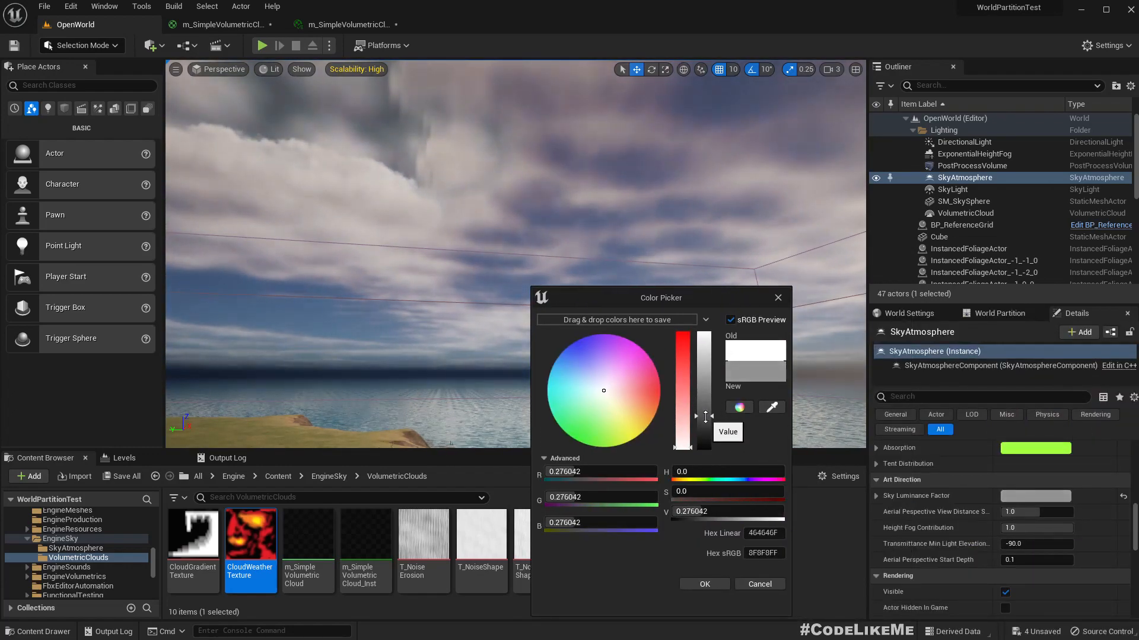
# - Nudge the Sky Luminance Factor value slider up to a mid grey around 0.41
pyautogui.moveTo(680, 417); pyautogui.dragTo(680, 411)
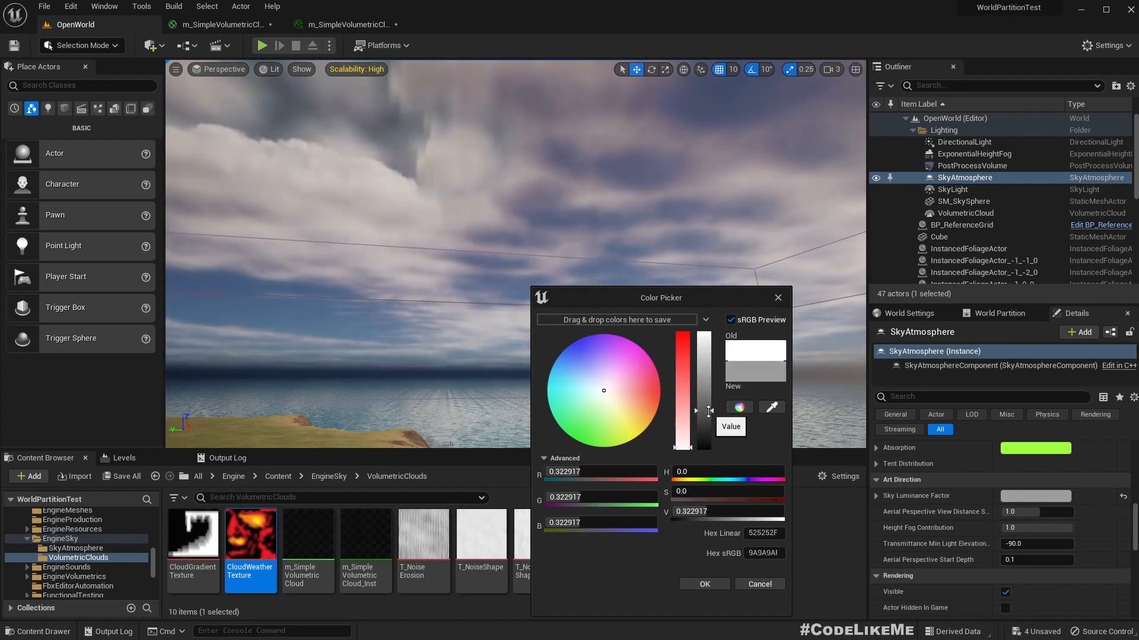
pyautogui.moveTo(708, 410); pyautogui.dragTo(696, 401)
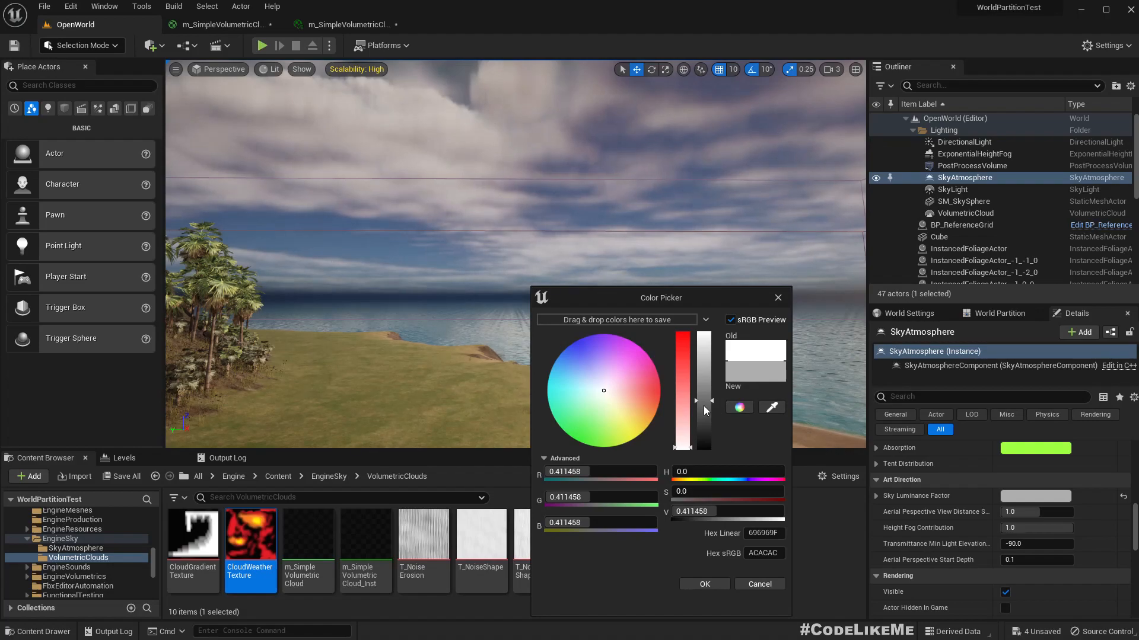
pyautogui.moveTo(695, 401); pyautogui.dragTo(695, 408)
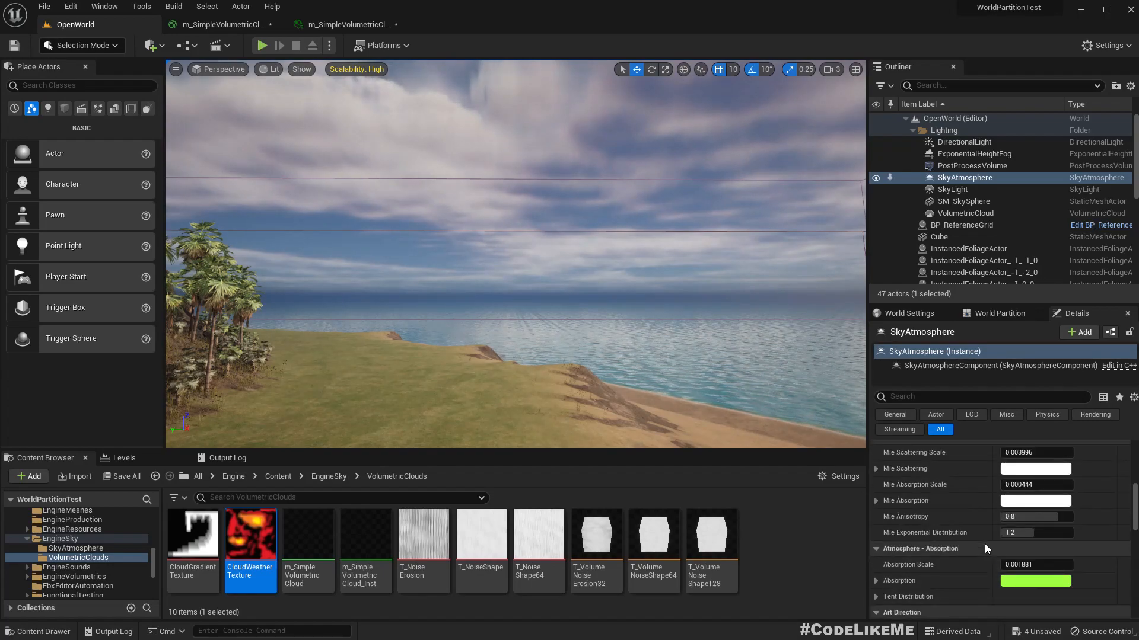
# - Scroll the SkyAtmosphere Details to the Rayleigh section showing scattering scale 0.0331
pyautogui.scroll(-3)
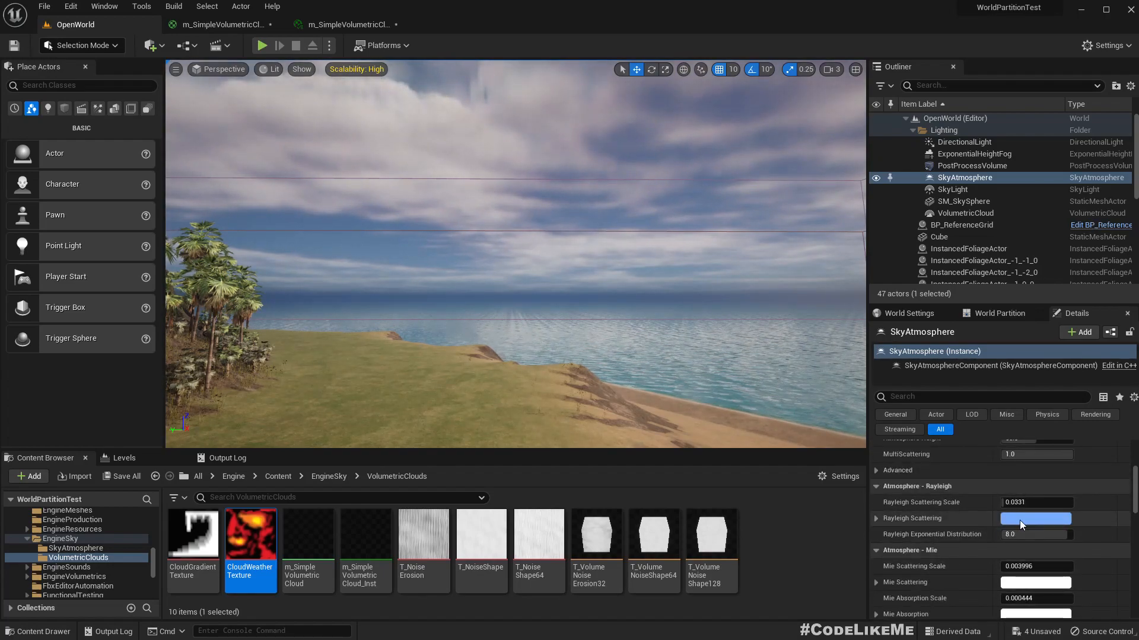
pyautogui.moveTo(1035, 502); pyautogui.dragTo(1045, 501)
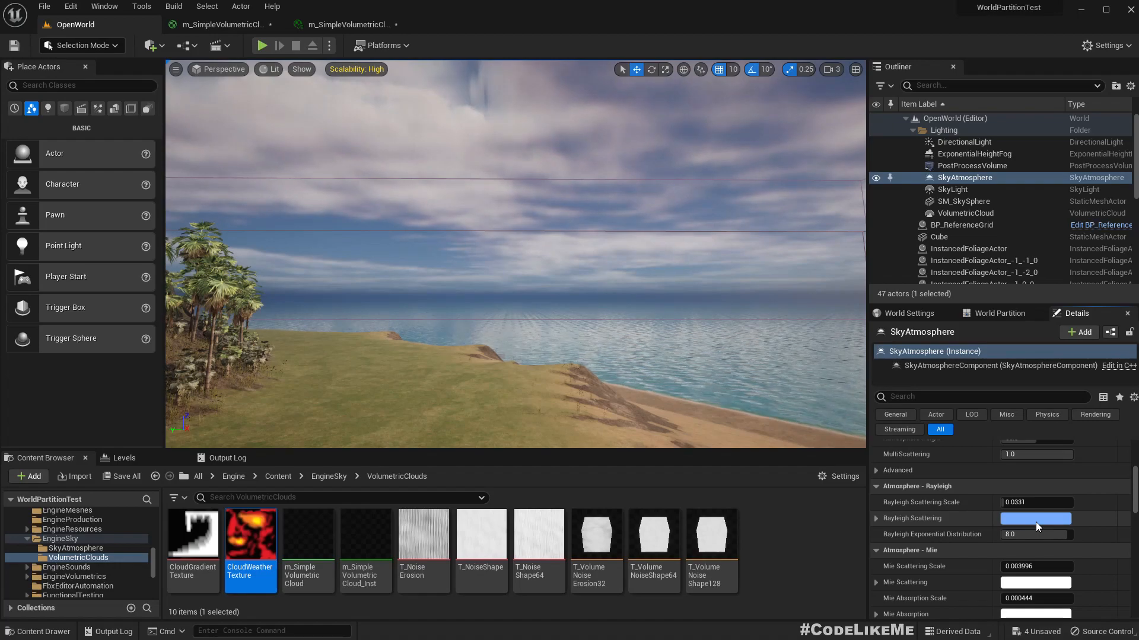
# - Try a darker grey Rayleigh Scattering colour in the colour picker
pyautogui.click(1035, 518)
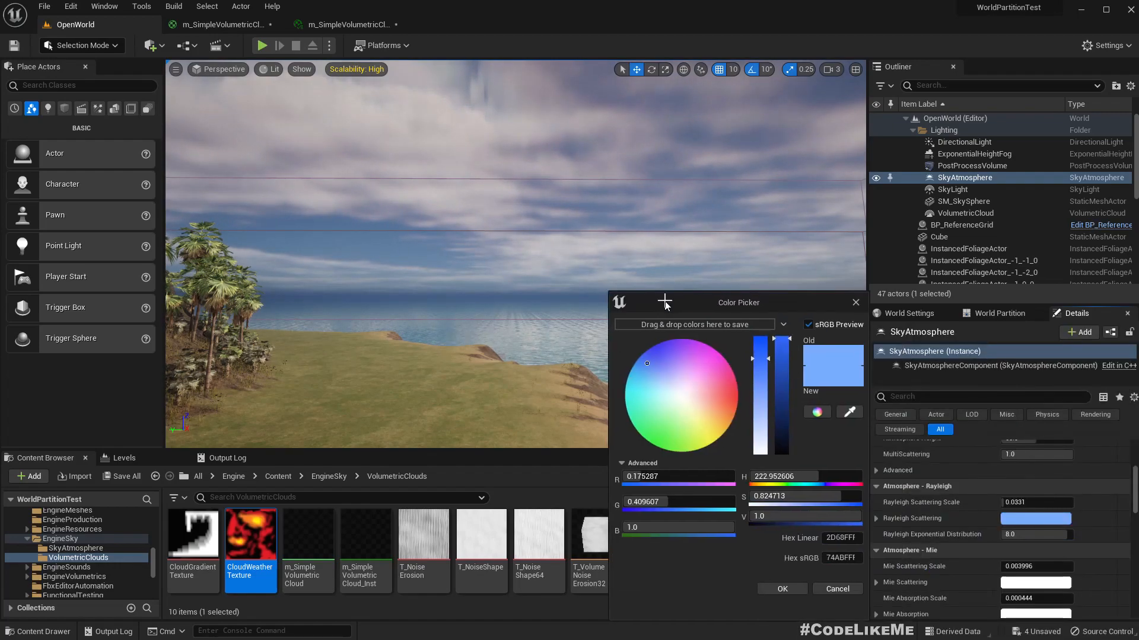
pyautogui.moveTo(772, 338); pyautogui.dragTo(772, 427)
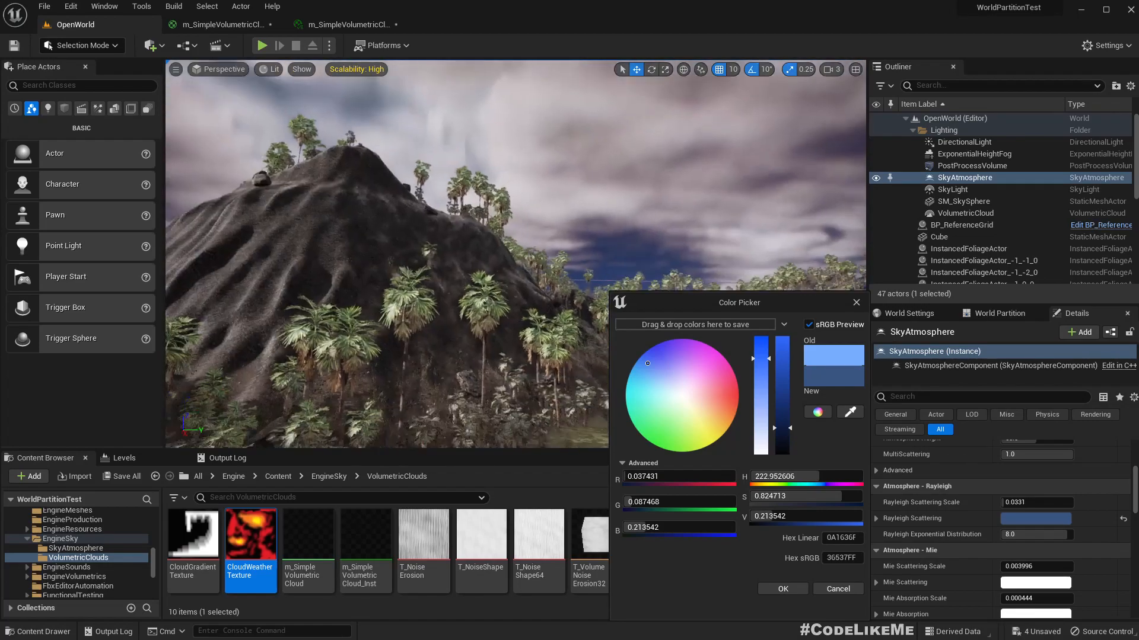
pyautogui.click(681, 398)
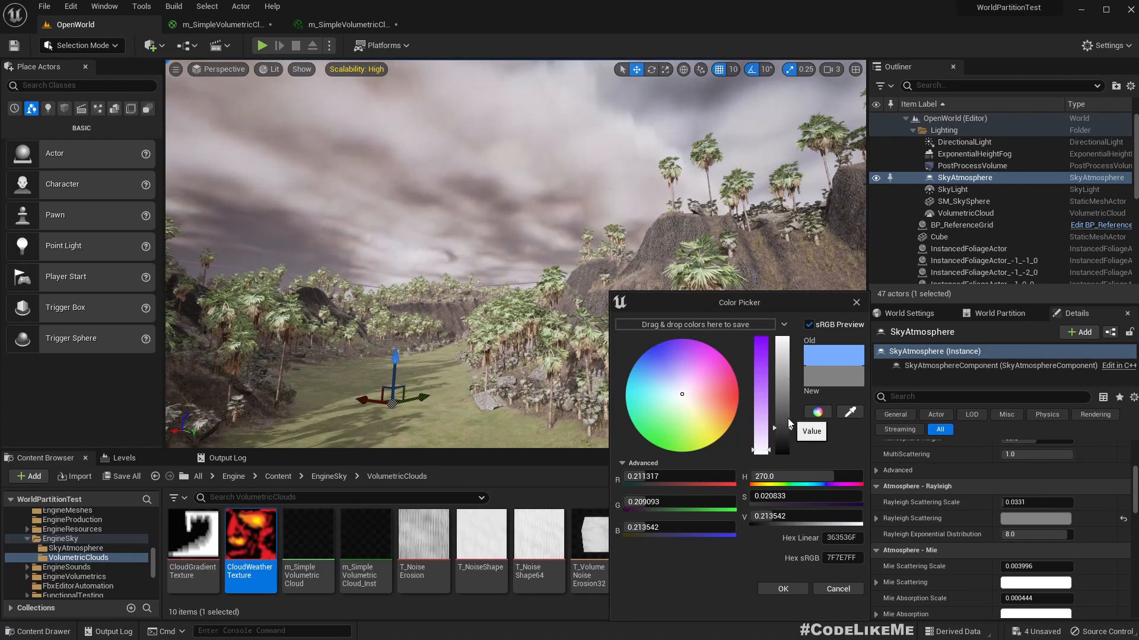
# - Compare brighter and darker values, then tint the colour cyan toward a muted blue
pyautogui.moveTo(761, 440); pyautogui.dragTo(761, 421)
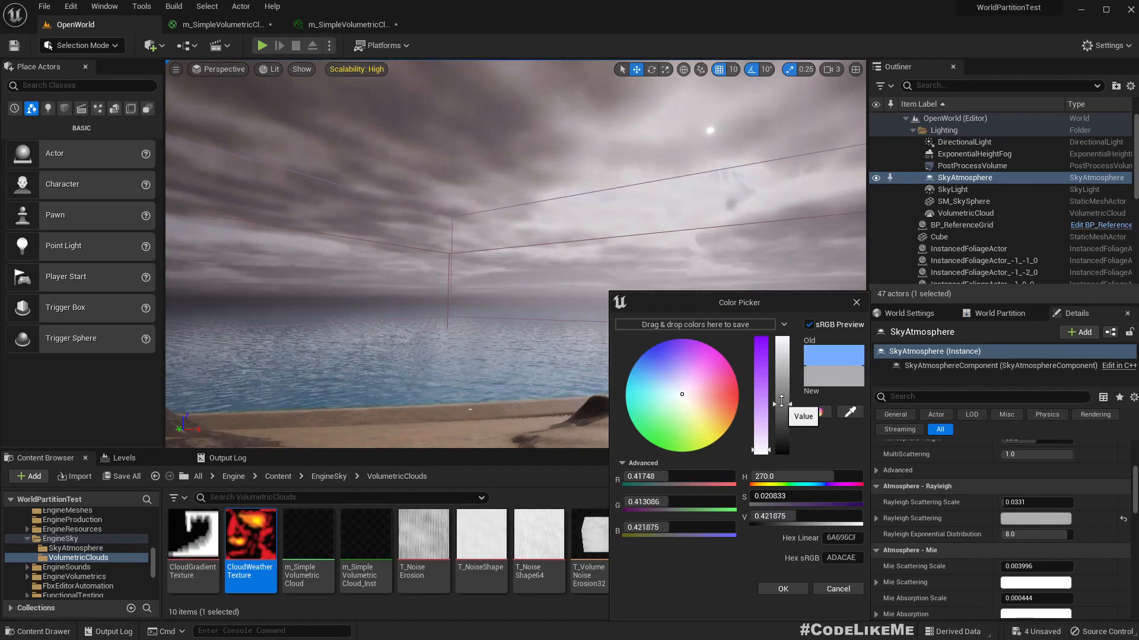
pyautogui.moveTo(780, 403); pyautogui.dragTo(773, 399)
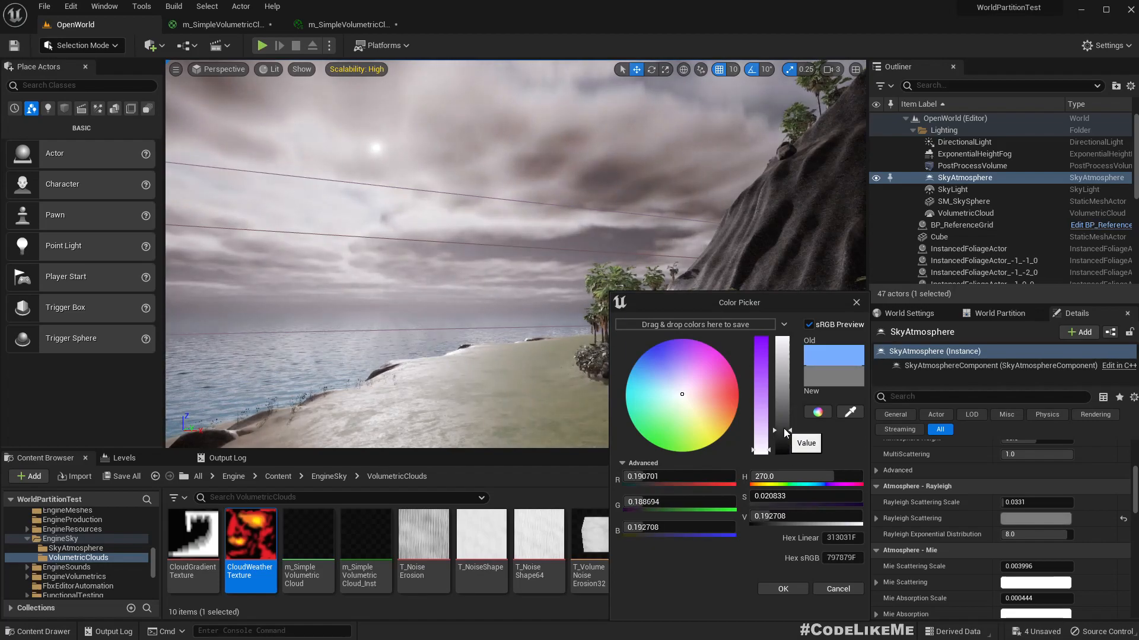
pyautogui.moveTo(773, 432); pyautogui.dragTo(782, 424)
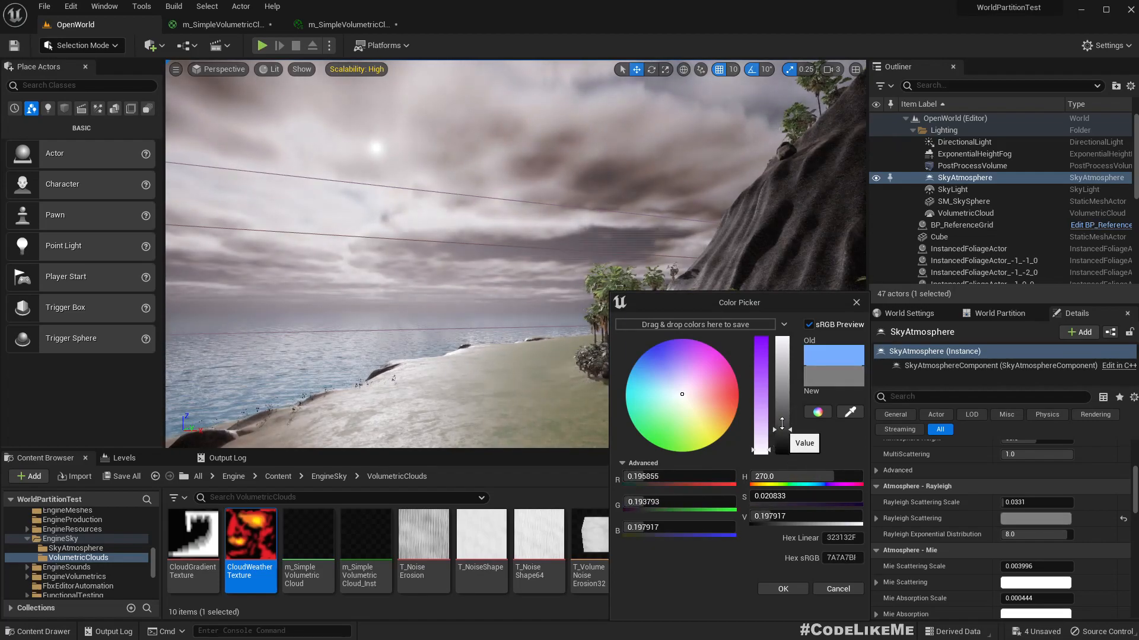
pyautogui.moveTo(783, 425); pyautogui.dragTo(783, 399)
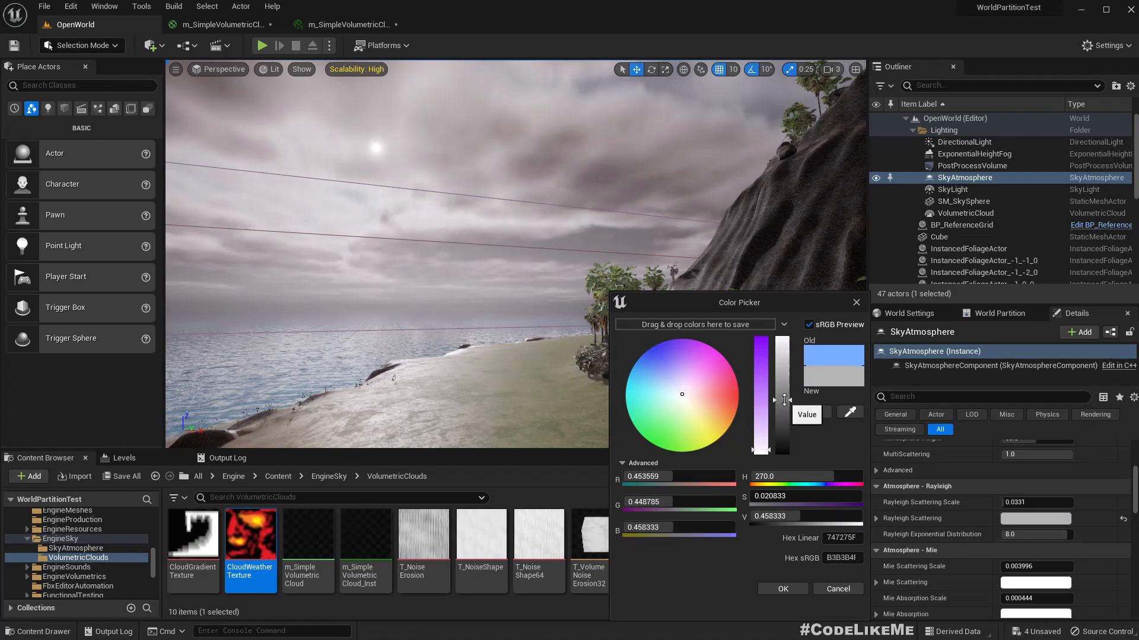
pyautogui.click(676, 402)
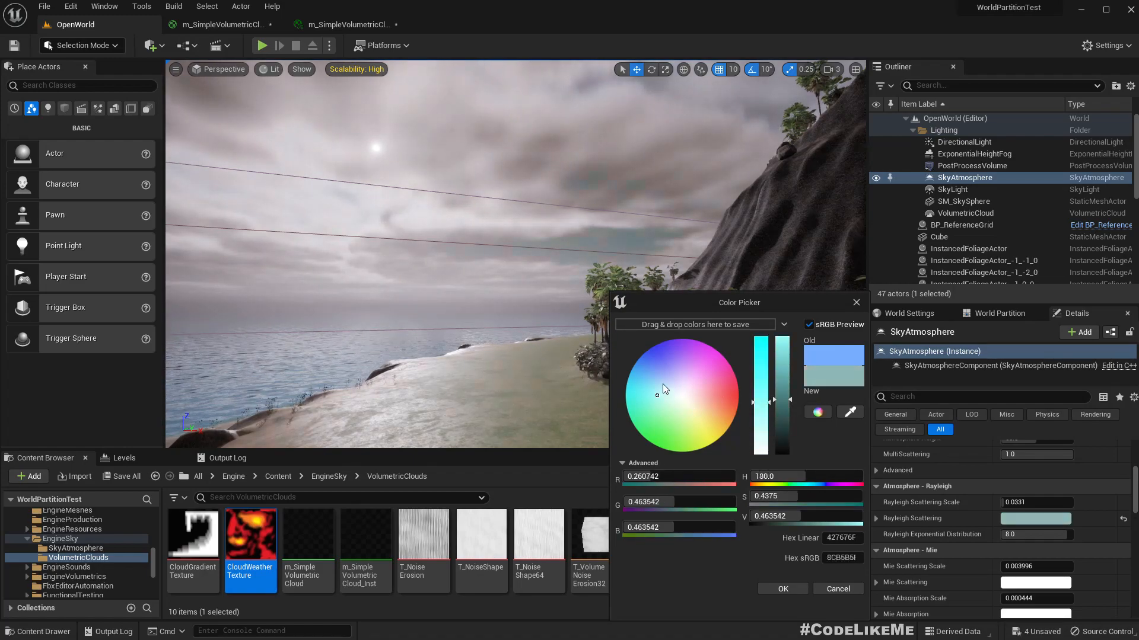
pyautogui.moveTo(660, 388); pyautogui.dragTo(664, 376)
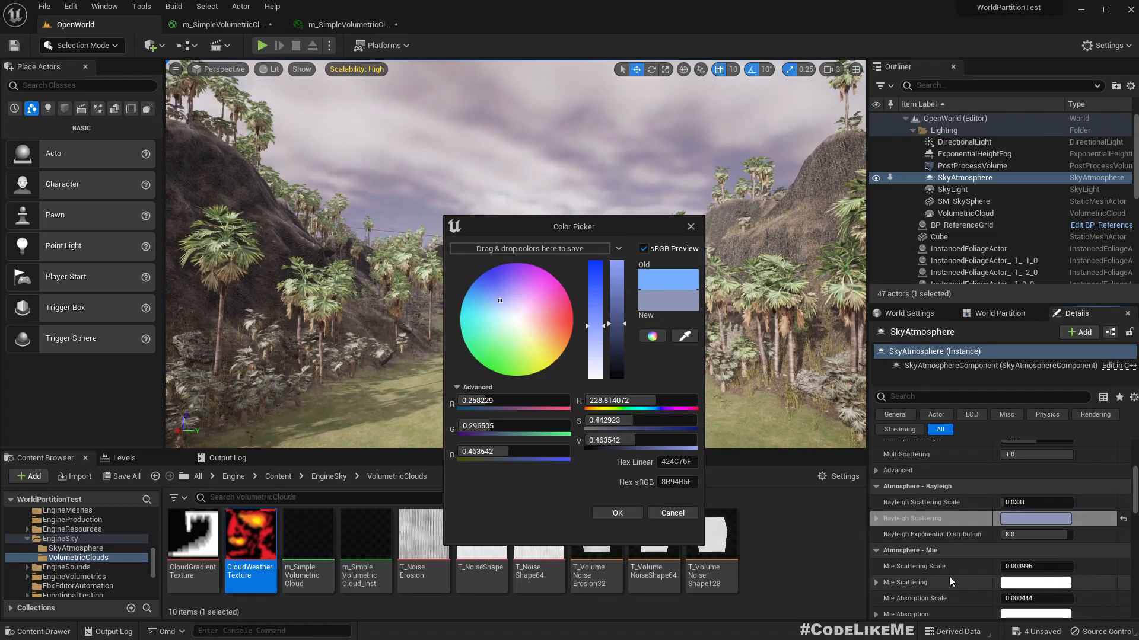
# - Discard the trial colour and reset Rayleigh Scattering to its default light blue
pyautogui.click(617, 512)
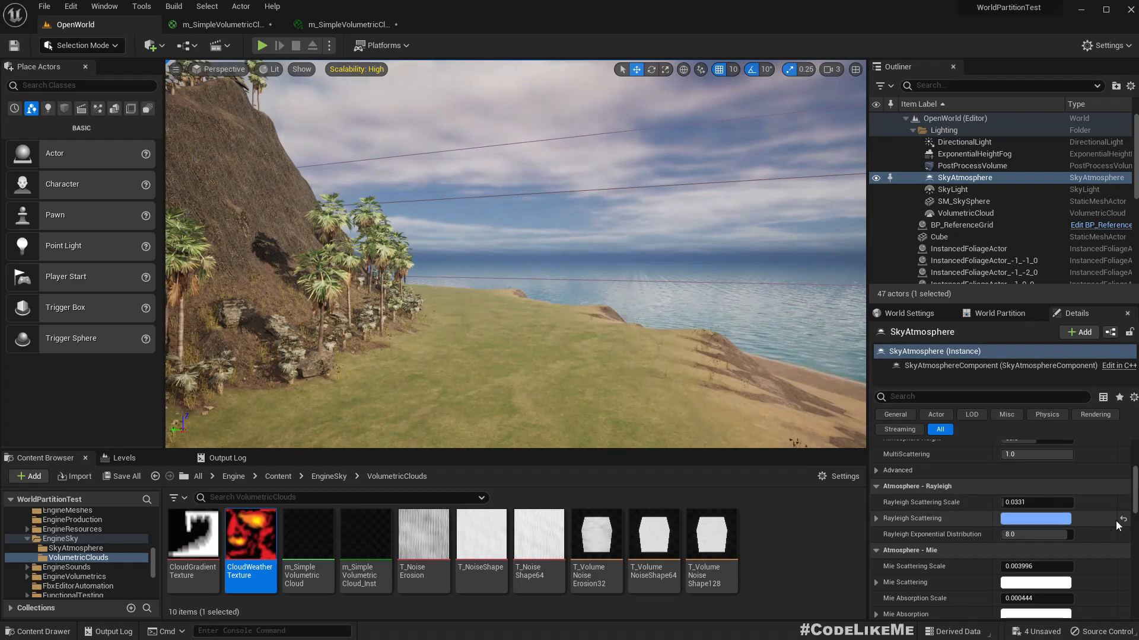
pyautogui.click(1035, 518)
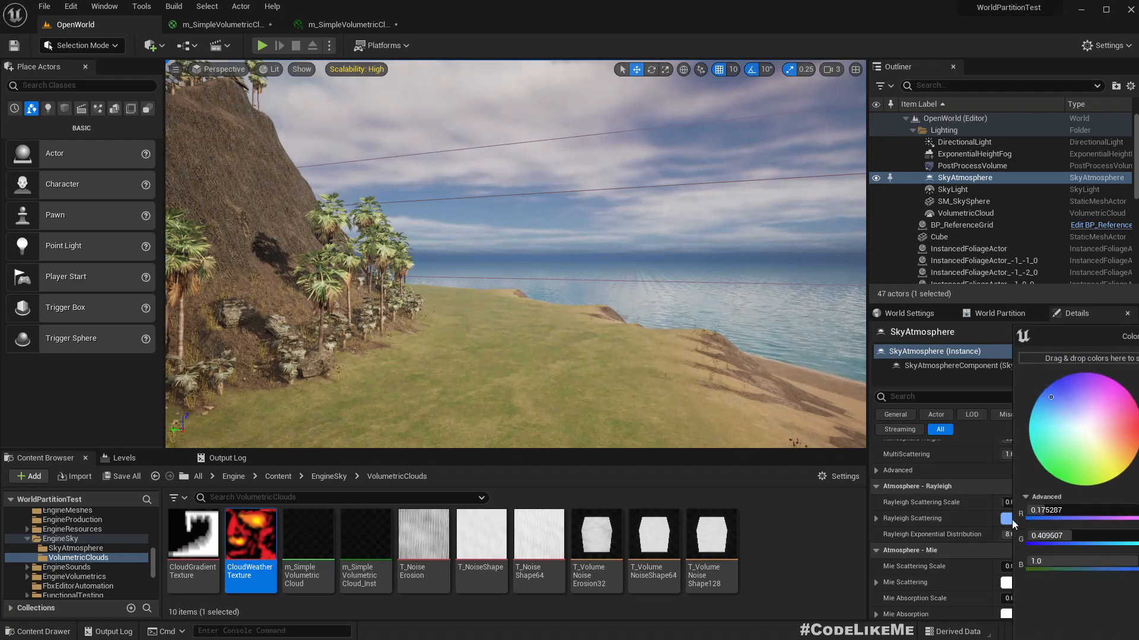
pyautogui.click(1006, 518)
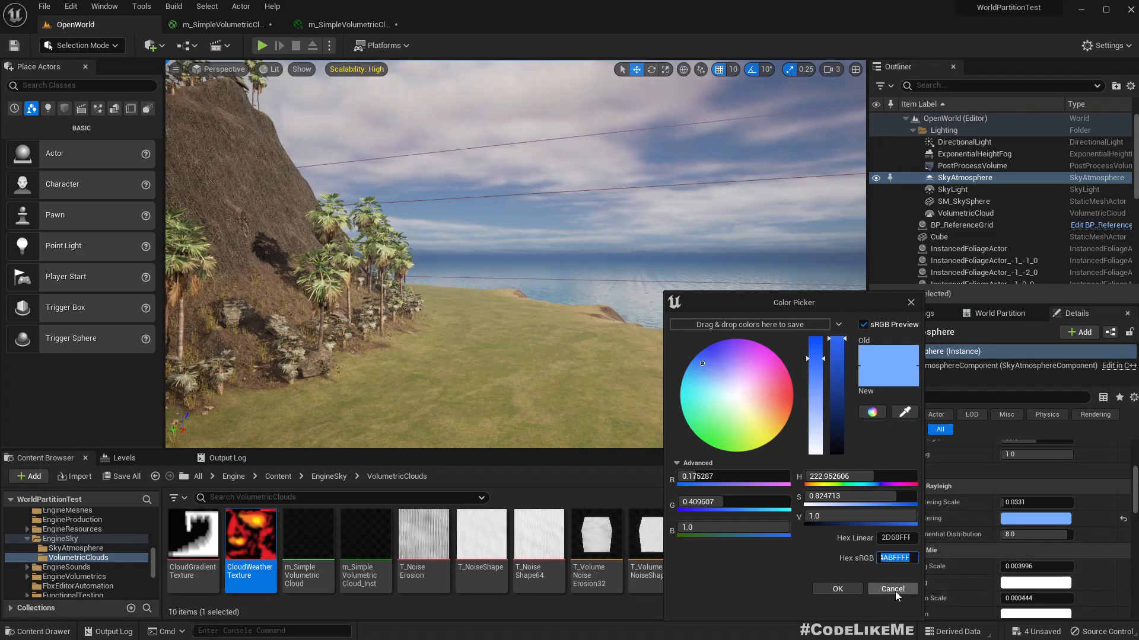
pyautogui.click(891, 589)
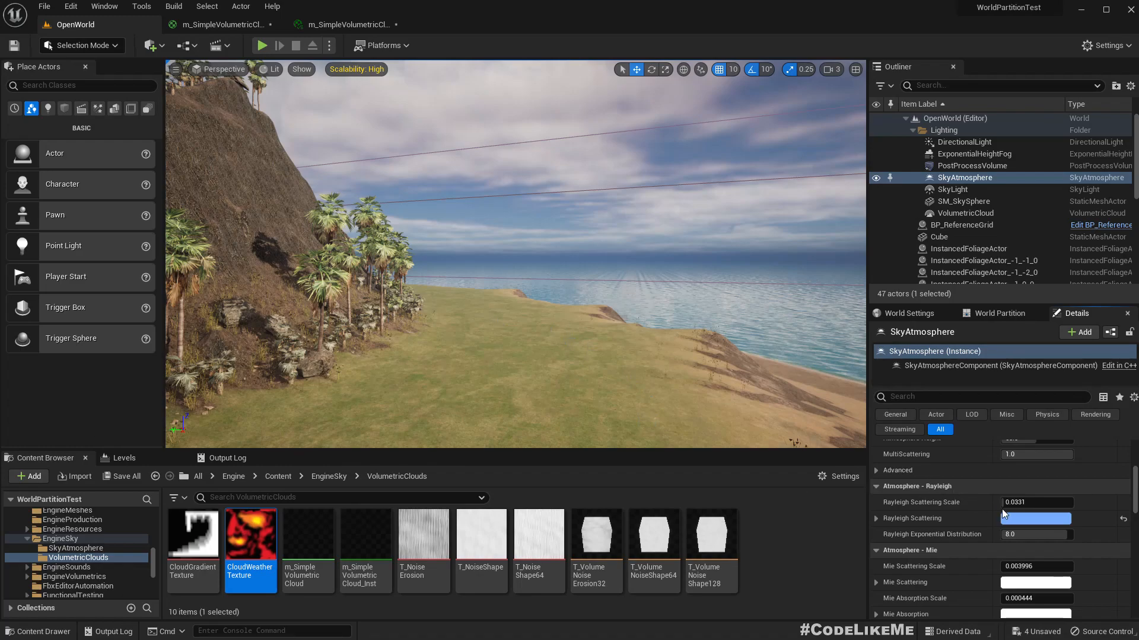
# - Open the Rayleigh Scattering colour picker to choose a near-white colour
pyautogui.click(1035, 518)
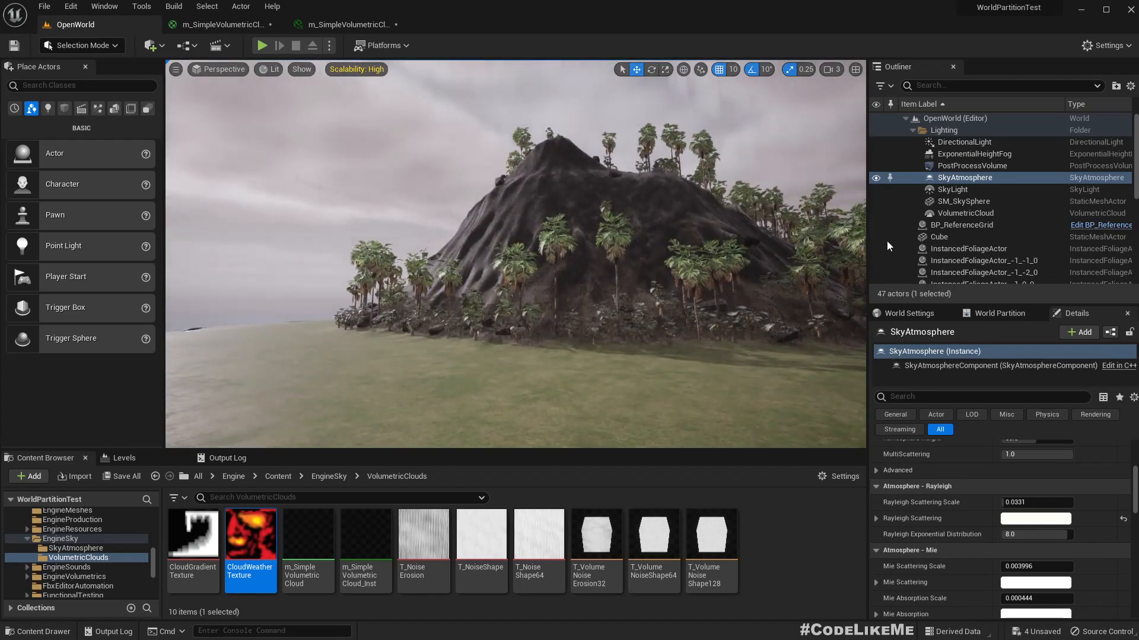
pyautogui.moveTo(964, 142)
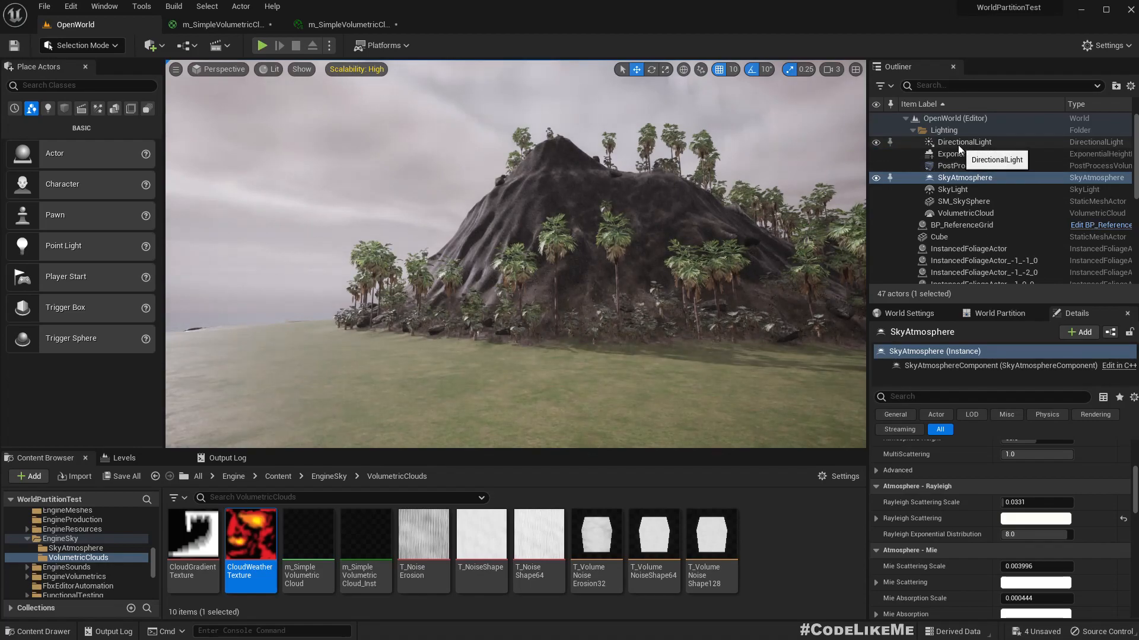
# - Select the DirectionalLight and set its intensity to 3.0 lux
pyautogui.click(964, 142)
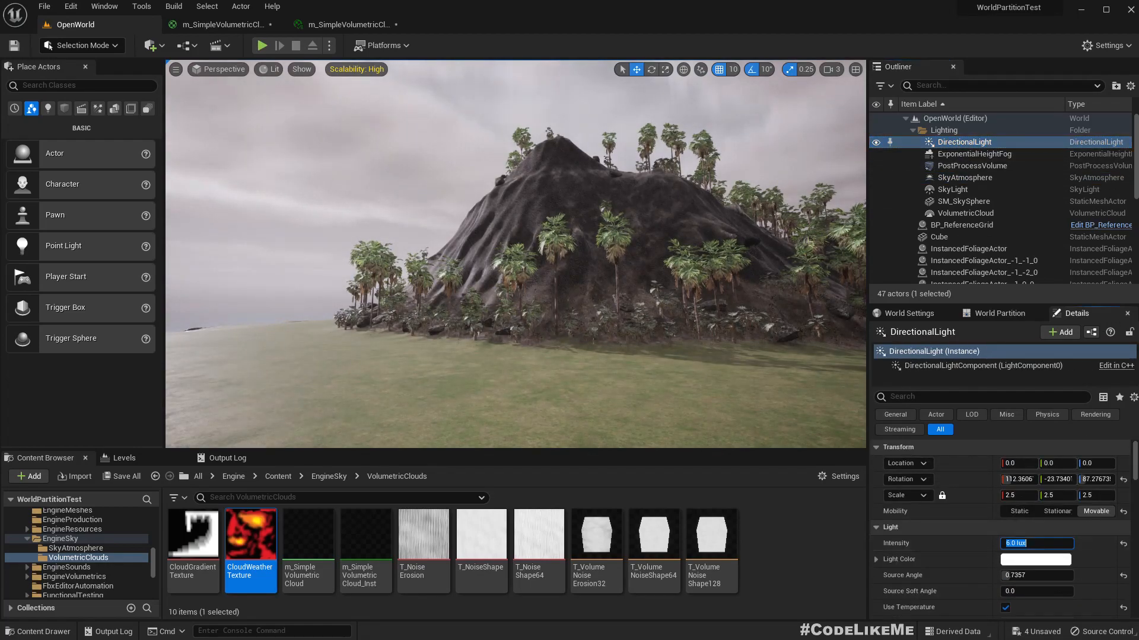
pyautogui.write('3.0 lux')
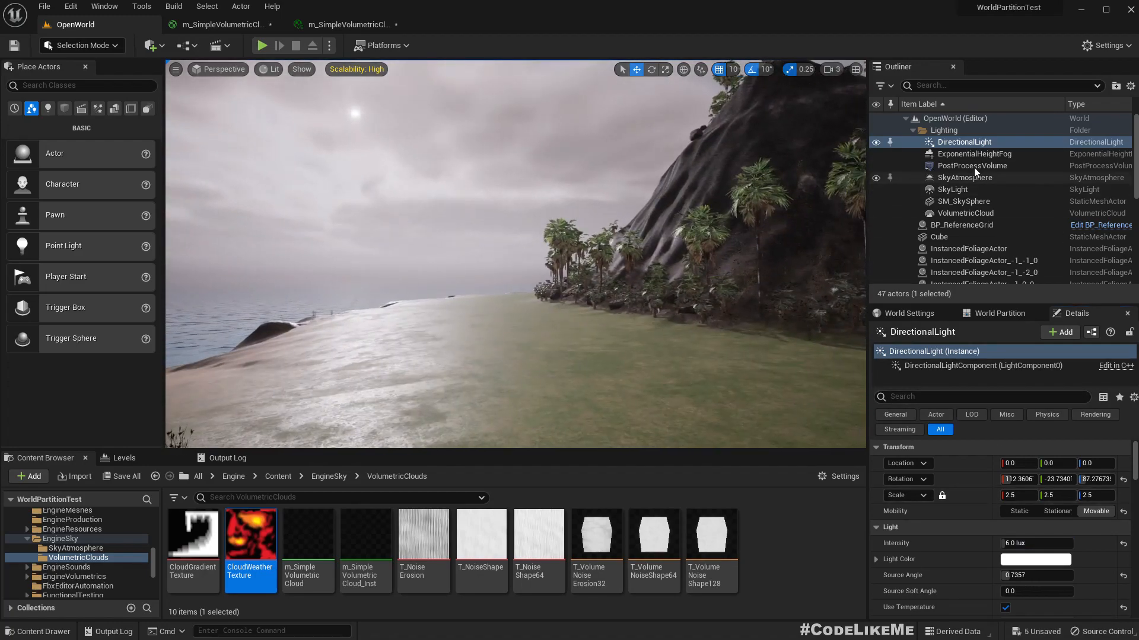
# - Select the PostProcessVolume and set Lens > Exposure Compensation to -1.0
pyautogui.click(971, 165)
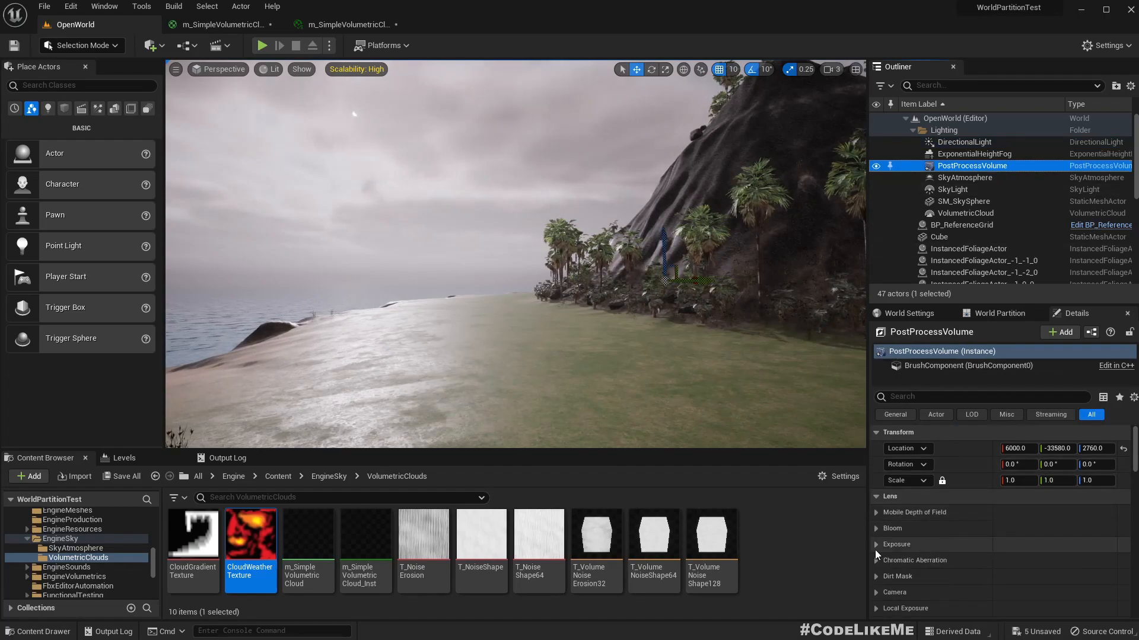
pyautogui.click(896, 544)
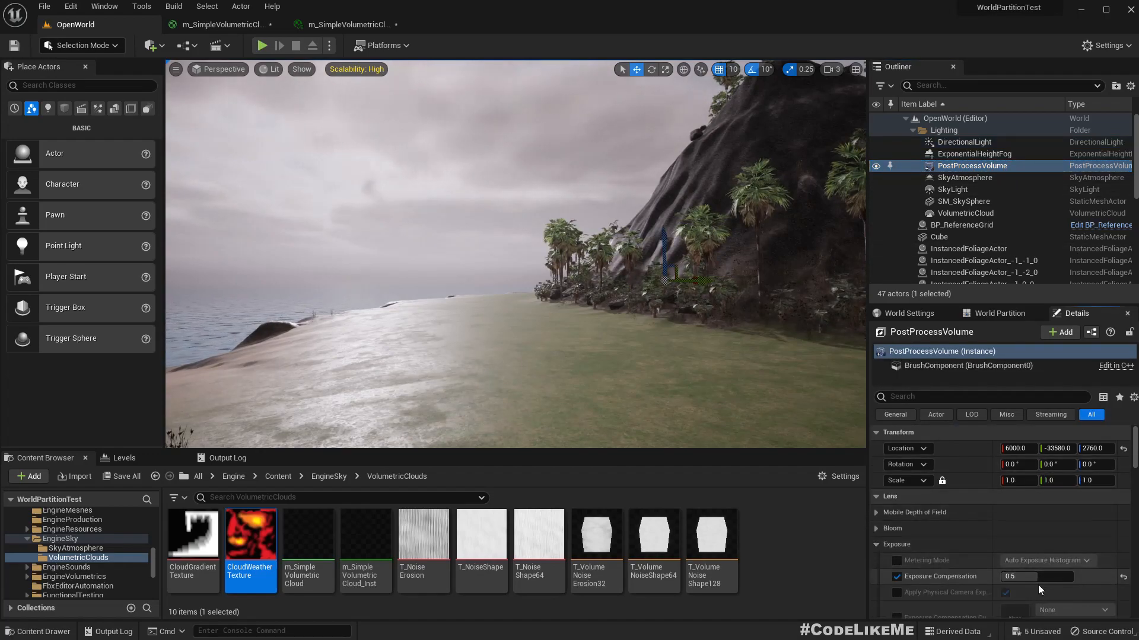
pyautogui.click(896, 576)
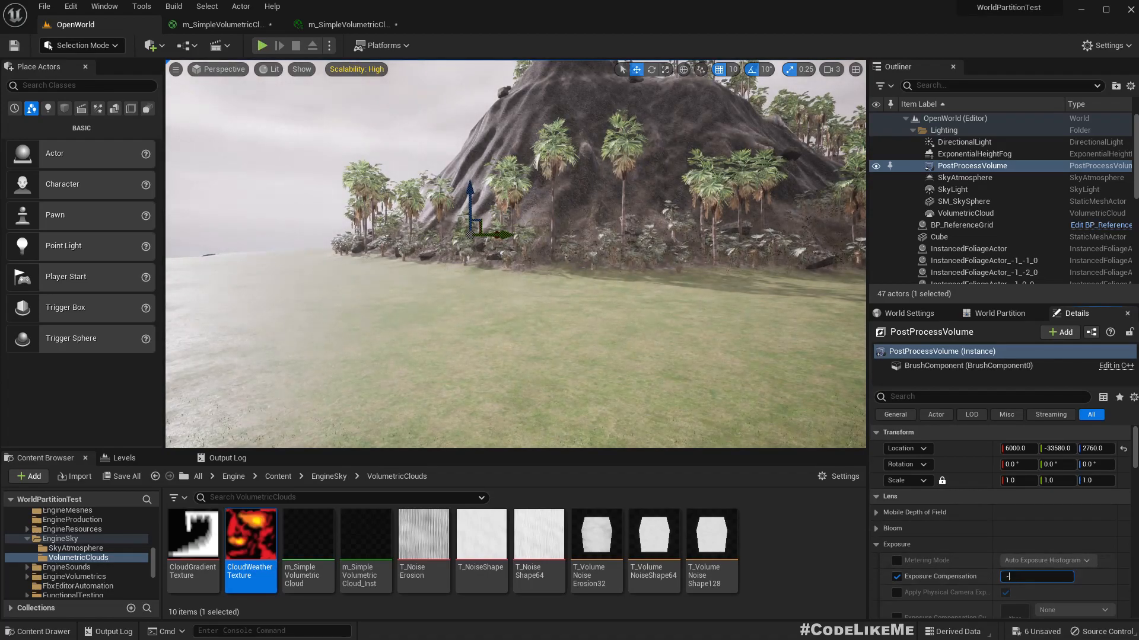
pyautogui.write('-1.0')
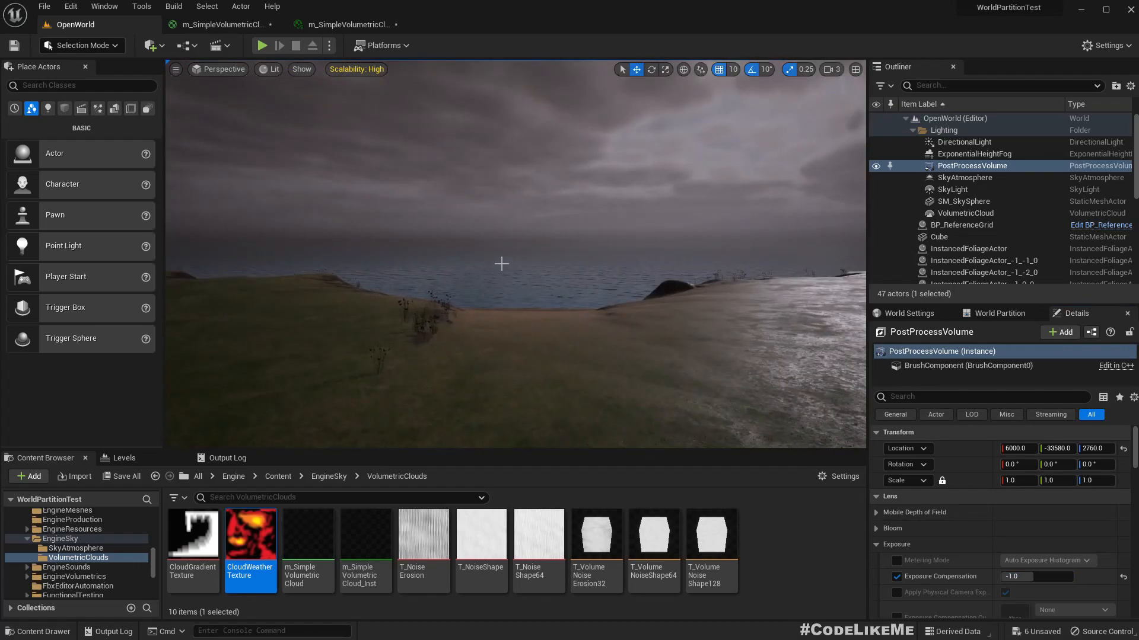
pyautogui.click(261, 45)
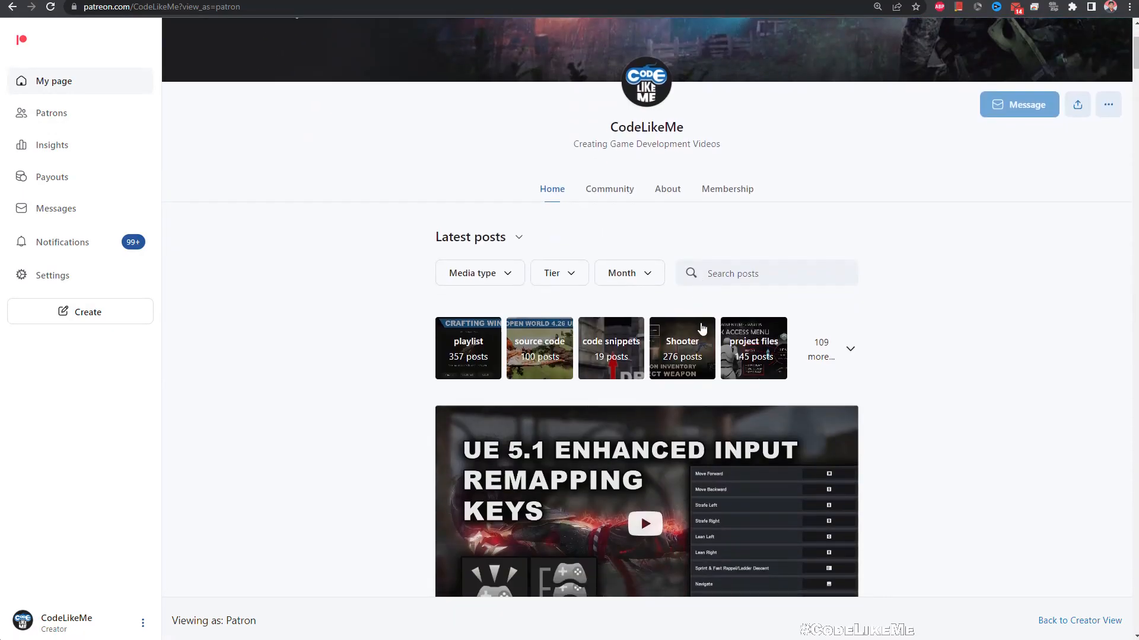
# - Scroll the CodeLikeMe feed past the Enhanced Input posts to the UE5 Open World entries
pyautogui.scroll(-3)
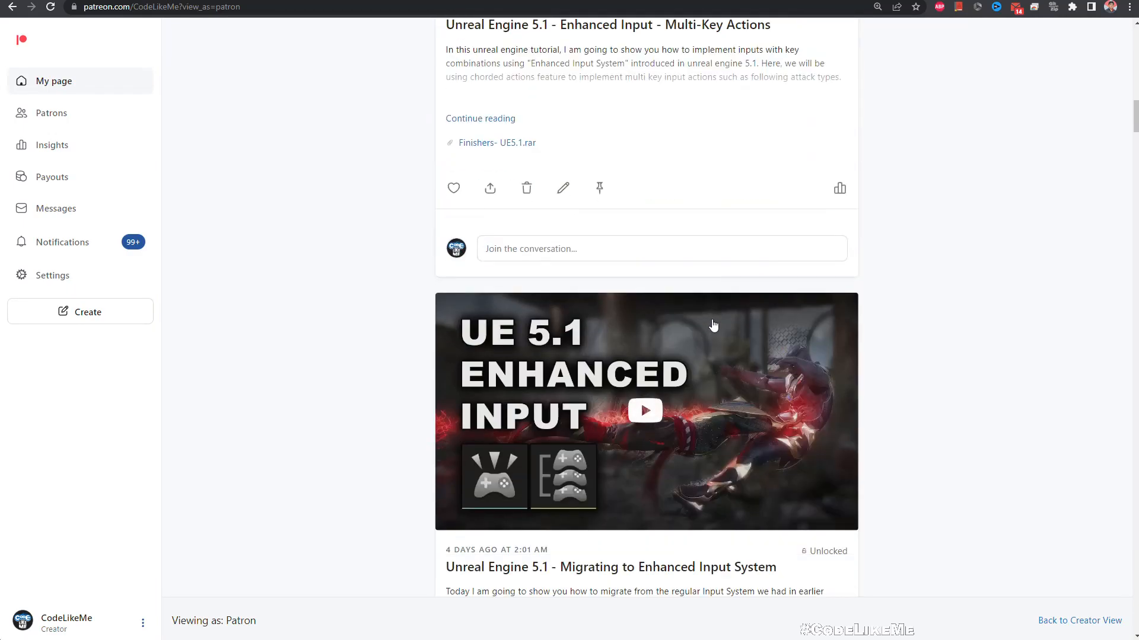
pyautogui.scroll(-3)
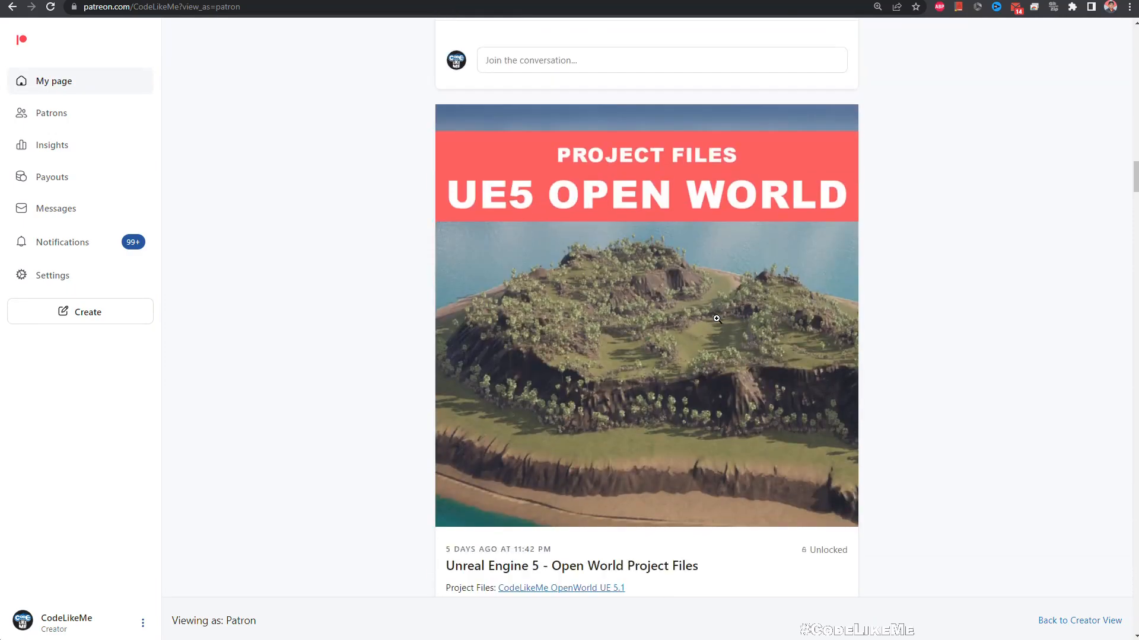
pyautogui.scroll(-3)
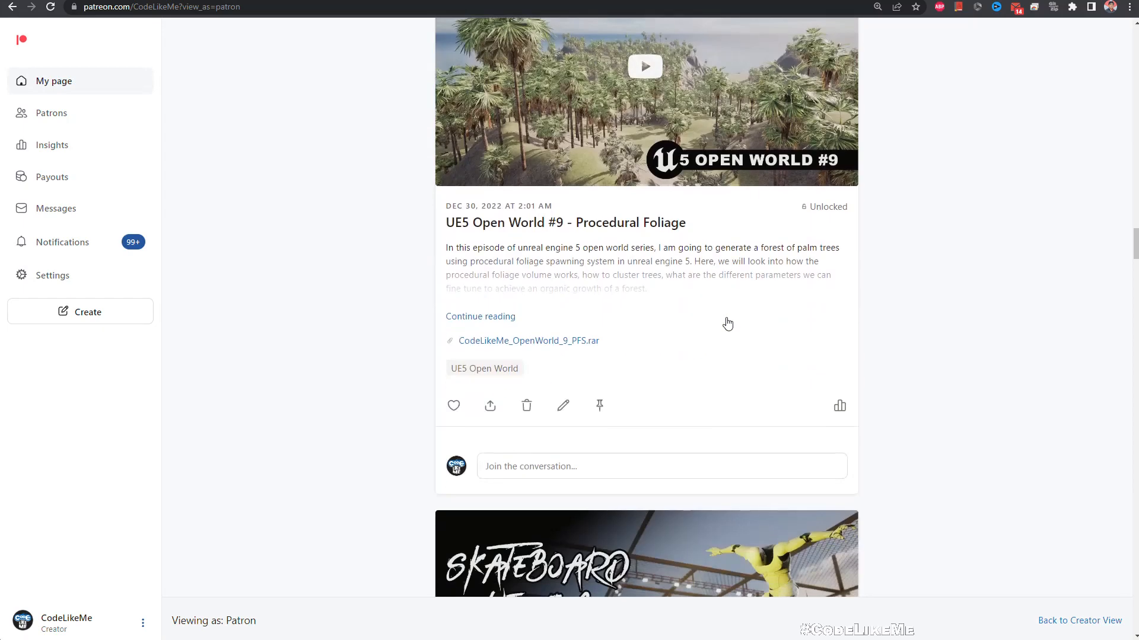
pyautogui.scroll(-3)
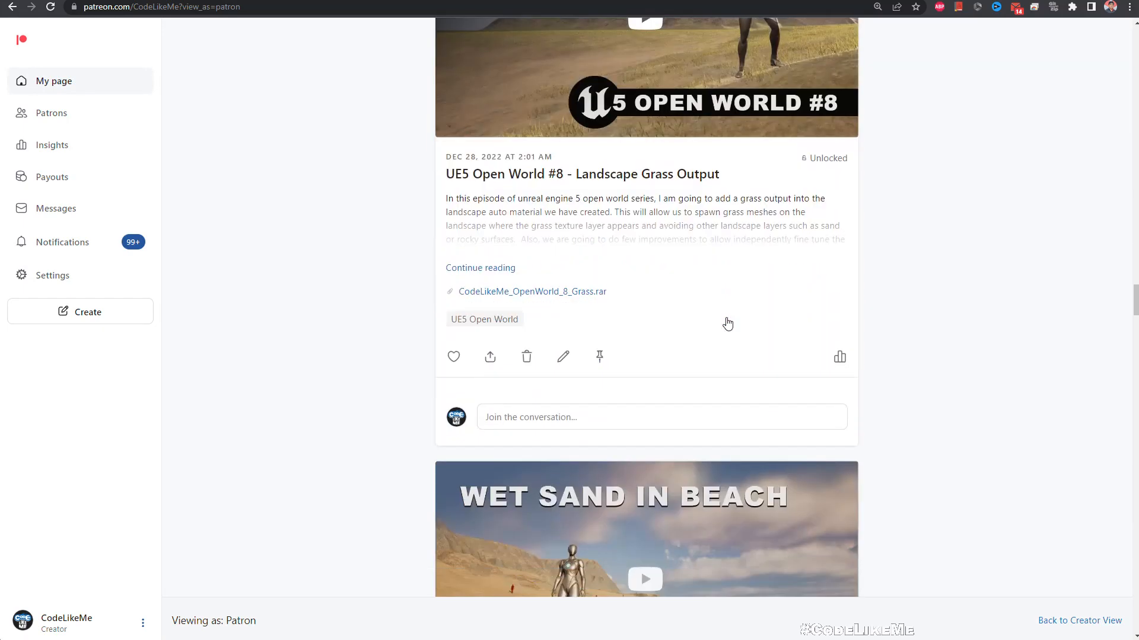
pyautogui.scroll(-3)
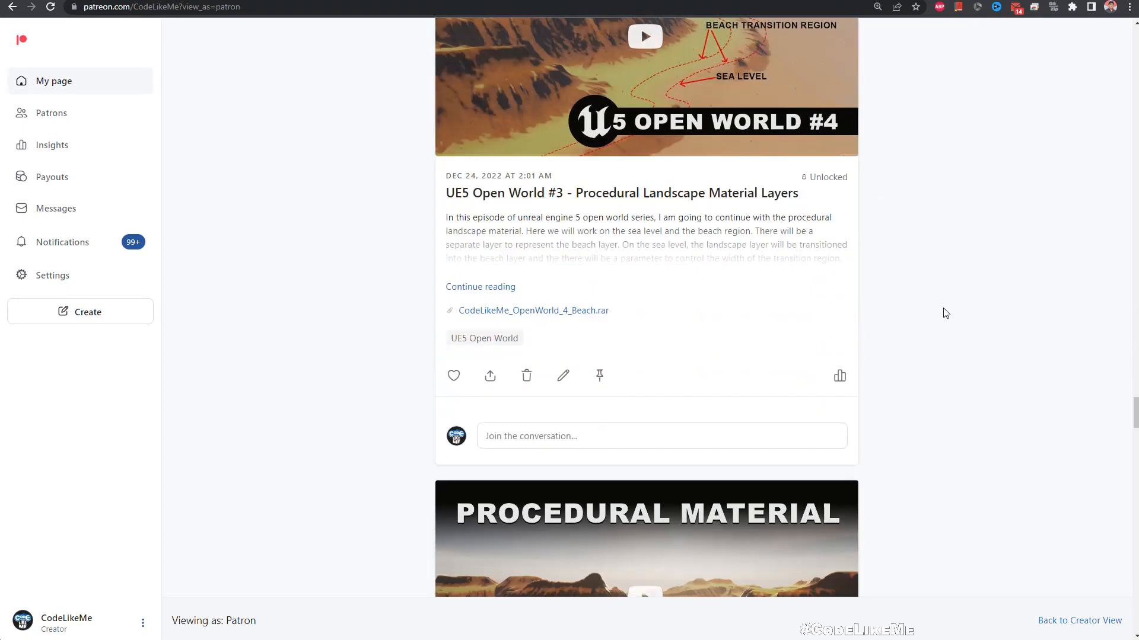
pyautogui.scroll(-3)
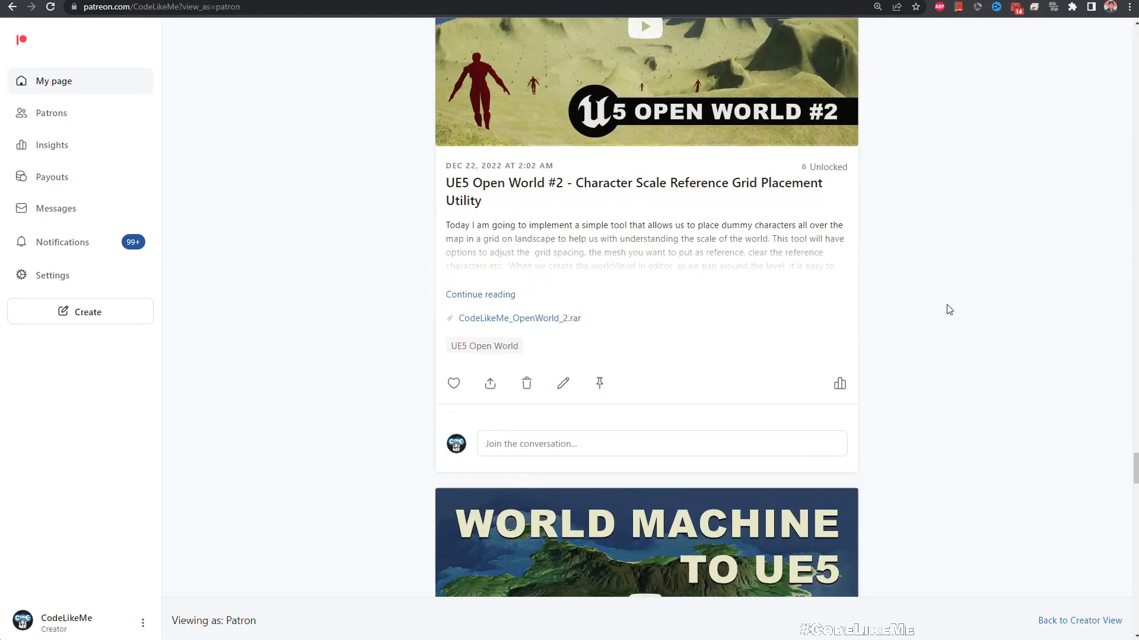